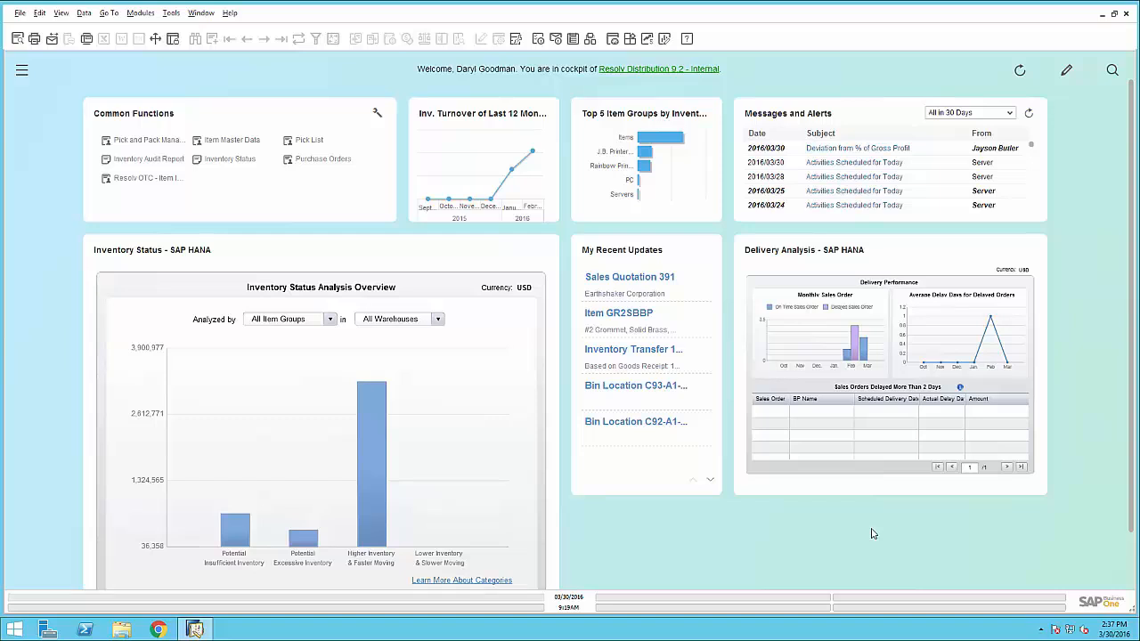
mouse_move(864, 528)
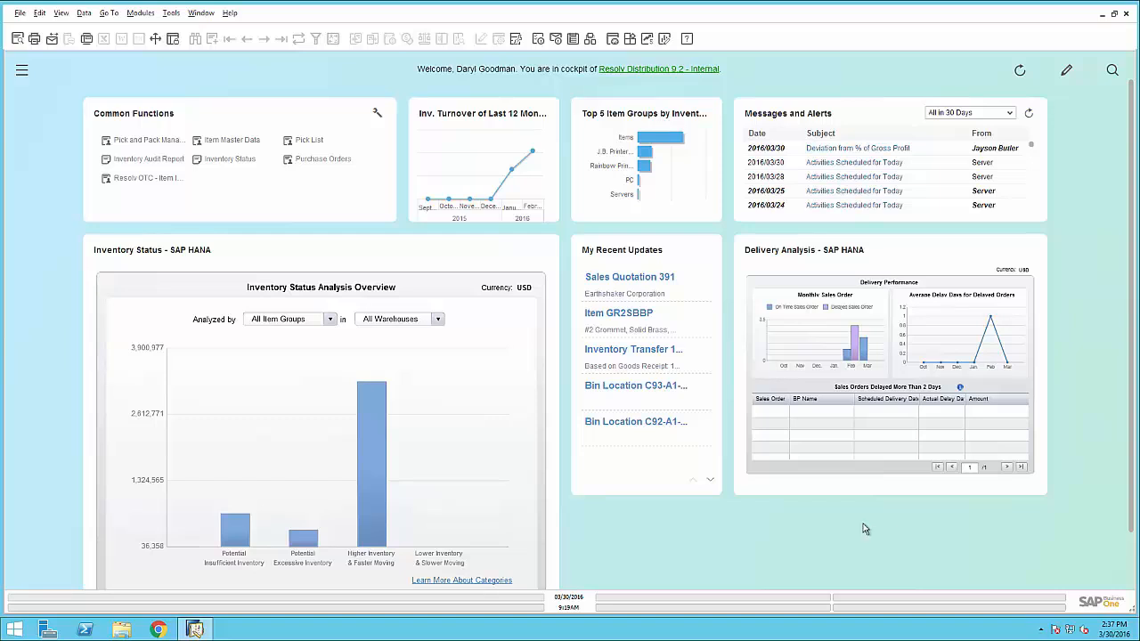
mouse_move(463, 171)
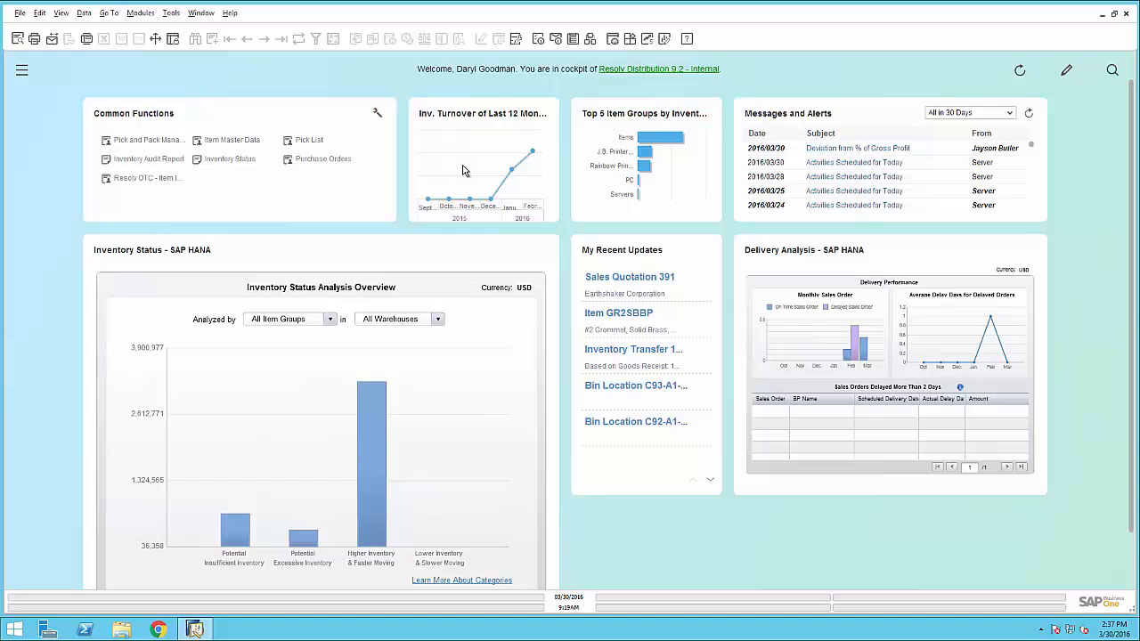
mouse_move(627, 150)
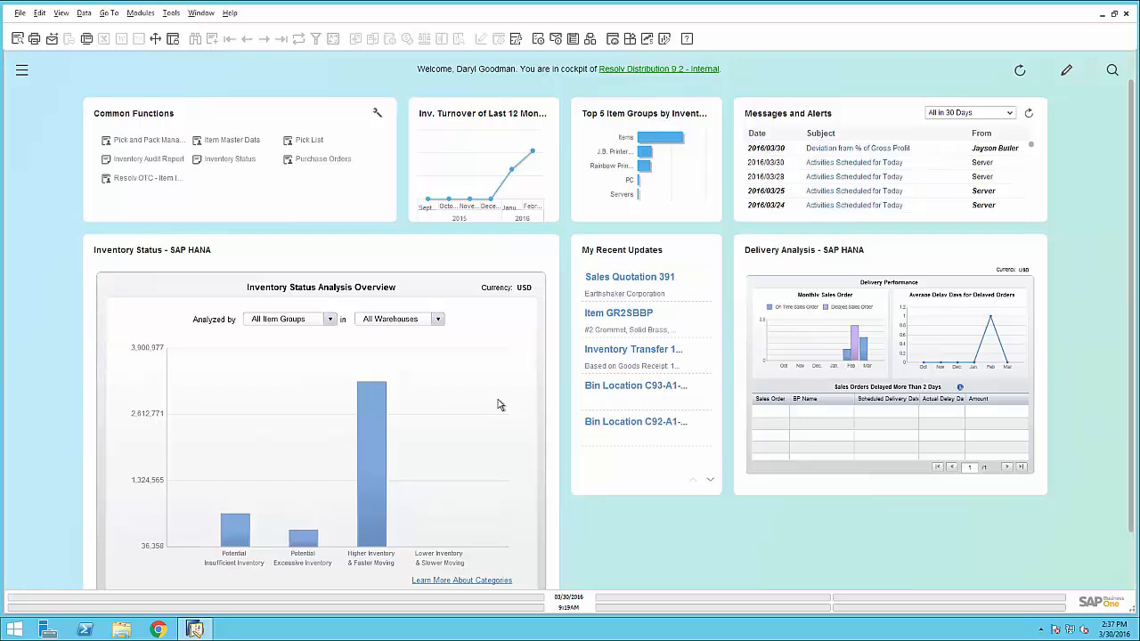
mouse_move(301, 542)
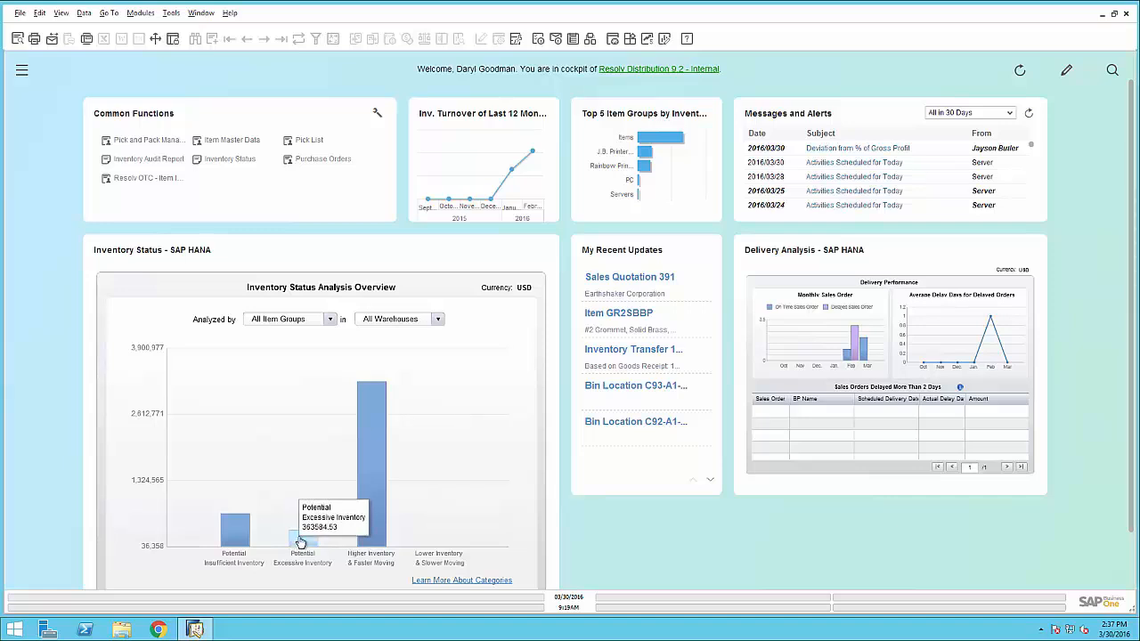
mouse_move(363, 426)
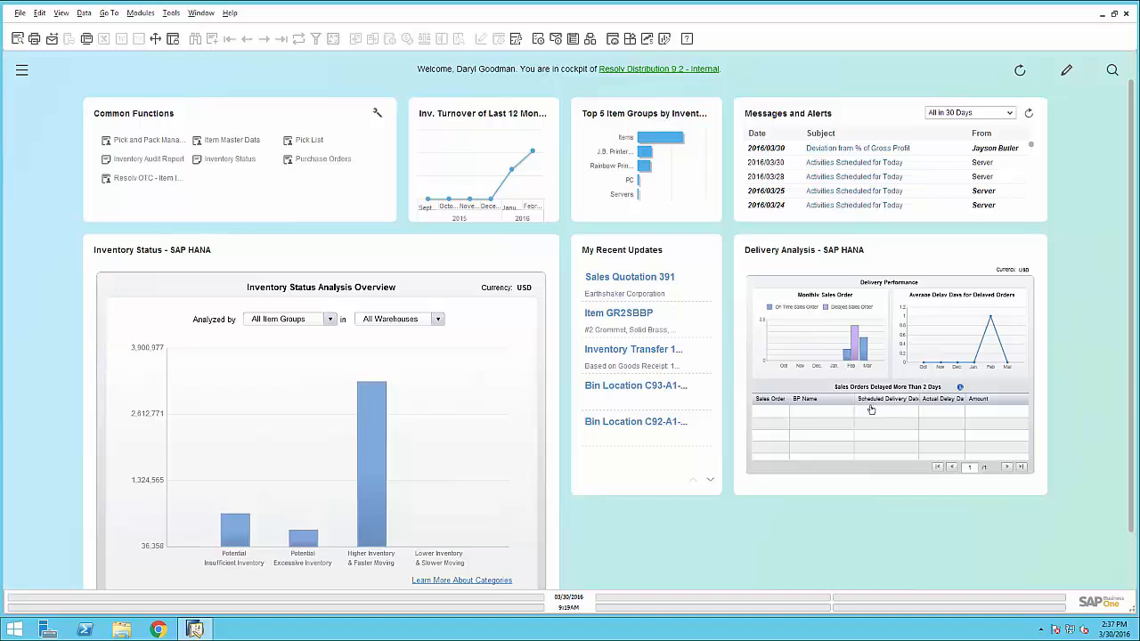
mouse_move(869, 410)
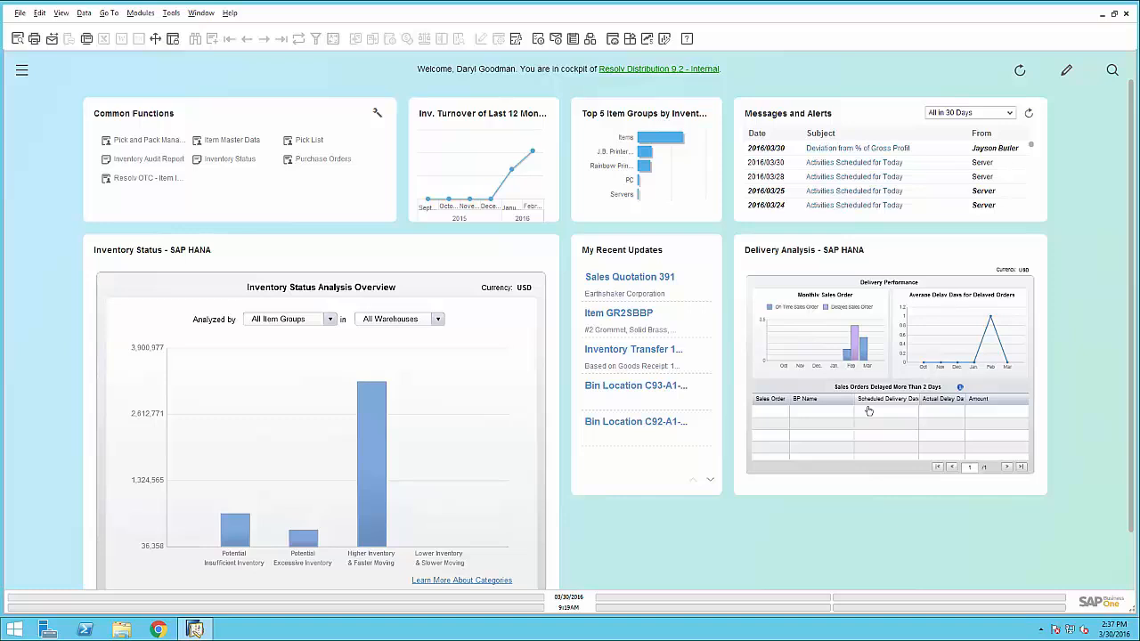
mouse_move(868, 435)
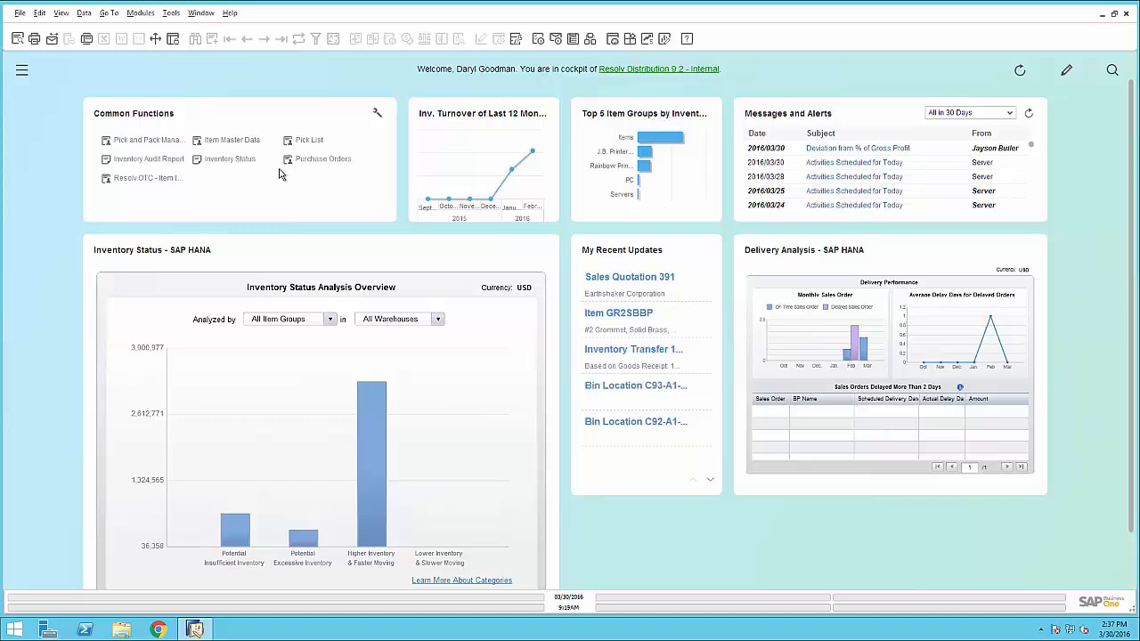
mouse_move(164, 189)
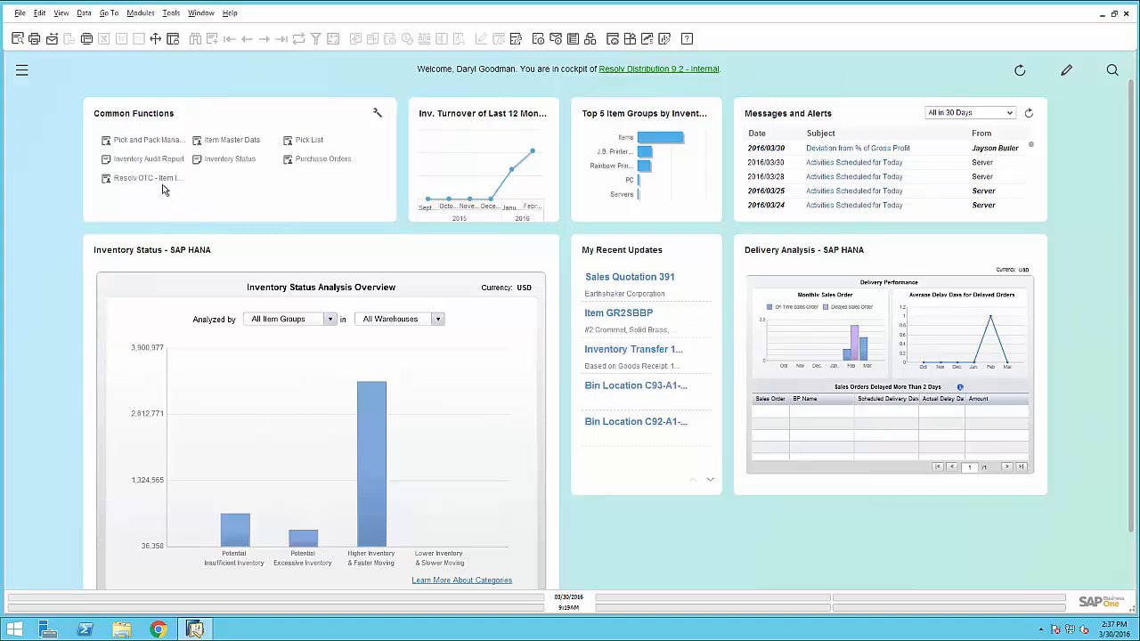
- Show the Resolv OTC Item Inquiry with its open documents, then move on to Order Recommendation
left_click(143, 178)
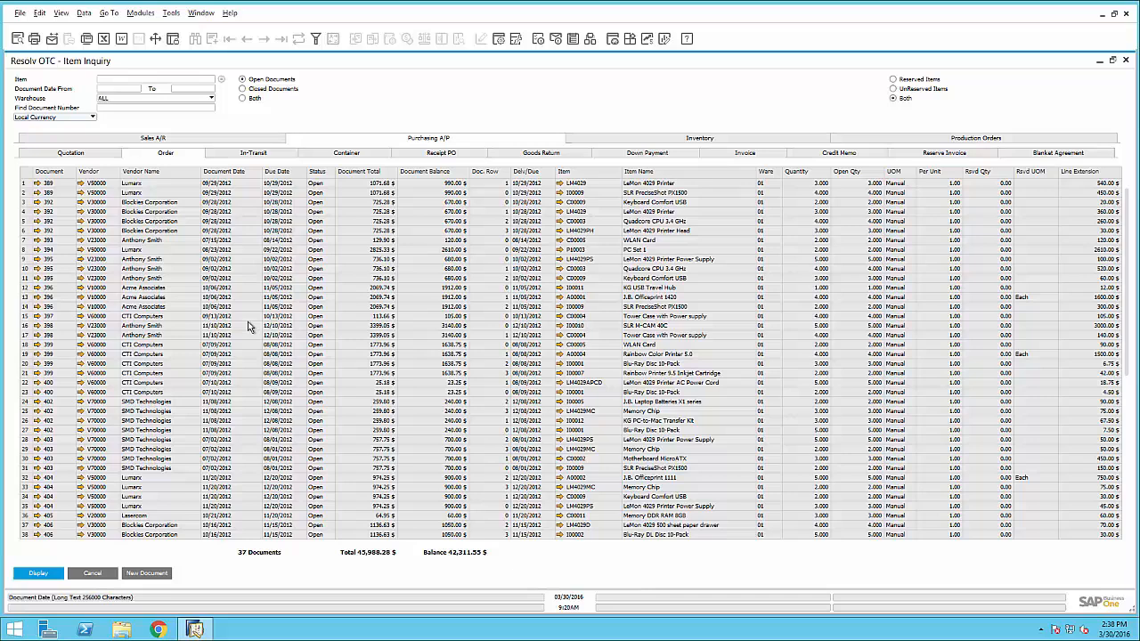
mouse_move(545, 389)
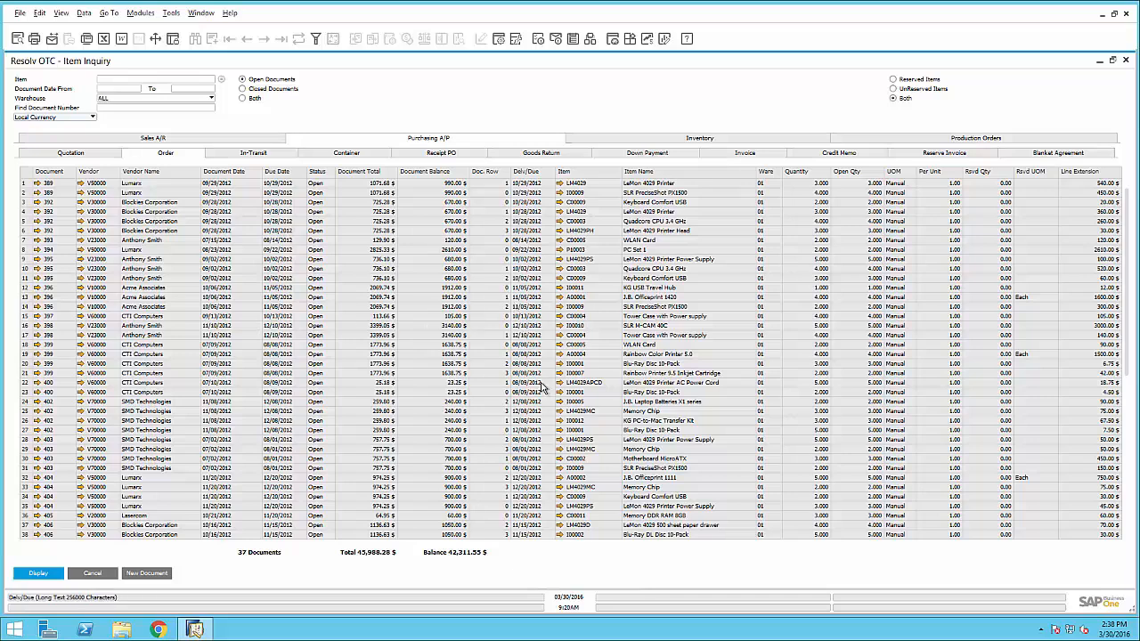
mouse_move(544, 389)
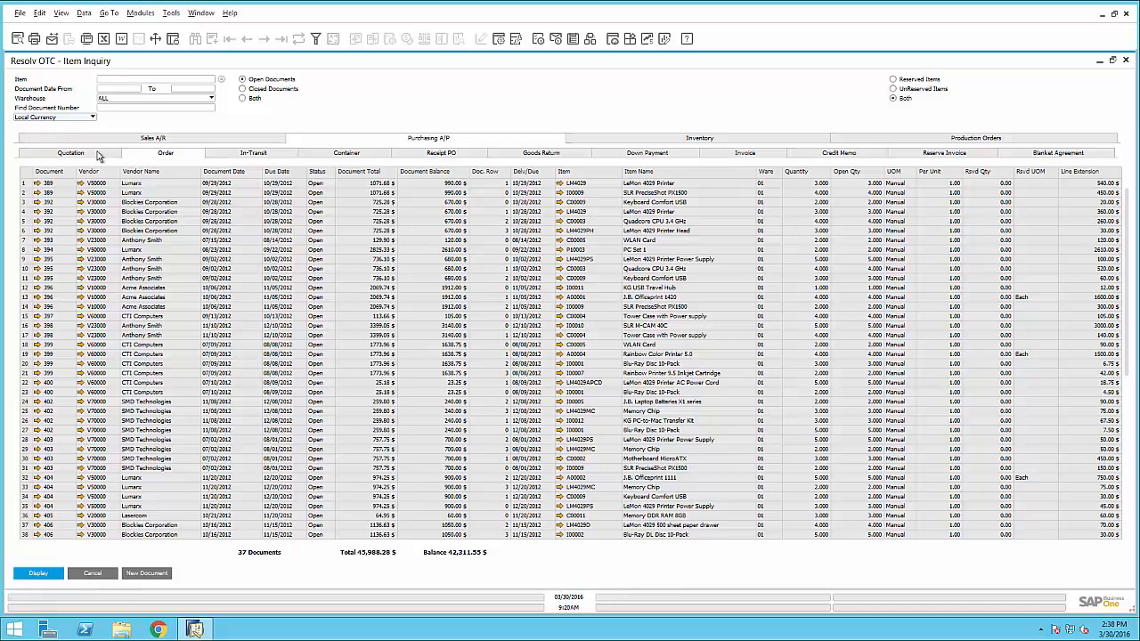
mouse_move(111, 144)
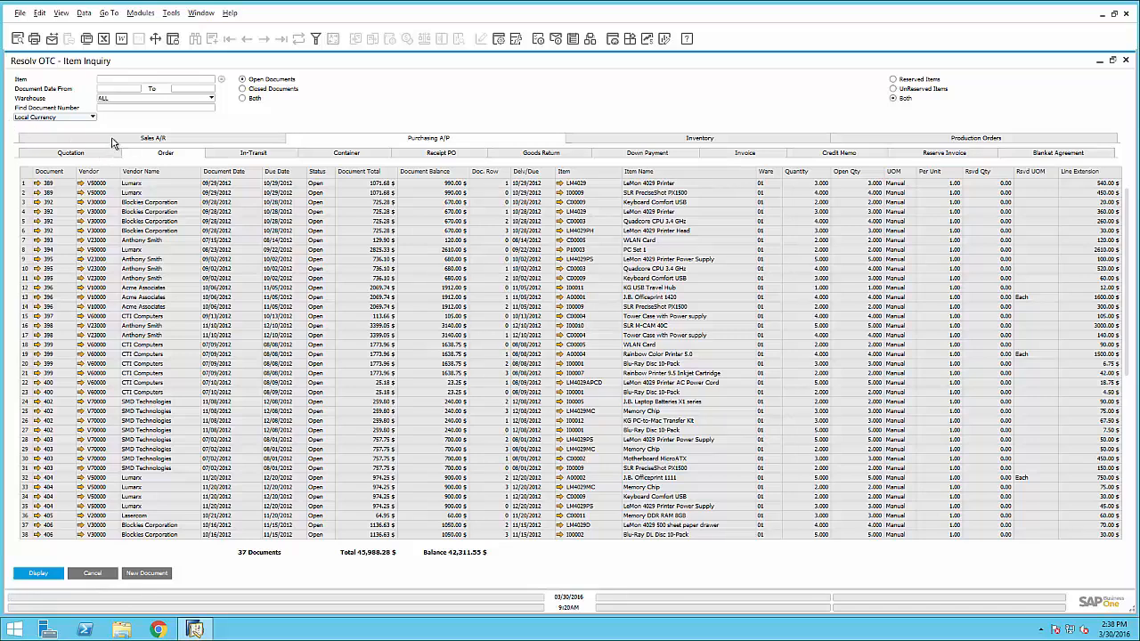
mouse_move(933, 146)
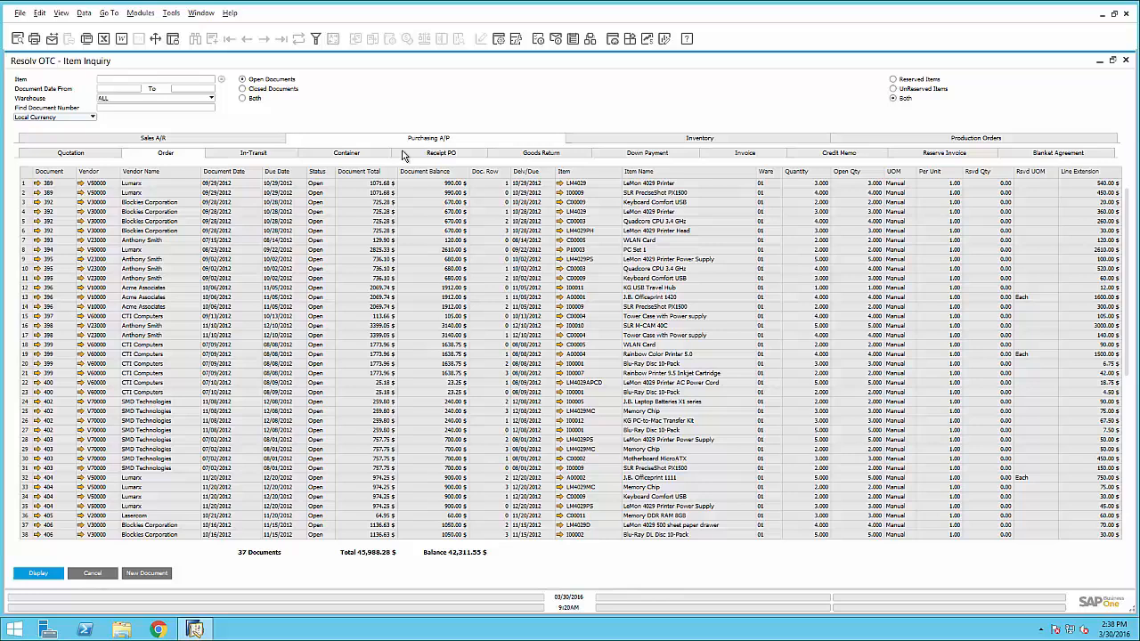
left_click(346, 153)
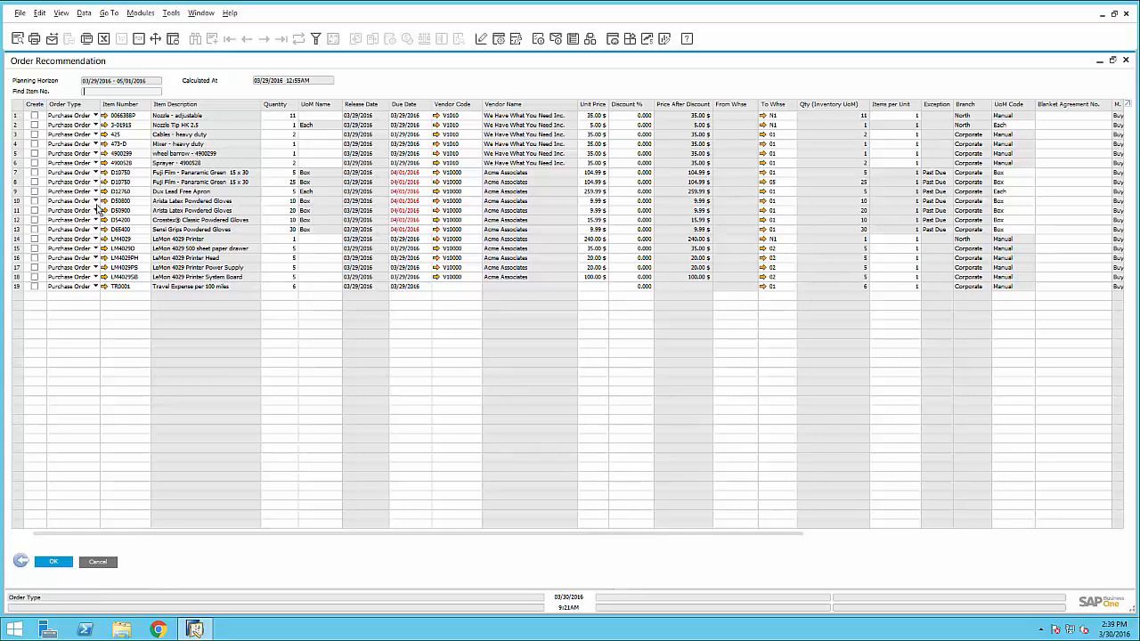
- Display the recommended purchase order lines in the Order Recommendation window
left_click(96, 285)
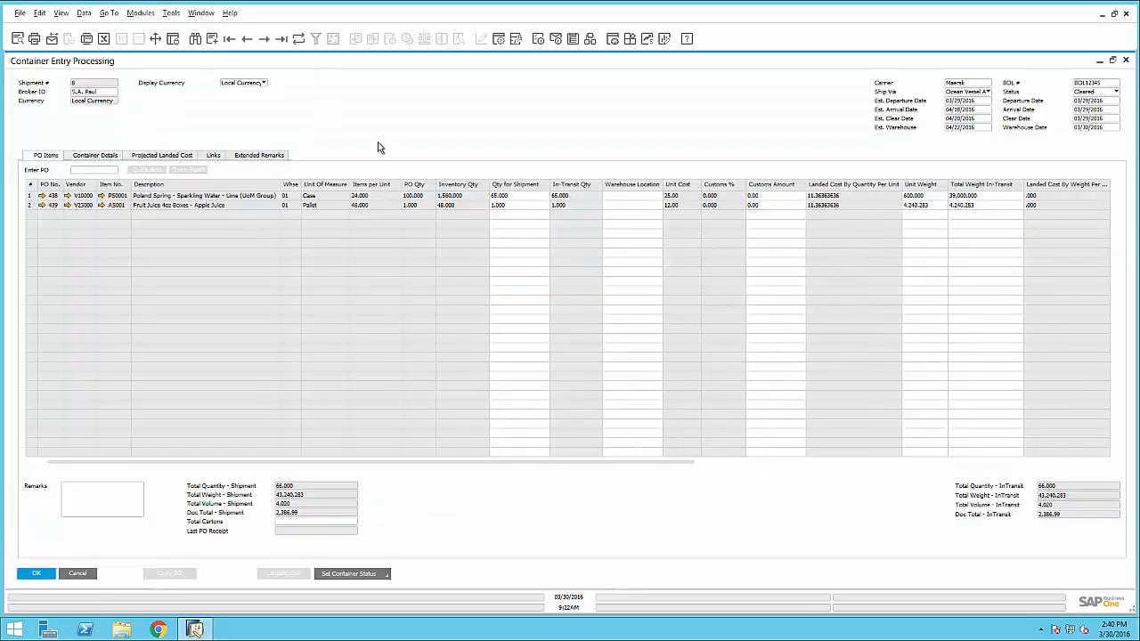
mouse_move(374, 132)
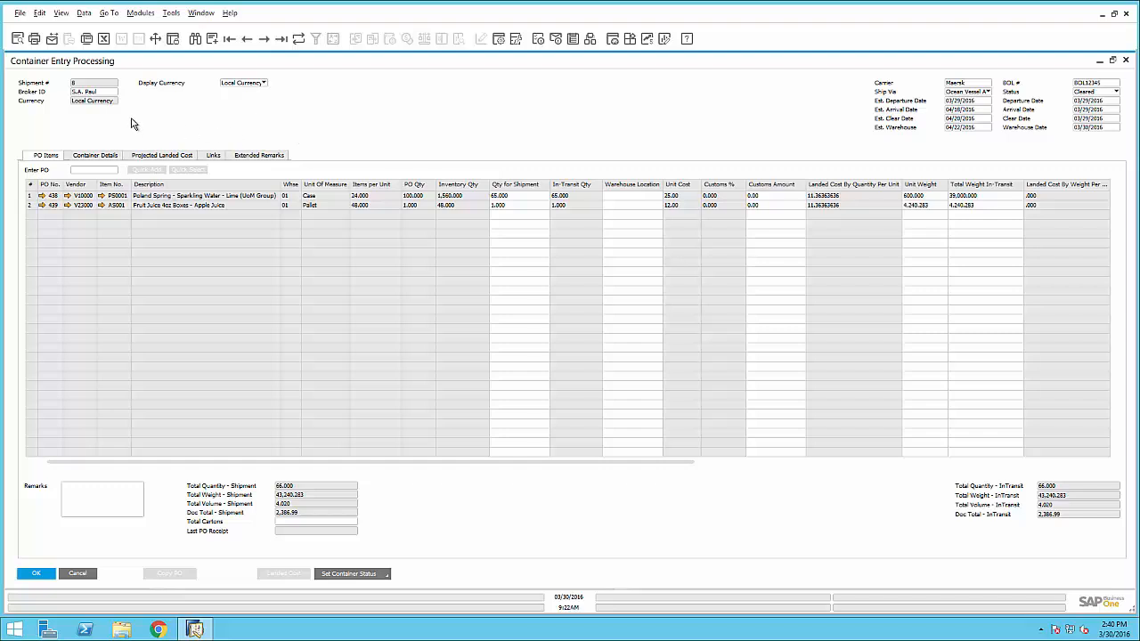
mouse_move(132, 141)
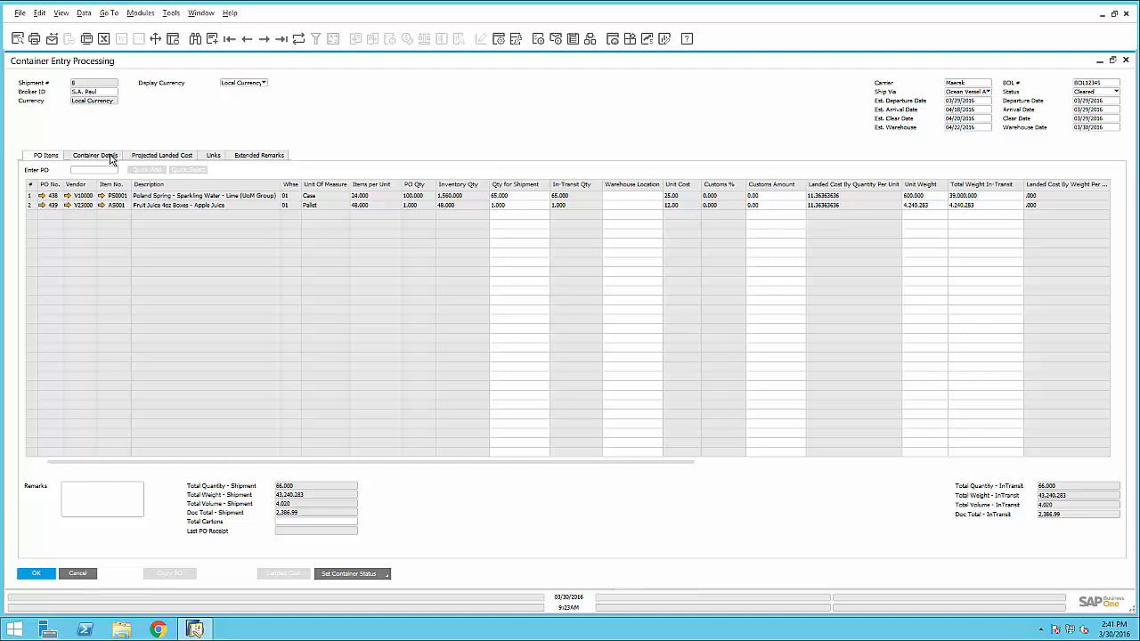
- Show the shipment's Container Details grouped in Container View with packed items per container
left_click(97, 155)
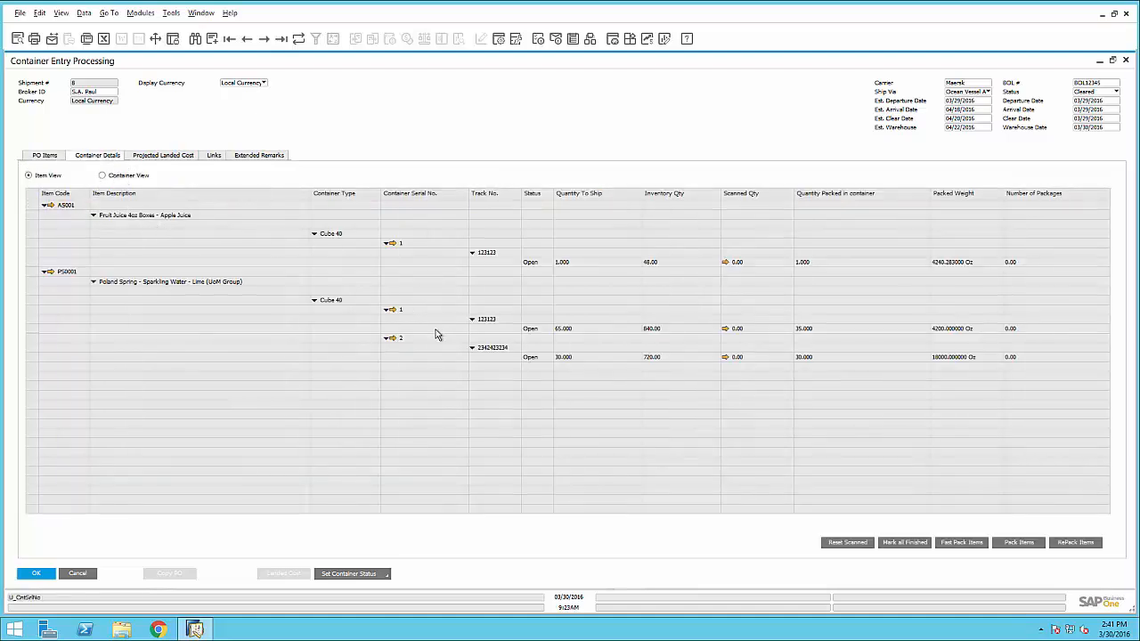
left_click(103, 175)
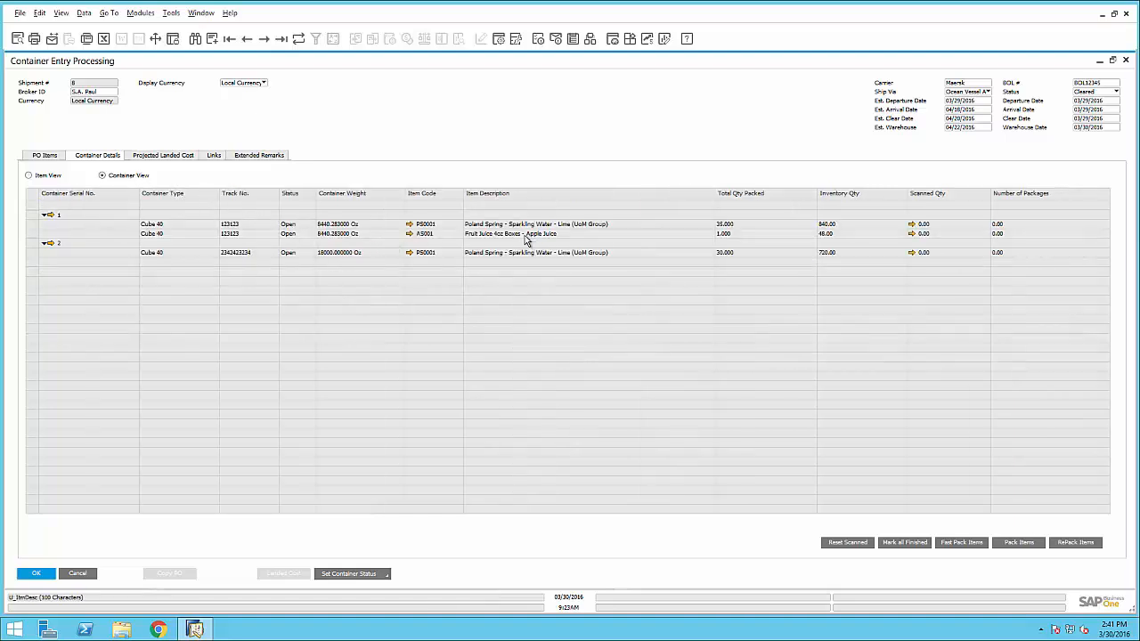
mouse_move(505, 262)
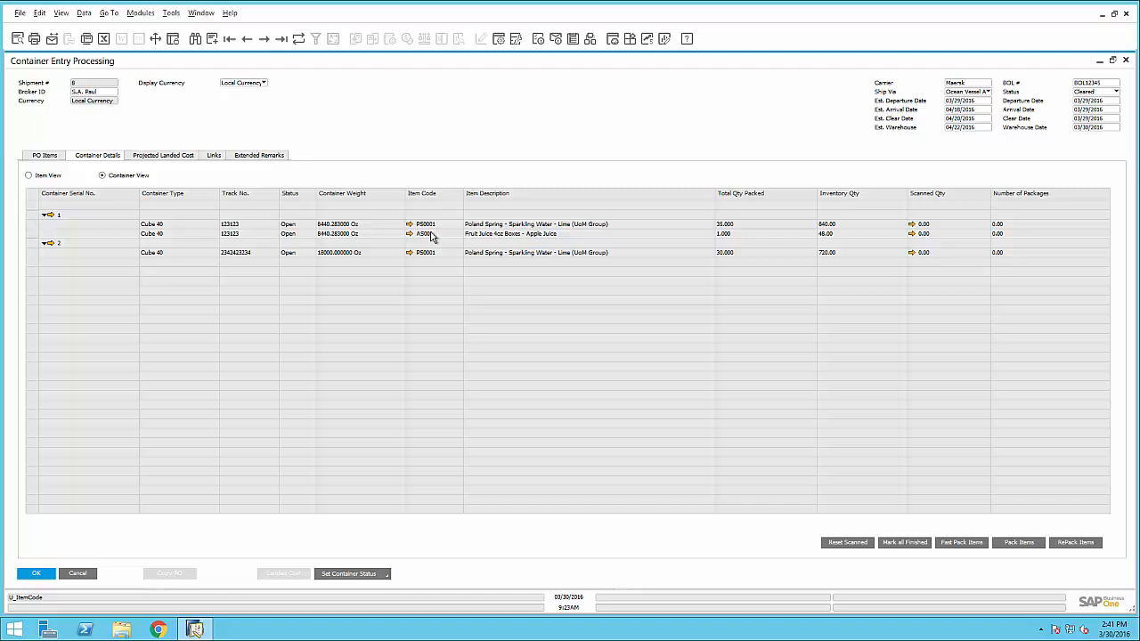
mouse_move(468, 238)
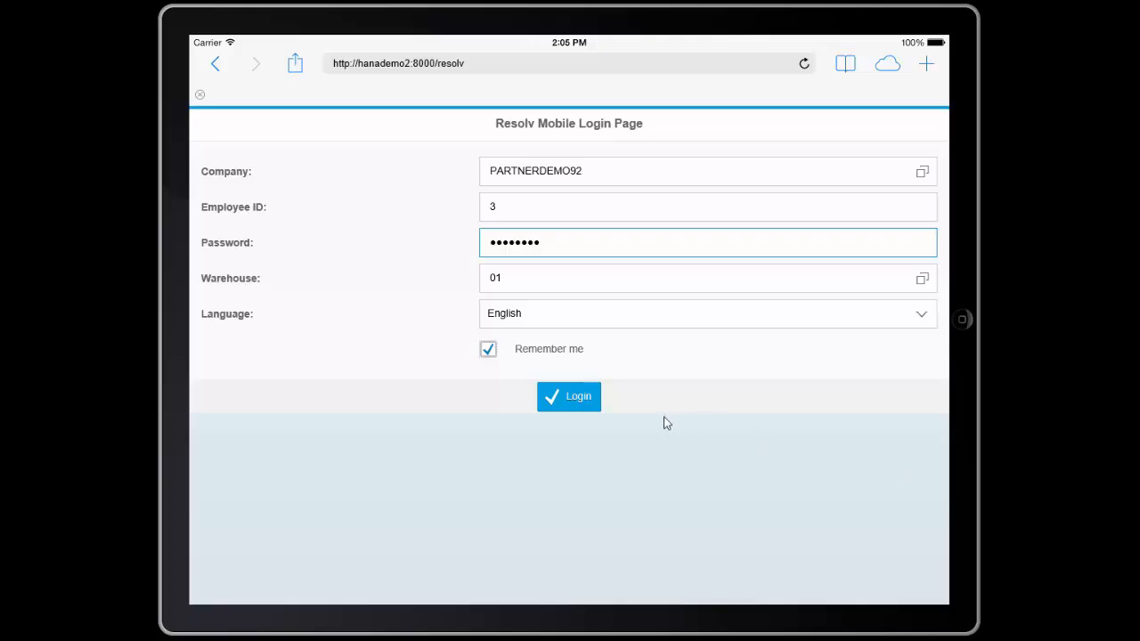
- Sign in to Resolv Mobile and reach the Receiving Menu
left_click(568, 396)
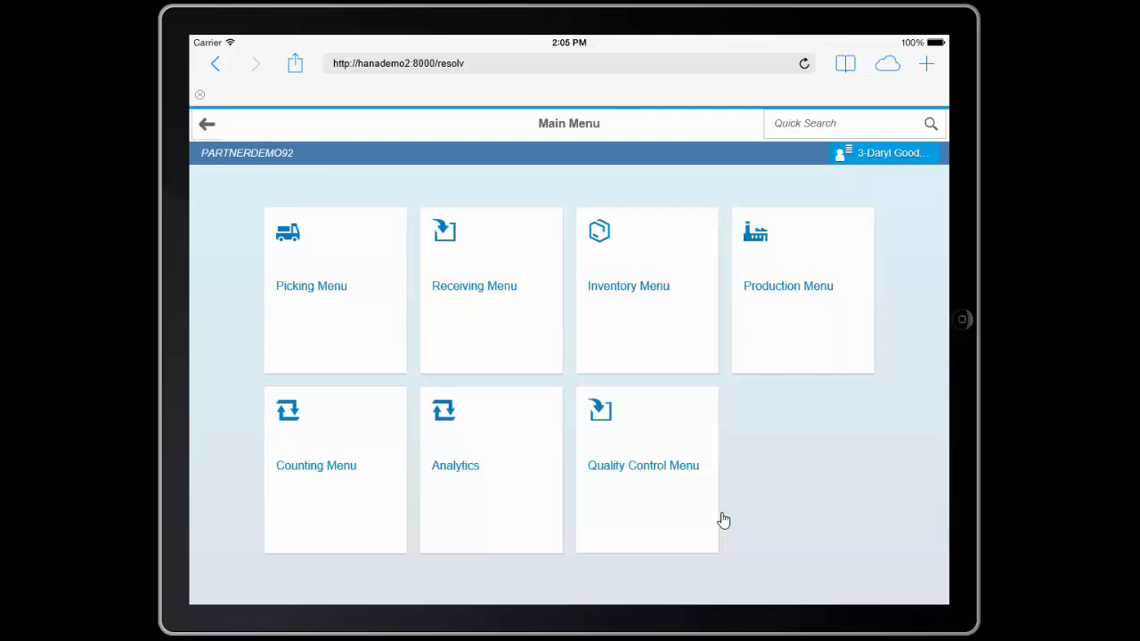
mouse_move(306, 274)
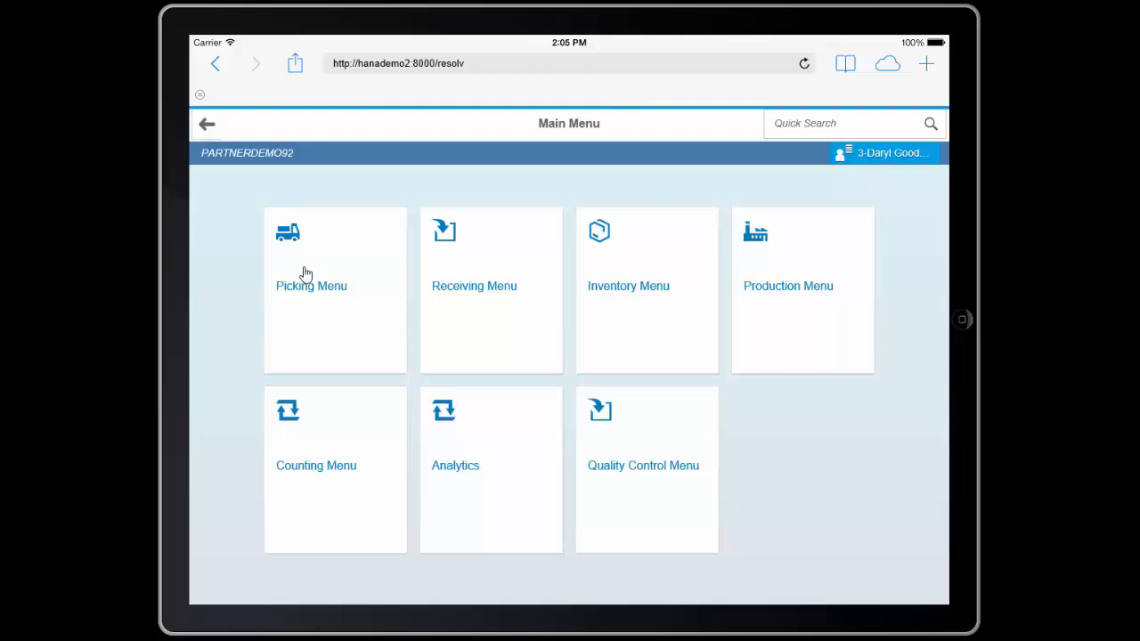
mouse_move(692, 356)
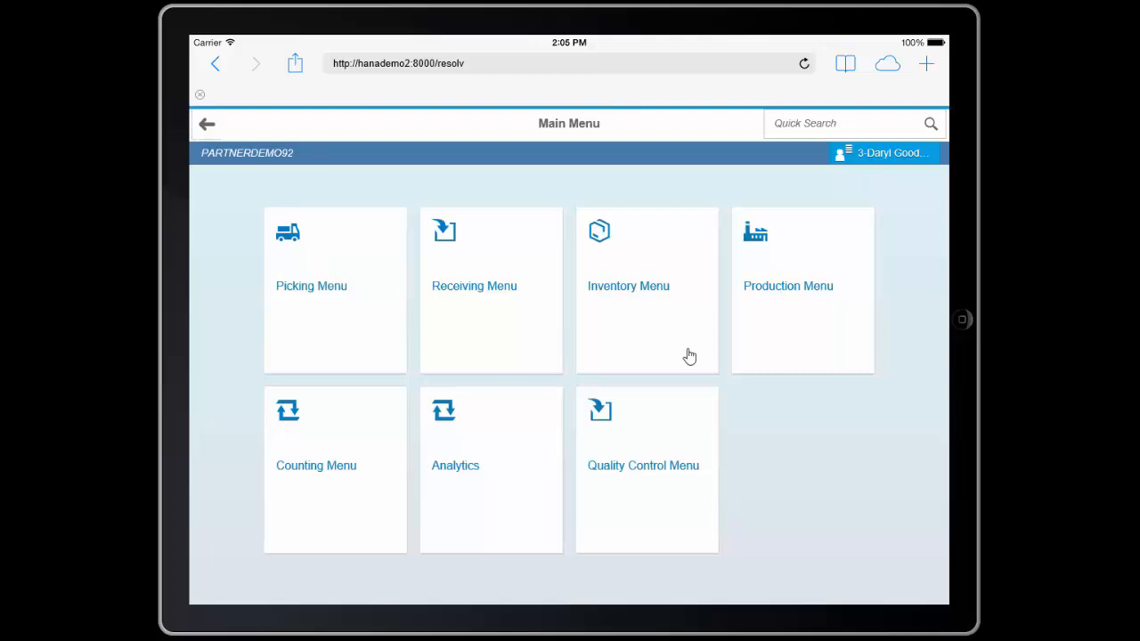
mouse_move(488, 310)
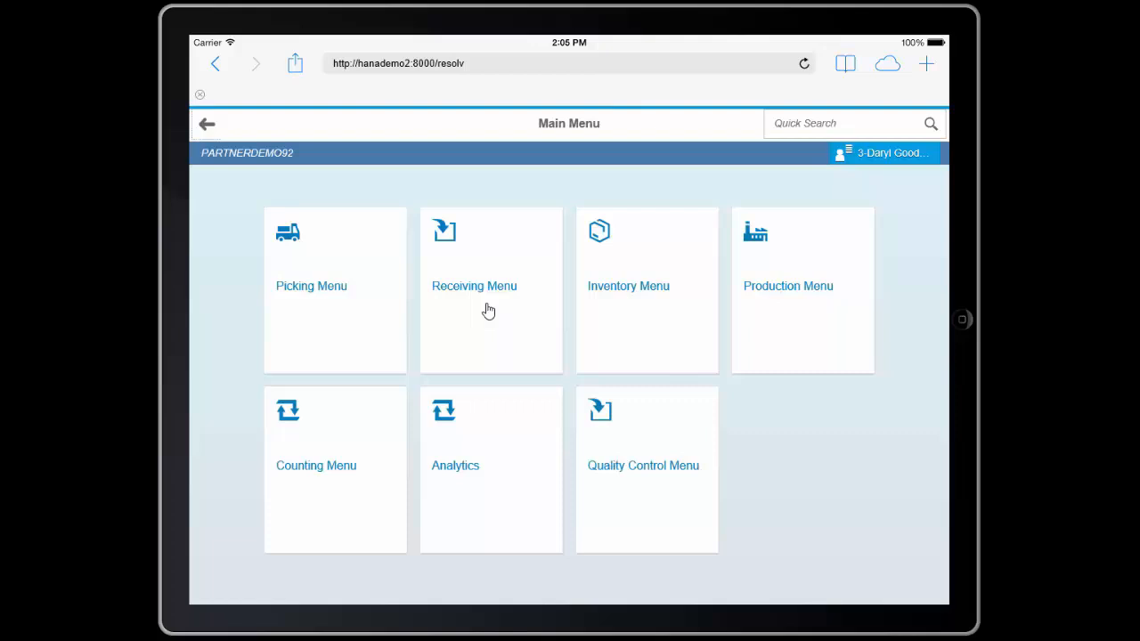
left_click(492, 288)
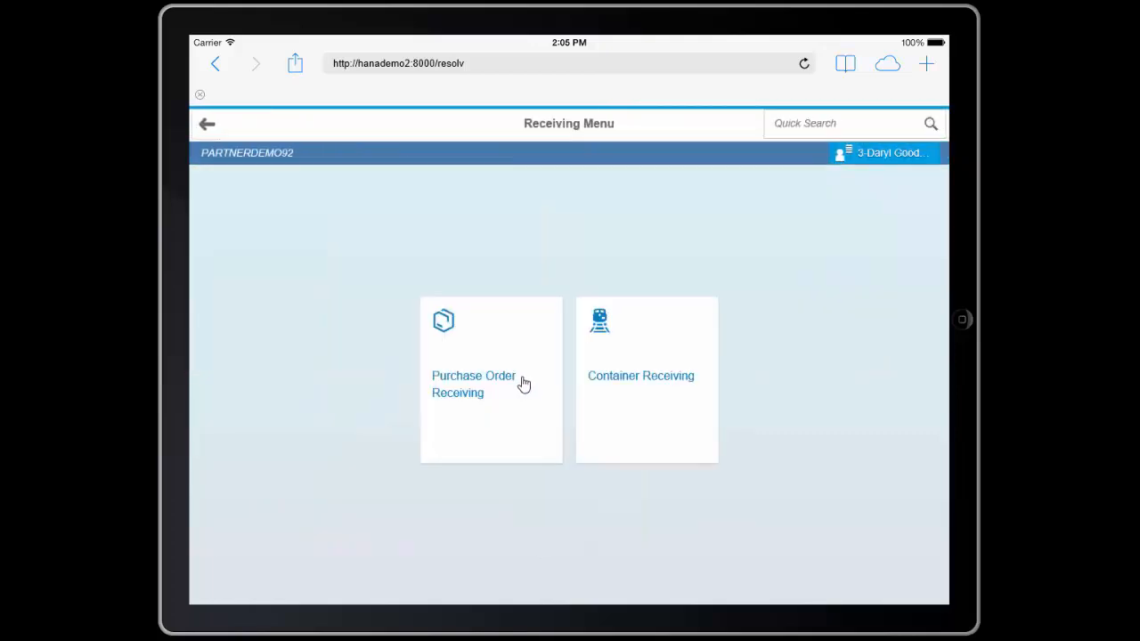
mouse_move(467, 433)
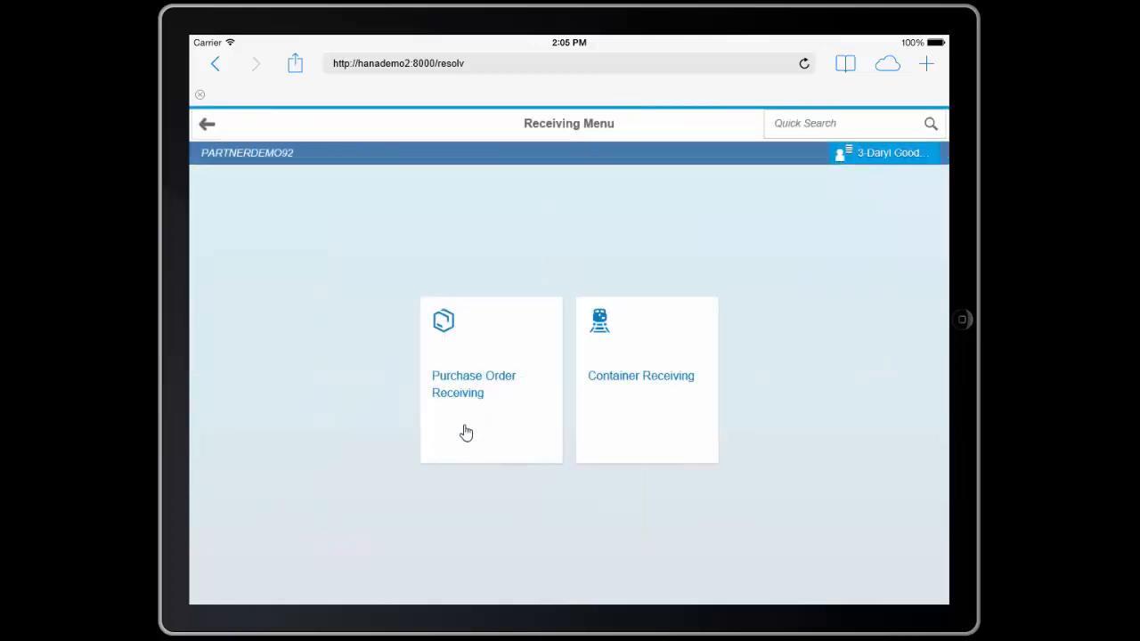
mouse_move(659, 413)
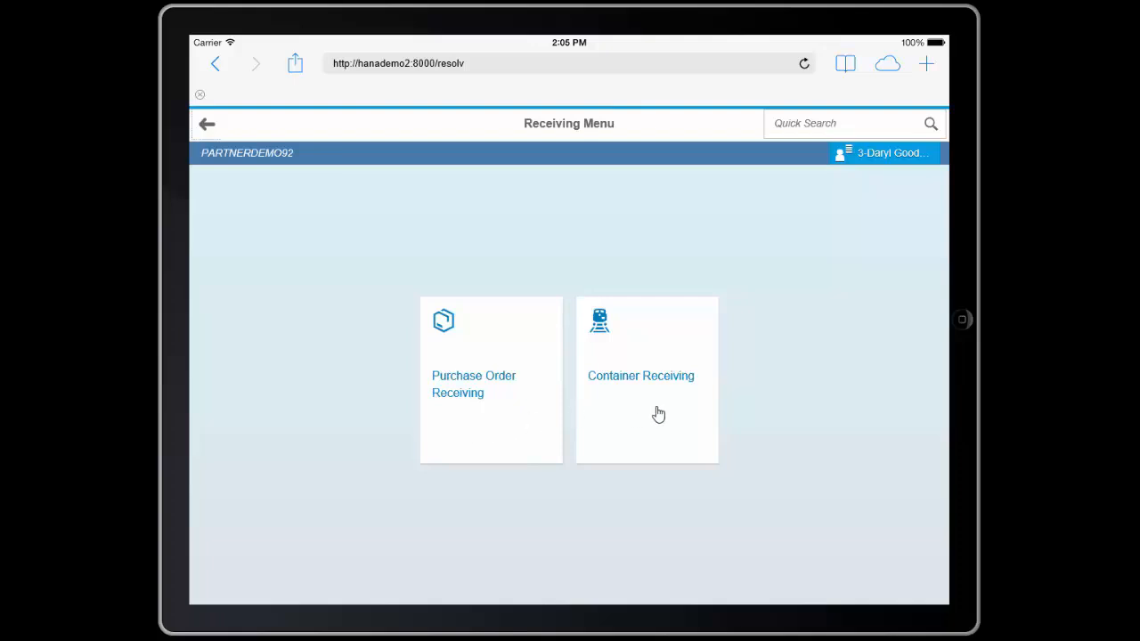
mouse_move(474, 399)
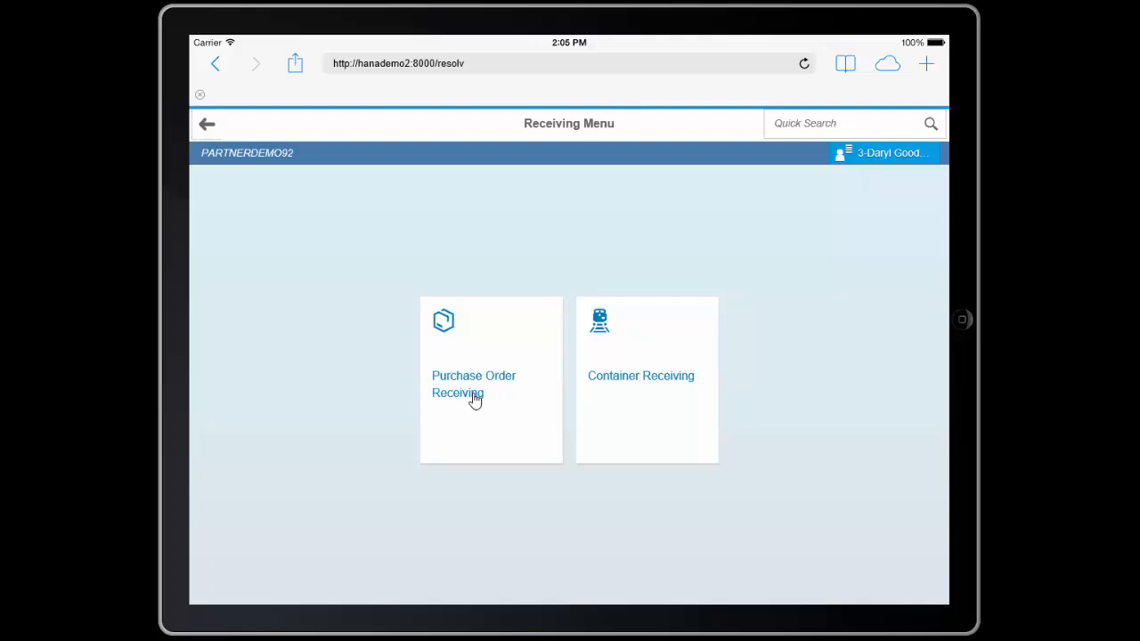
- Load purchase order 440 in Purchase Order Receiving and select the SI0001 line for entry
left_click(474, 385)
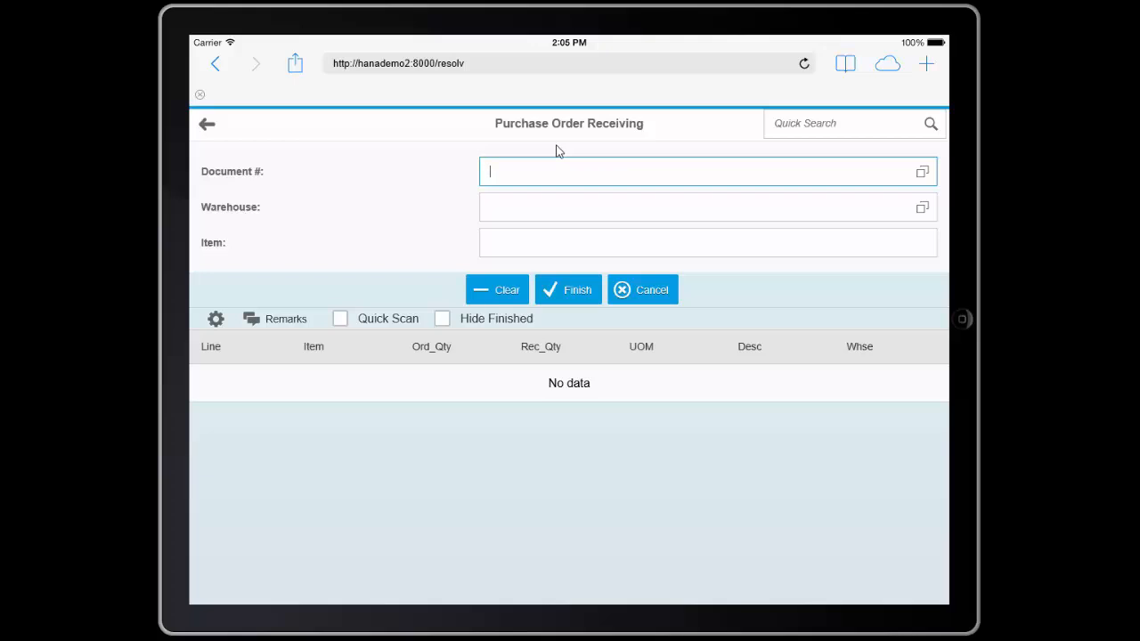
type("440")
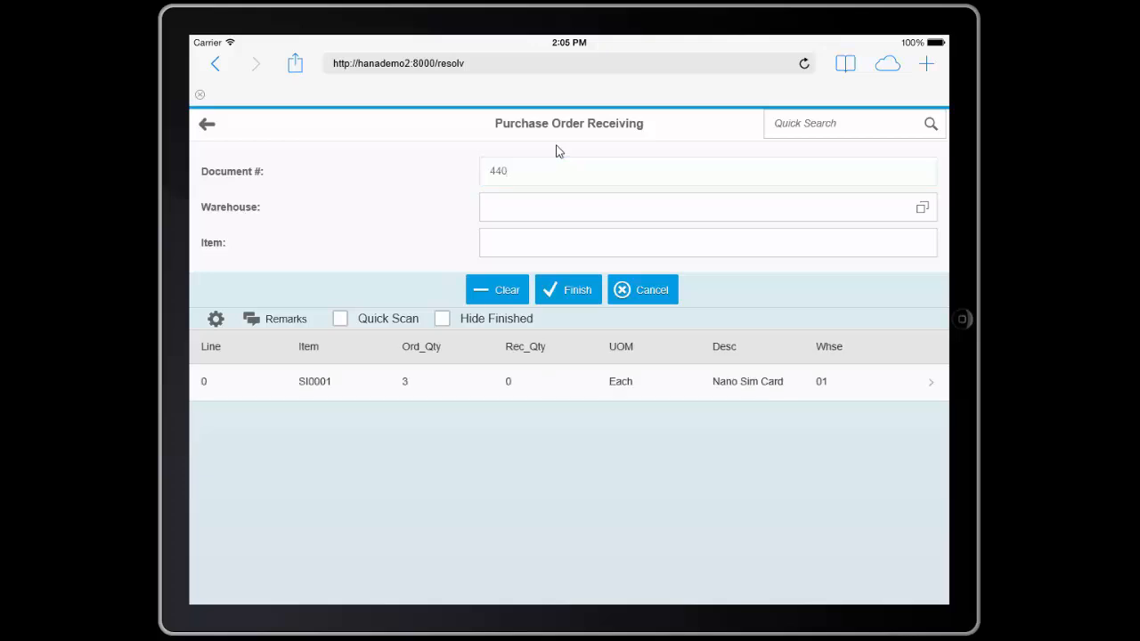
left_click(707, 243)
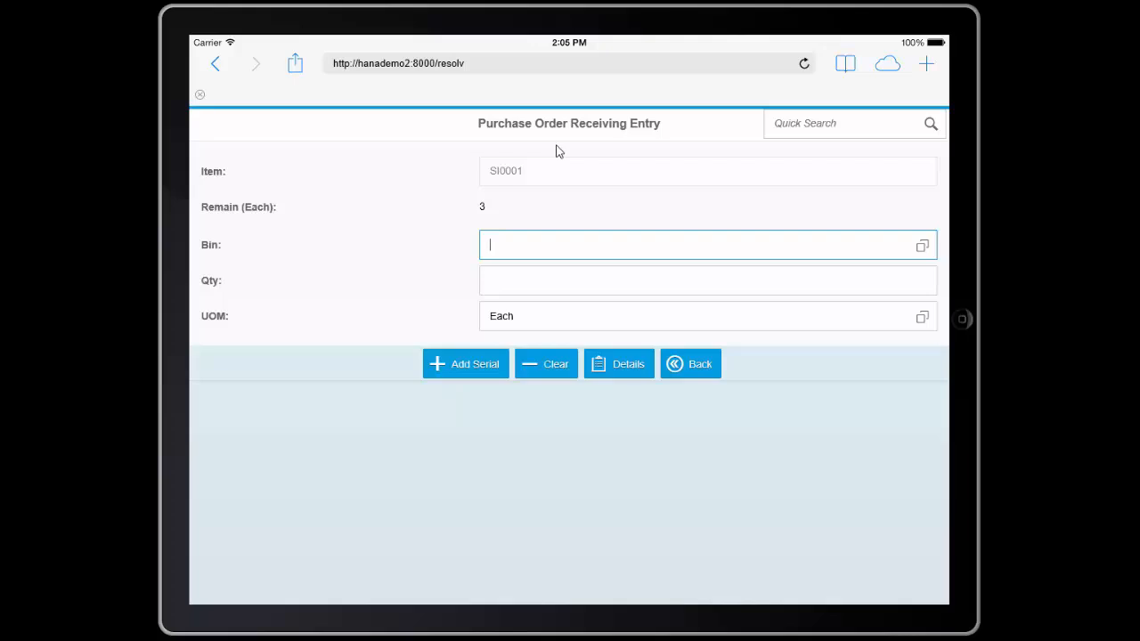
- Set bin 01-A1-S1-L2 for SI0001 and scan serials SN001, SN002 and SN003
type("01-A1-S1-L2")
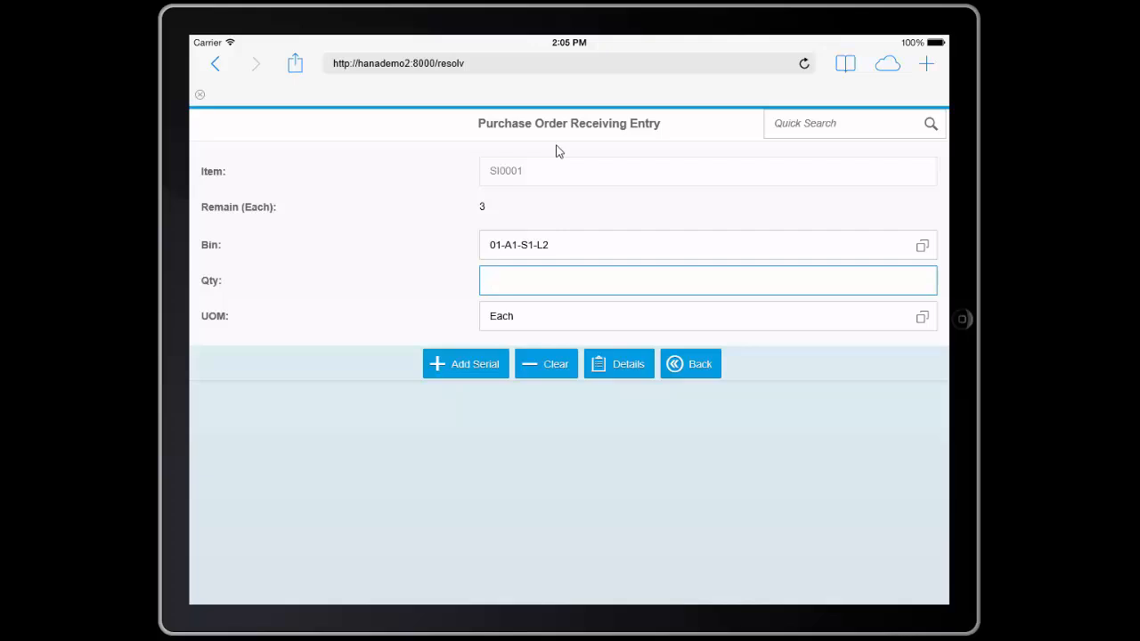
left_click(465, 363)
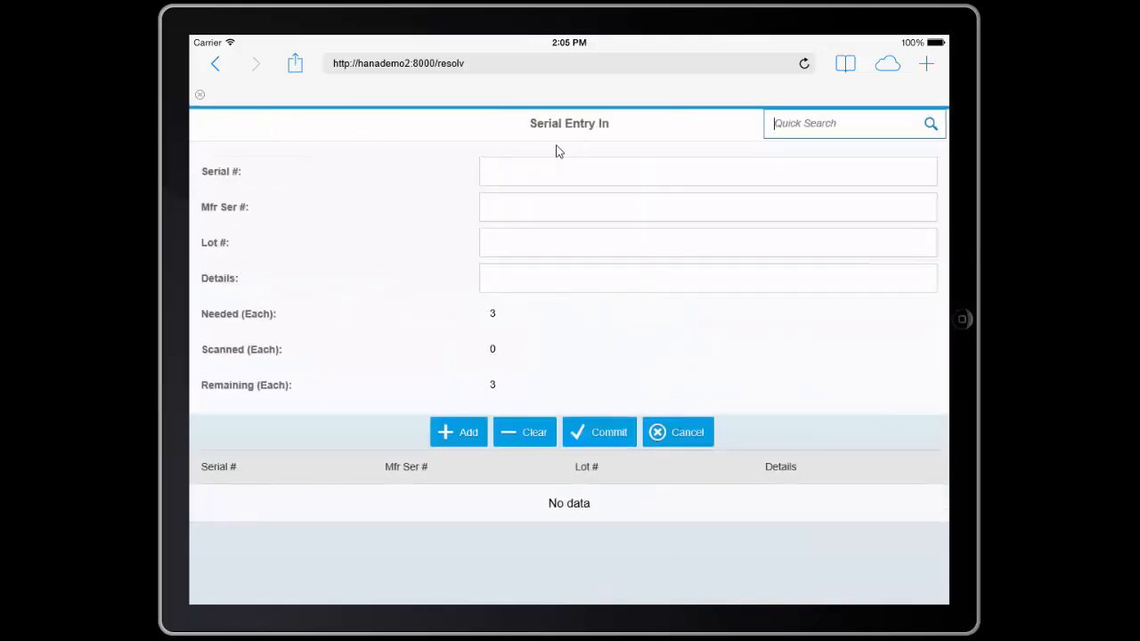
left_click(707, 171)
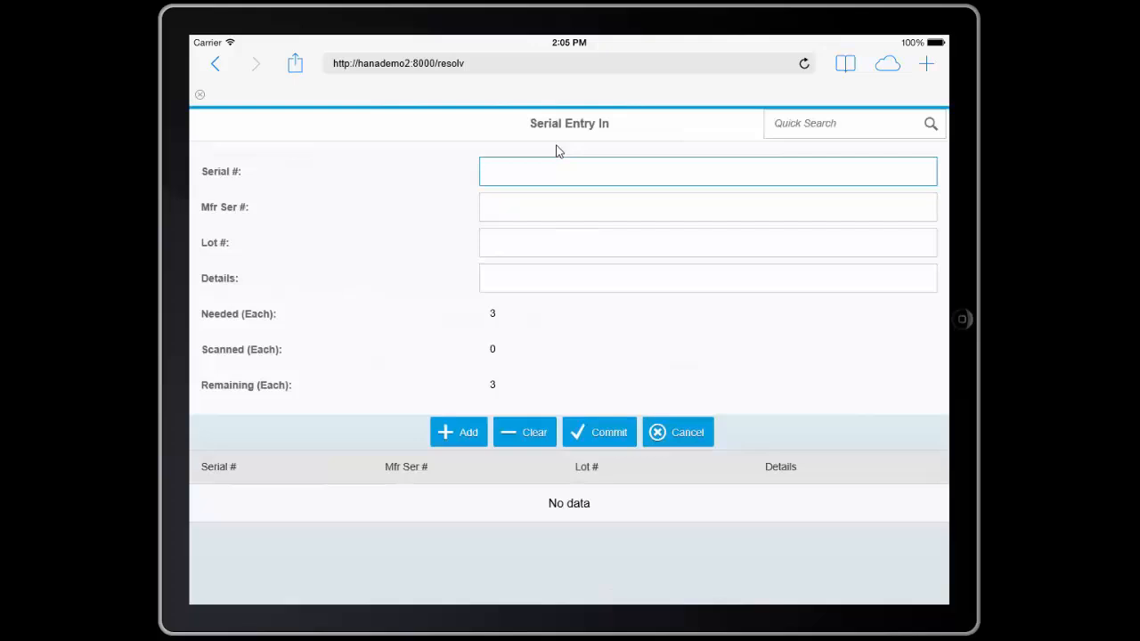
left_click(709, 171)
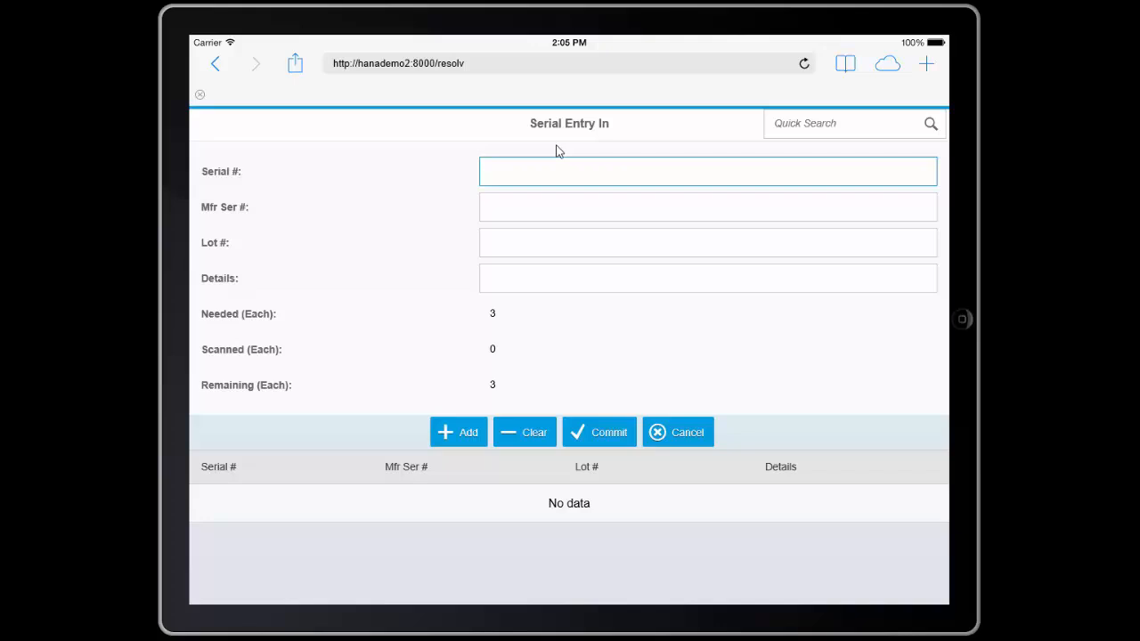
left_click(709, 171)
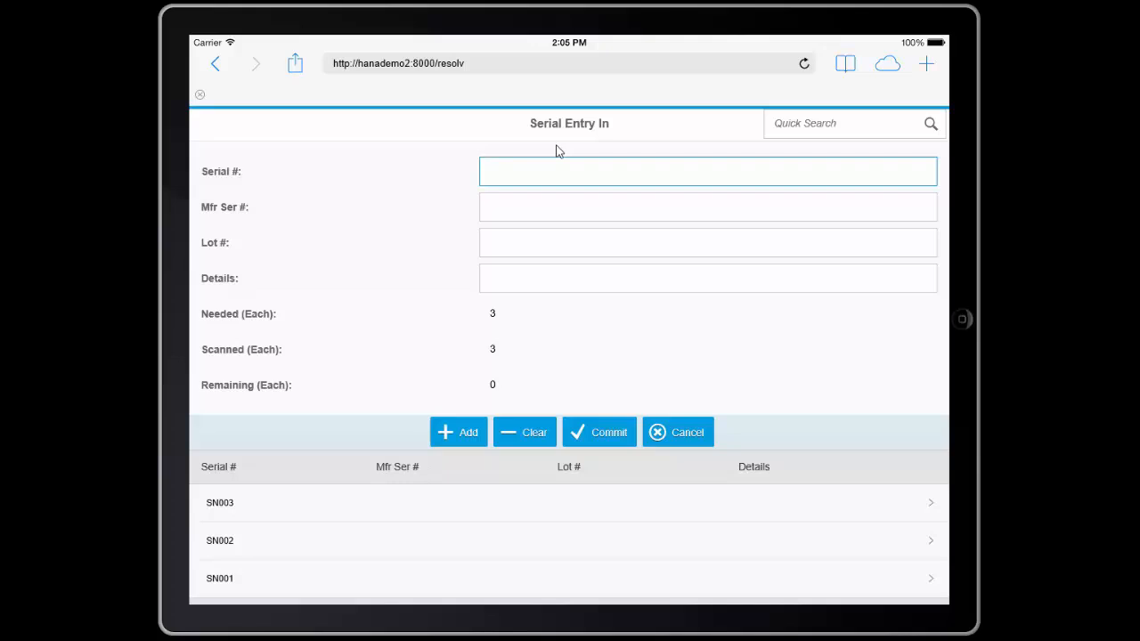
mouse_move(565, 152)
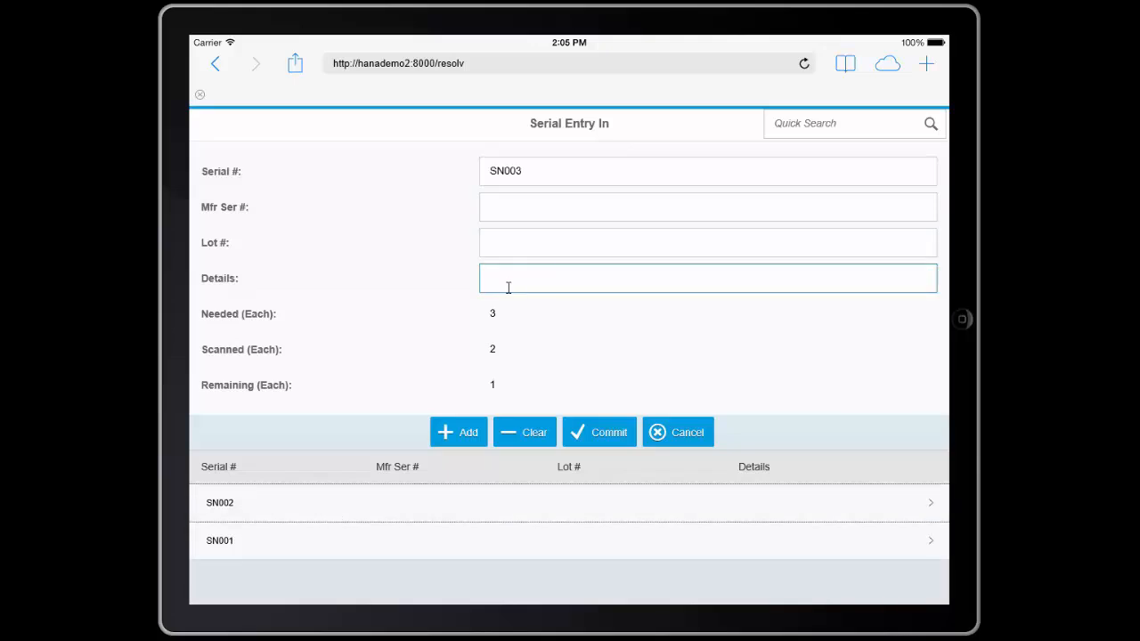
- Note 'this one is red' on SN003 and commit the three serials, giving Rec_Qty 3
type("this")
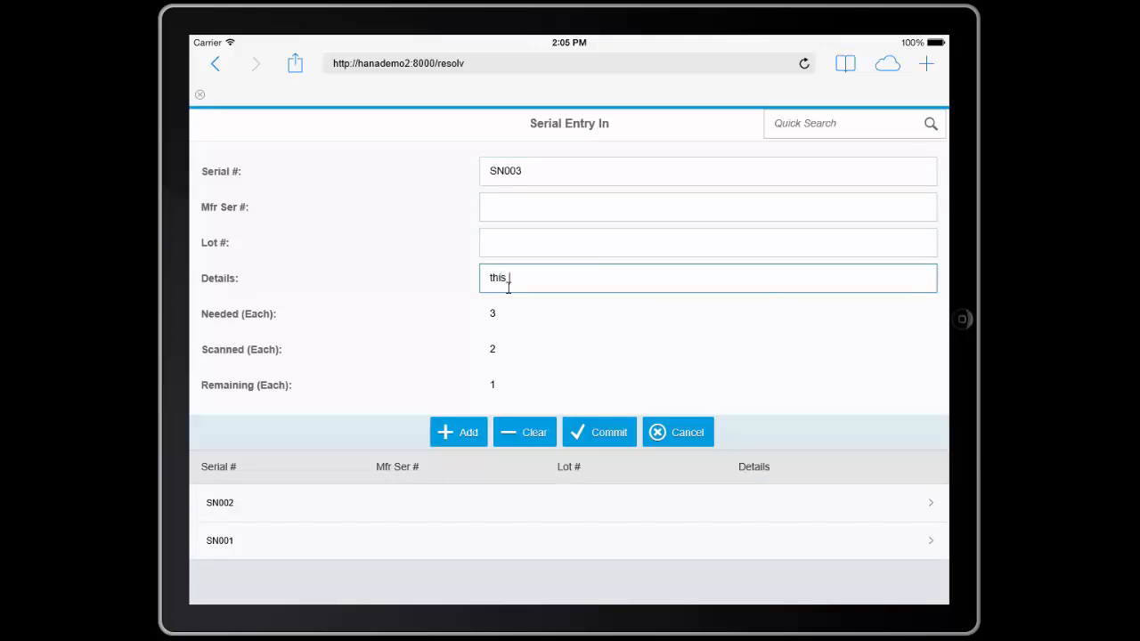
type("one is red")
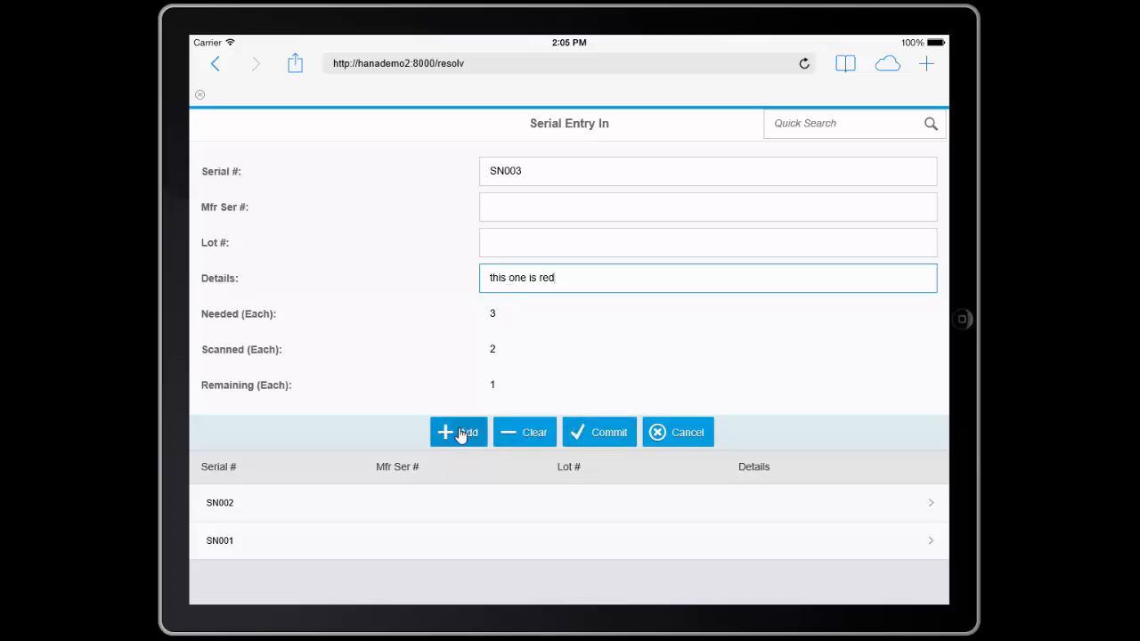
left_click(459, 433)
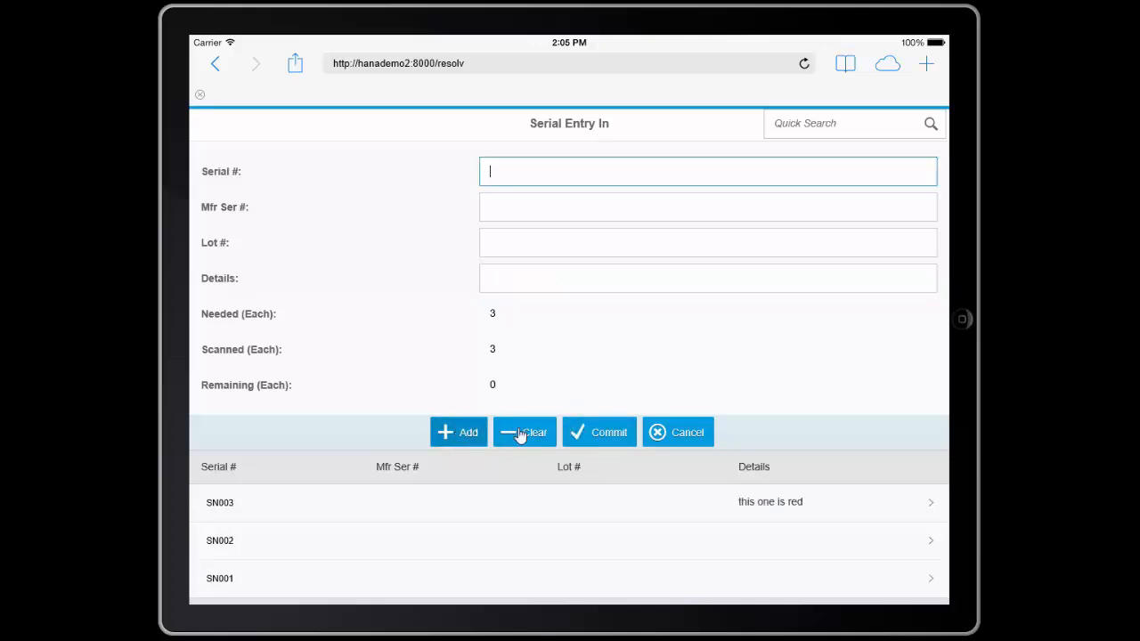
left_click(609, 433)
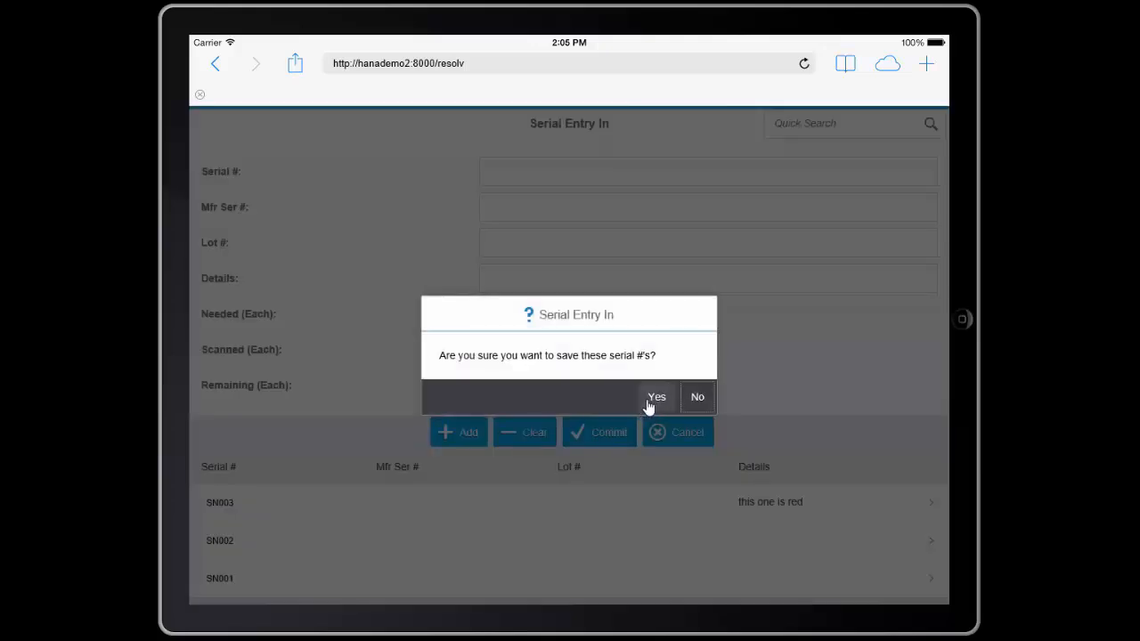
left_click(656, 397)
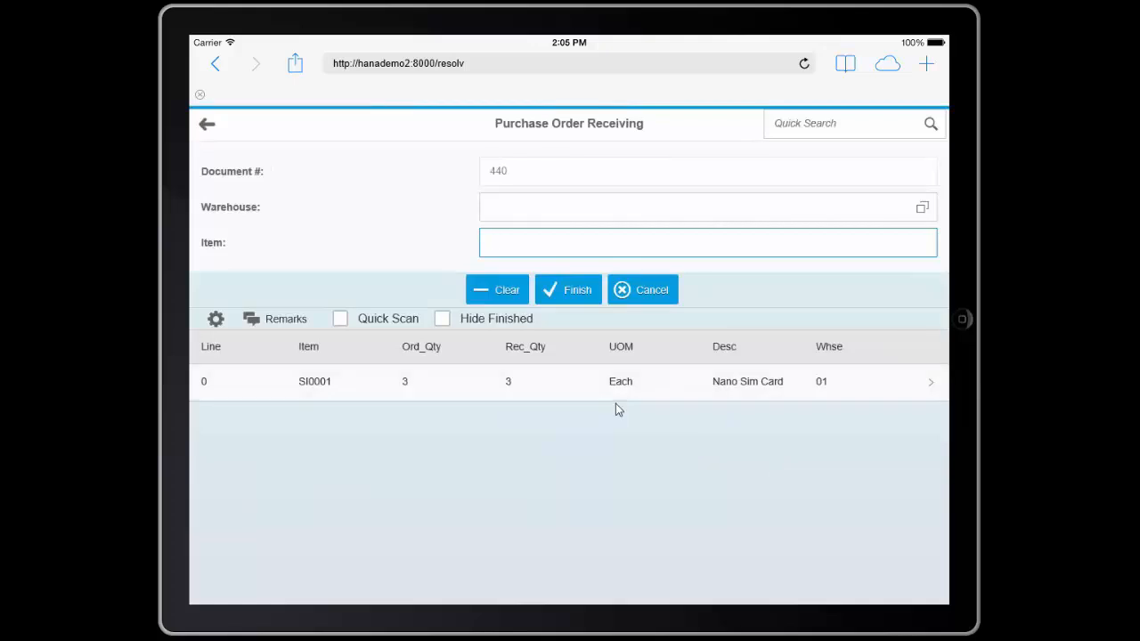
- Record an opening remark that serial number 2 was damaged, recommending a repair credit
left_click(708, 242)
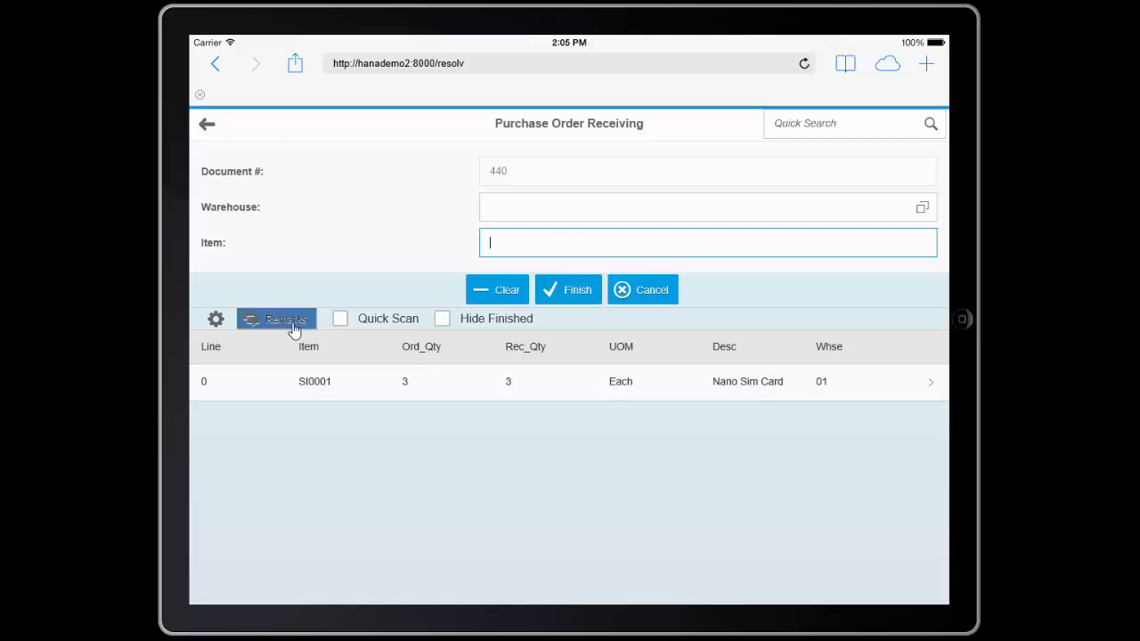
left_click(276, 317)
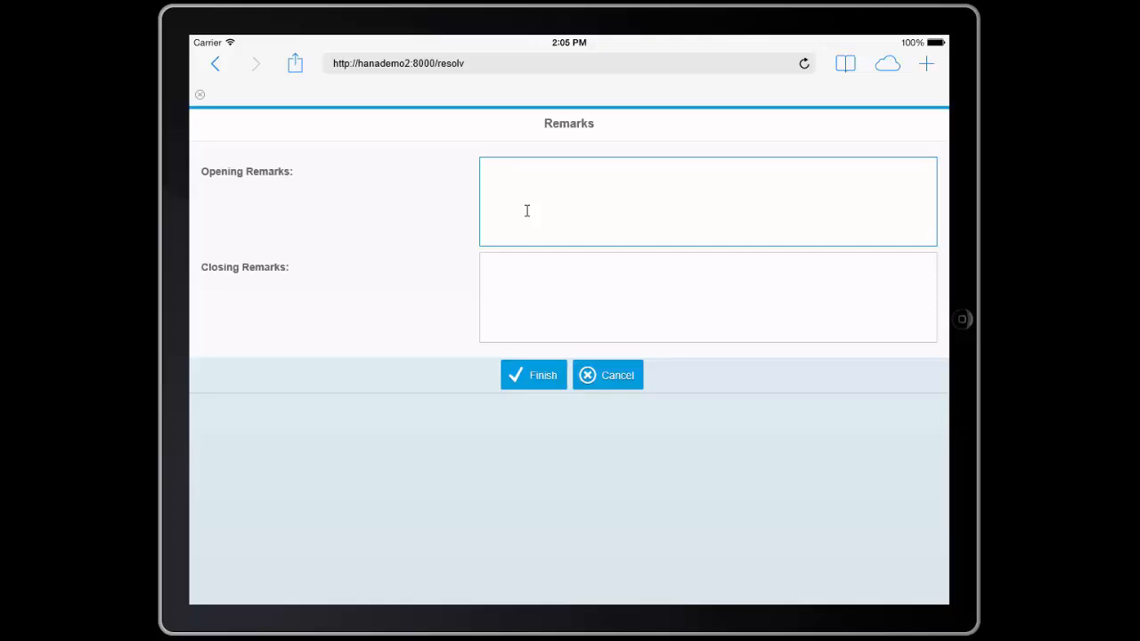
type("Serial")
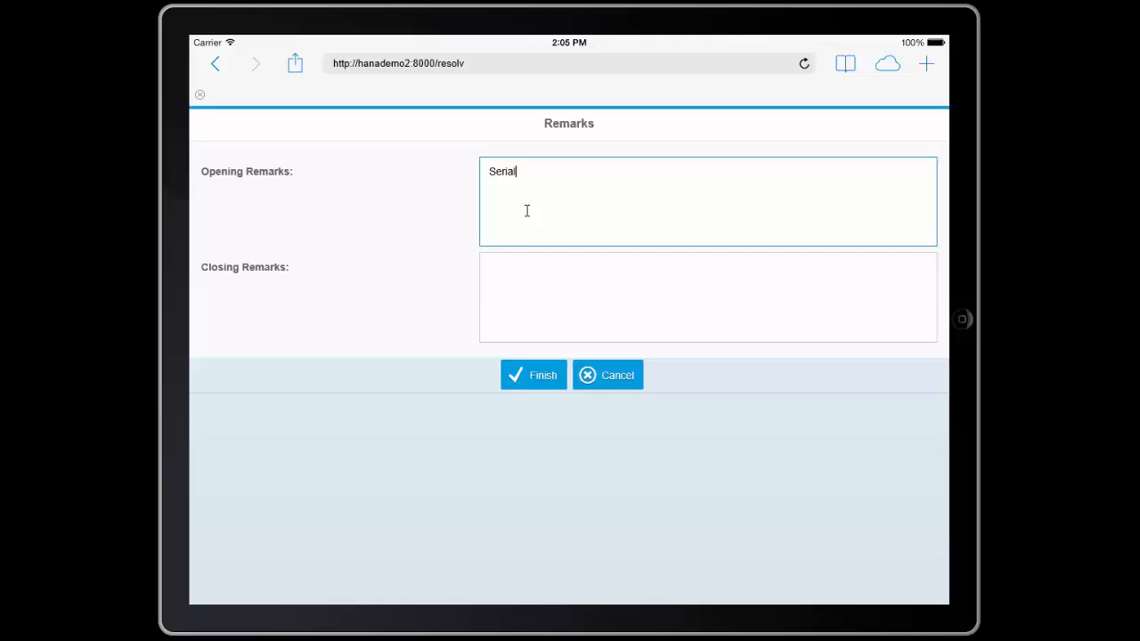
type("number 2 was d")
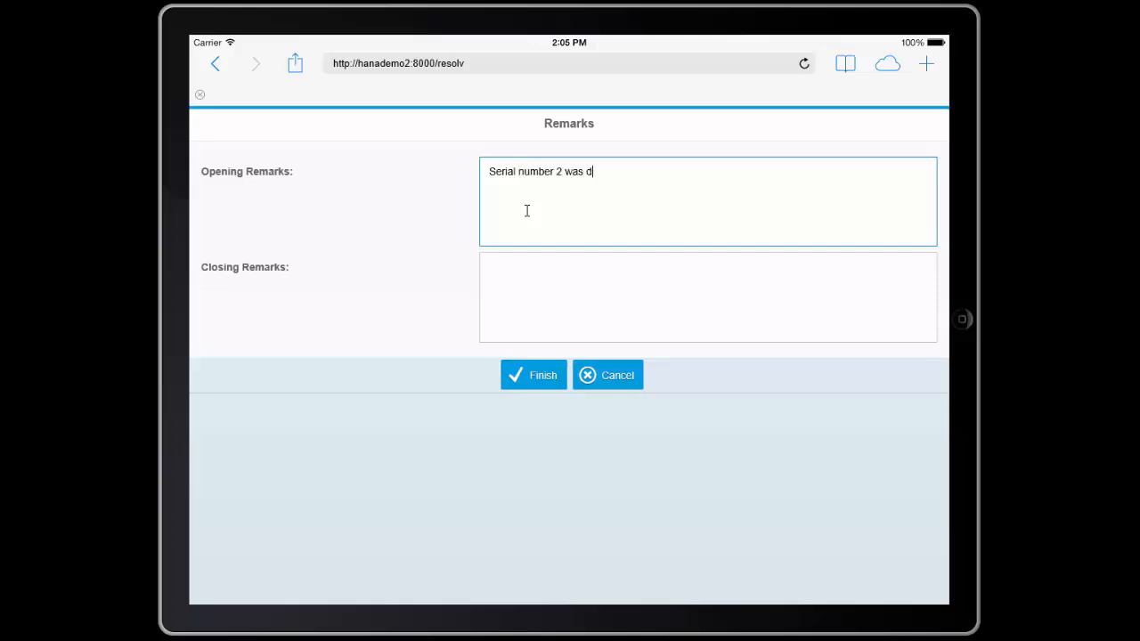
type("amaged")
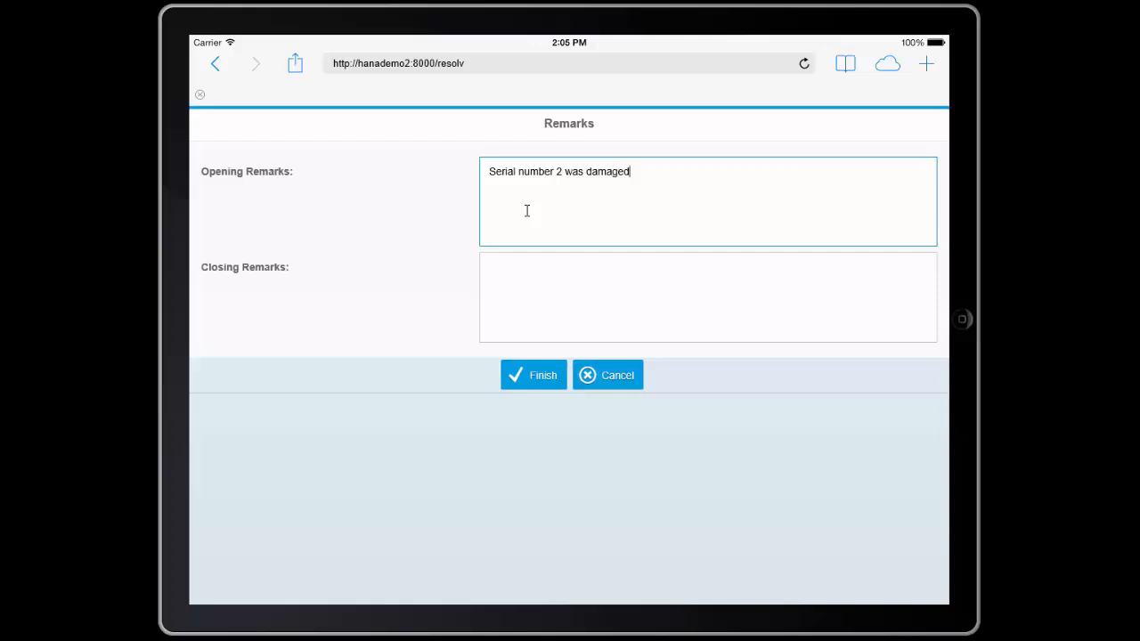
type("Recommend a")
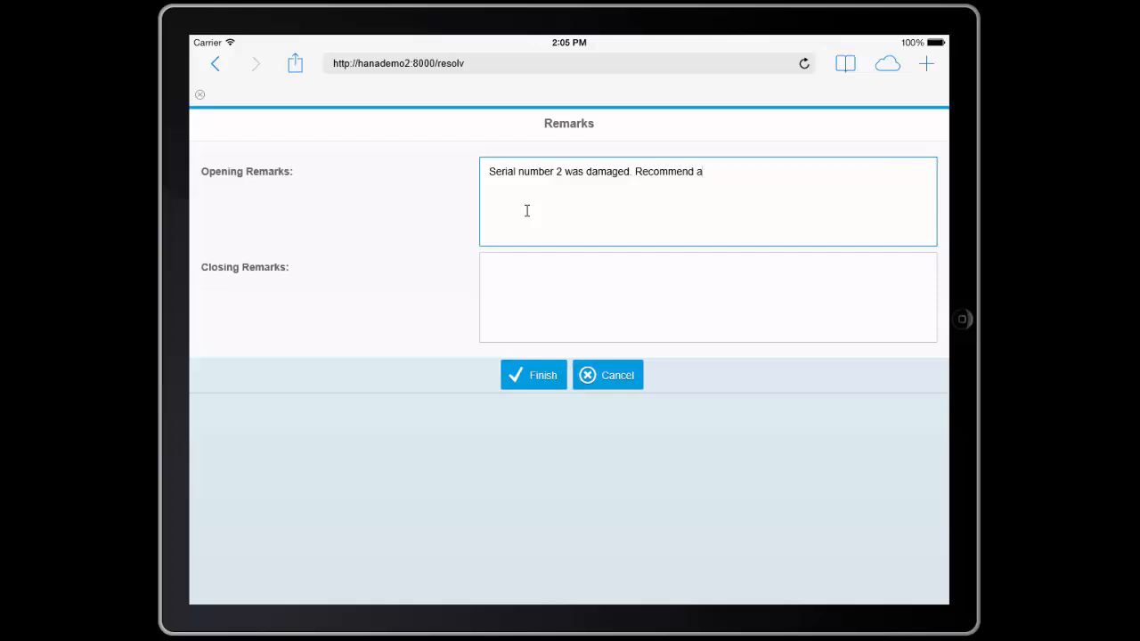
type("repaid")
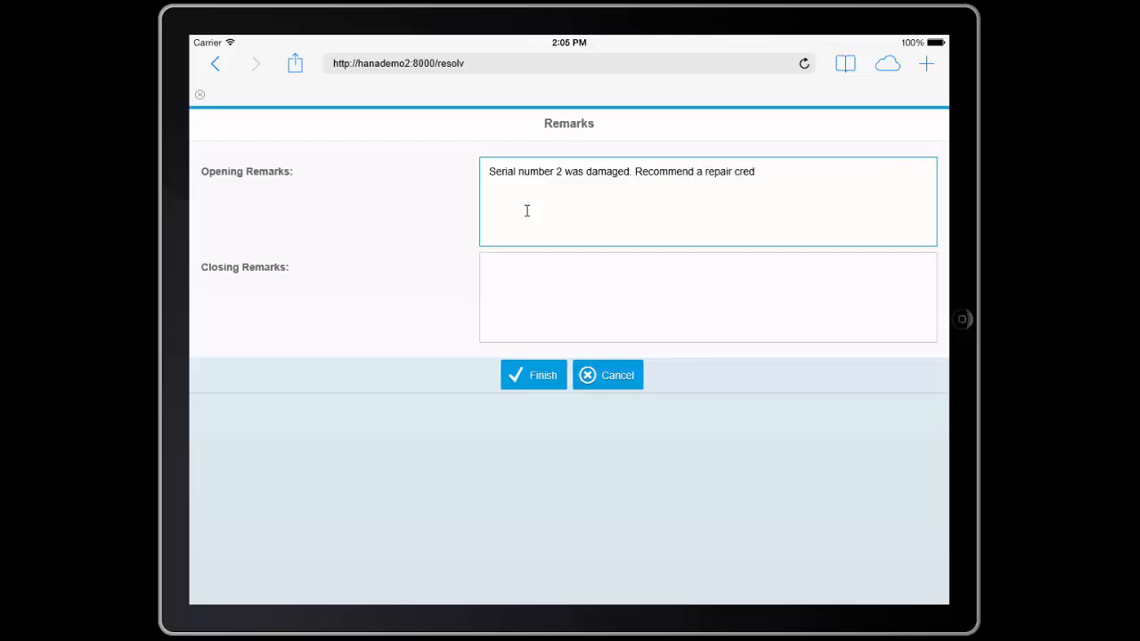
type("it.")
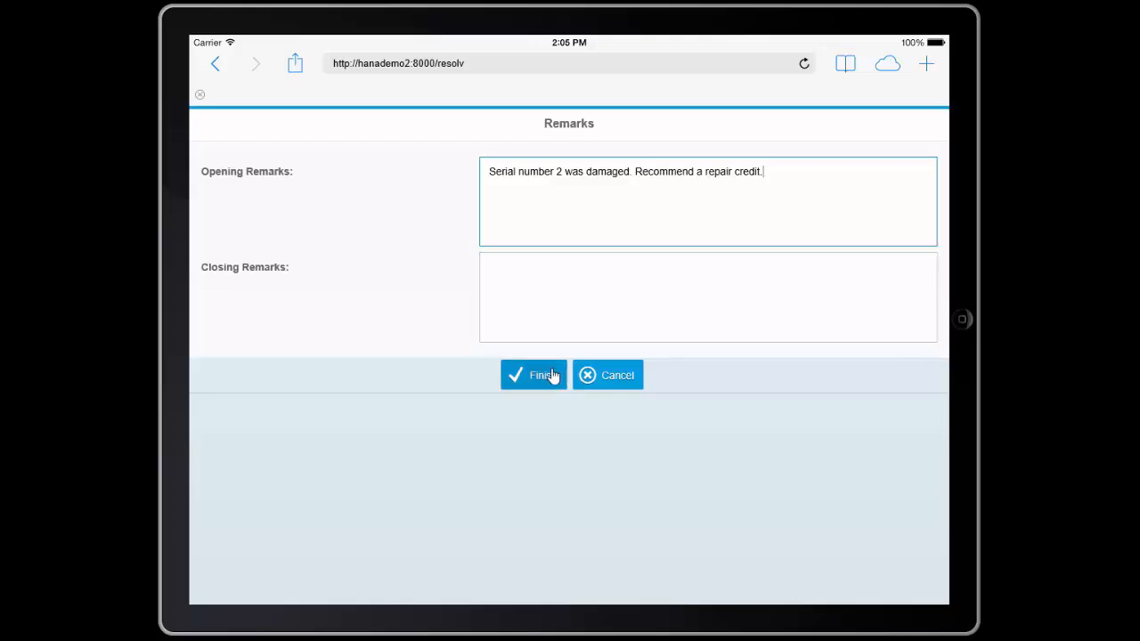
left_click(535, 374)
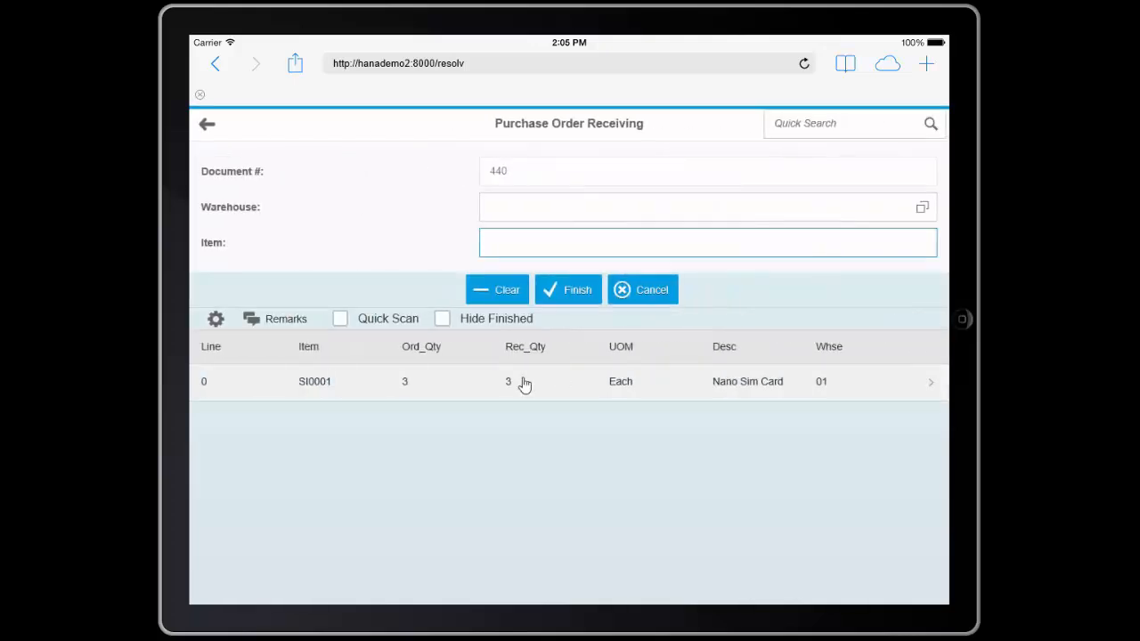
- Tick Hide Finished so fully received lines of PO 440 are hidden
left_click(707, 242)
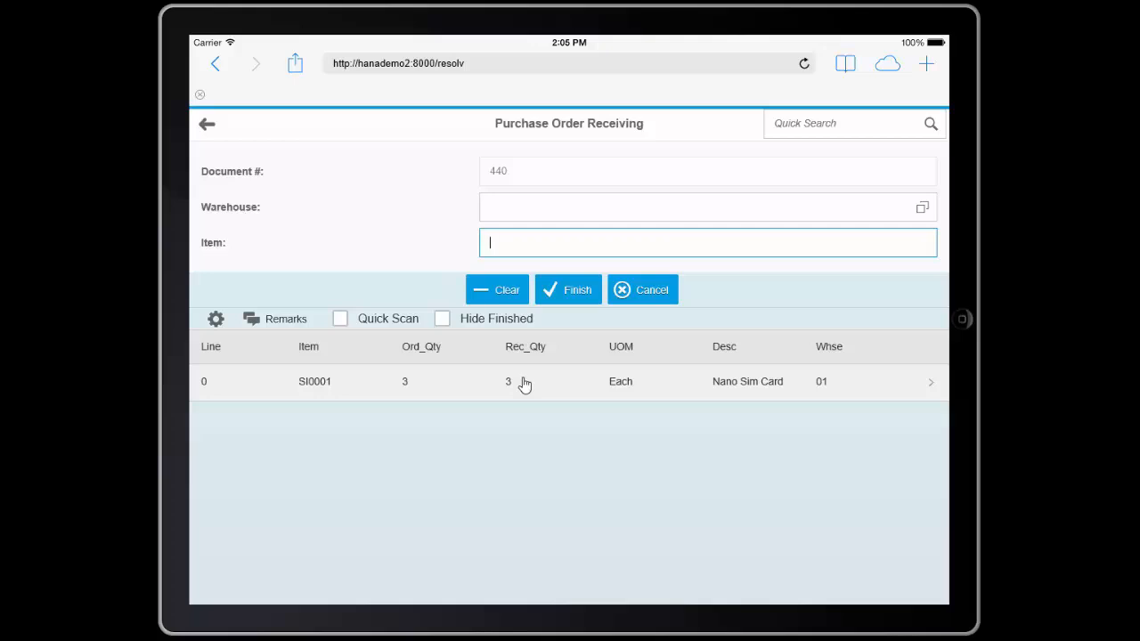
mouse_move(508, 467)
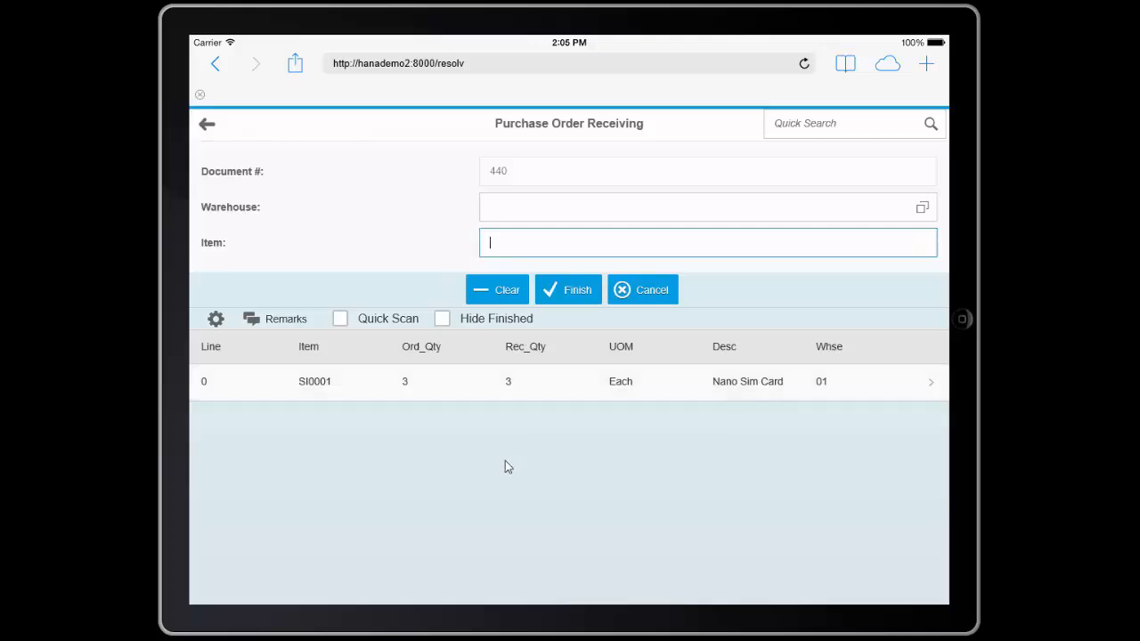
left_click(215, 317)
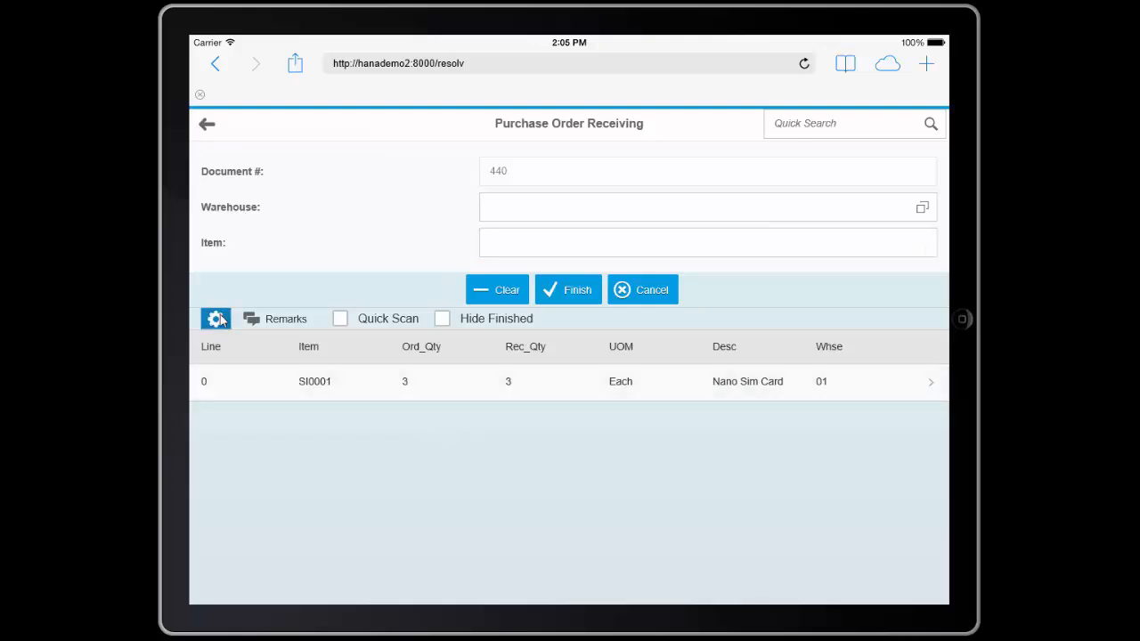
left_click(216, 317)
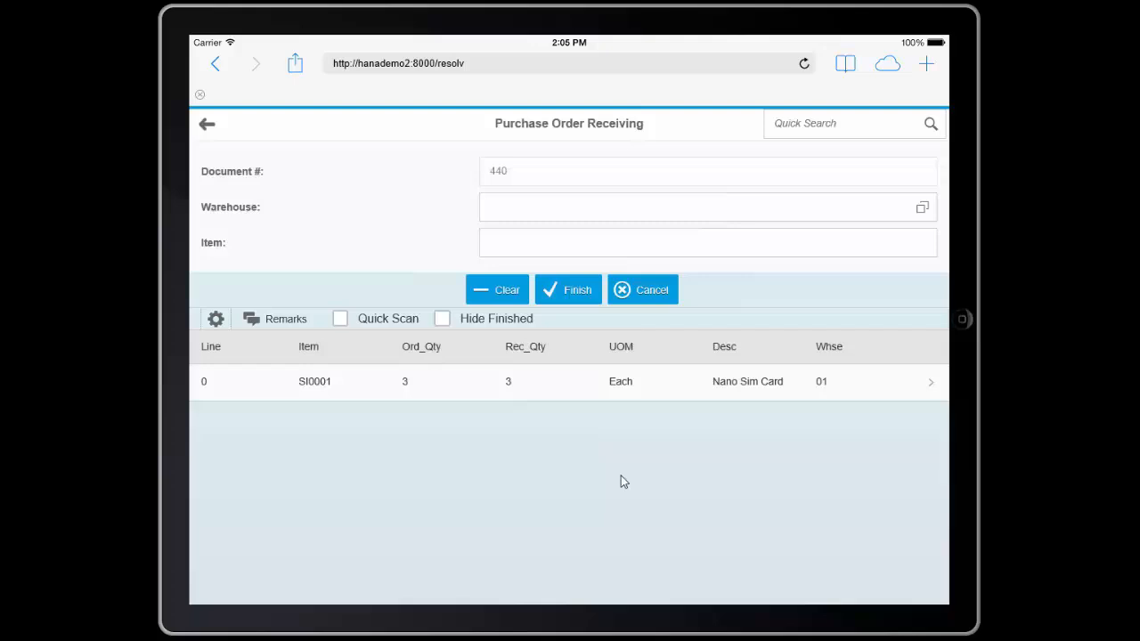
left_click(441, 317)
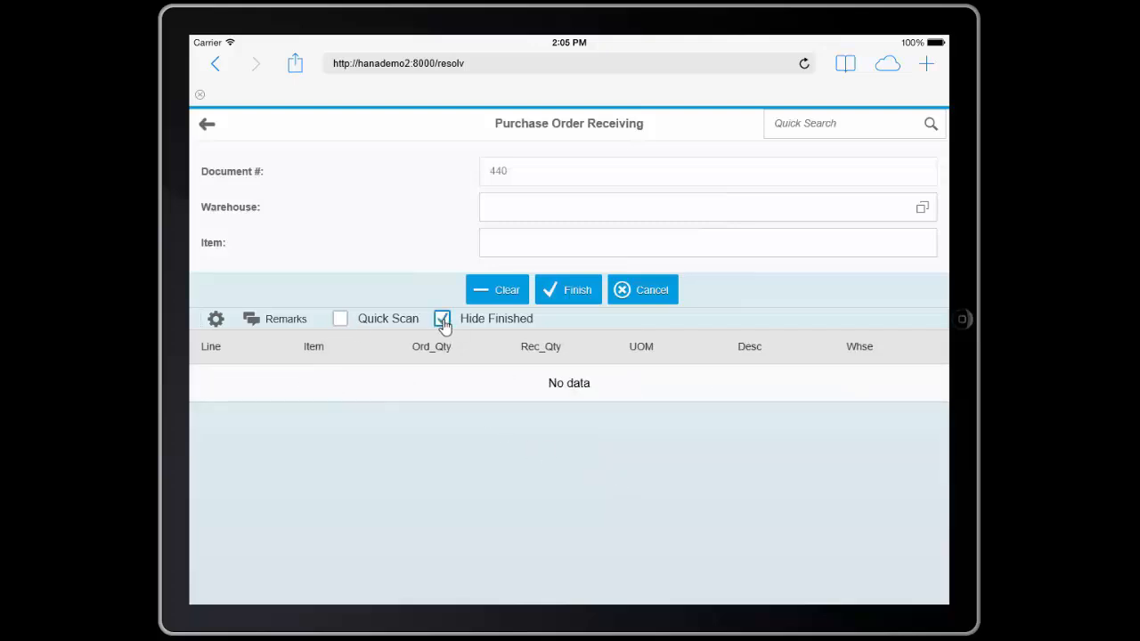
left_click(707, 242)
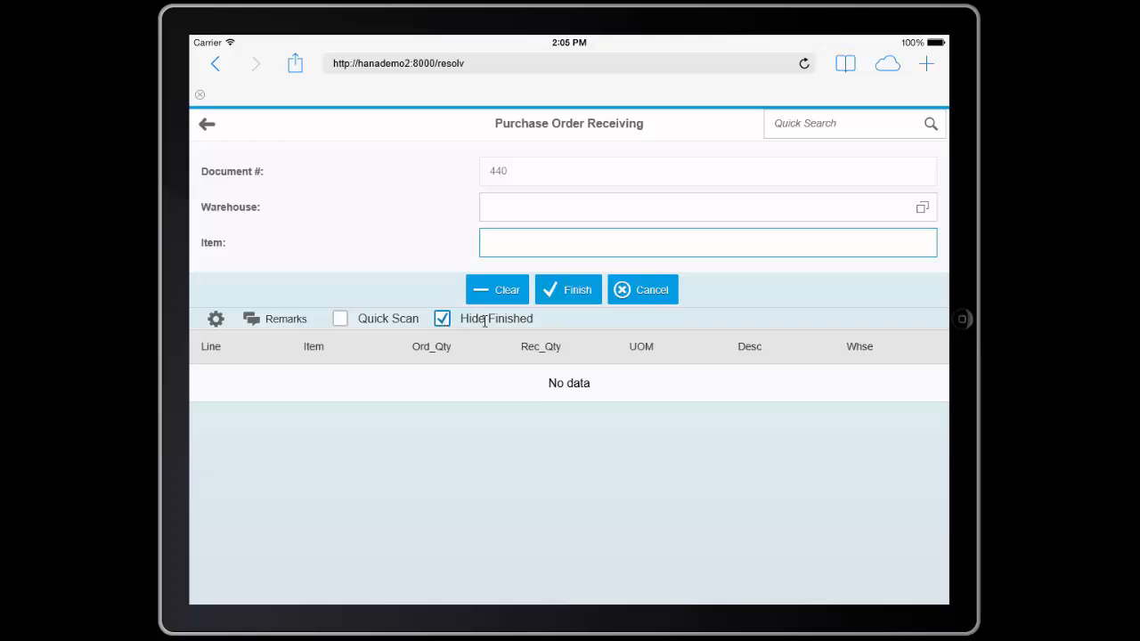
- Finish and post the PO 440 receipt, acknowledging the success message
left_click(568, 289)
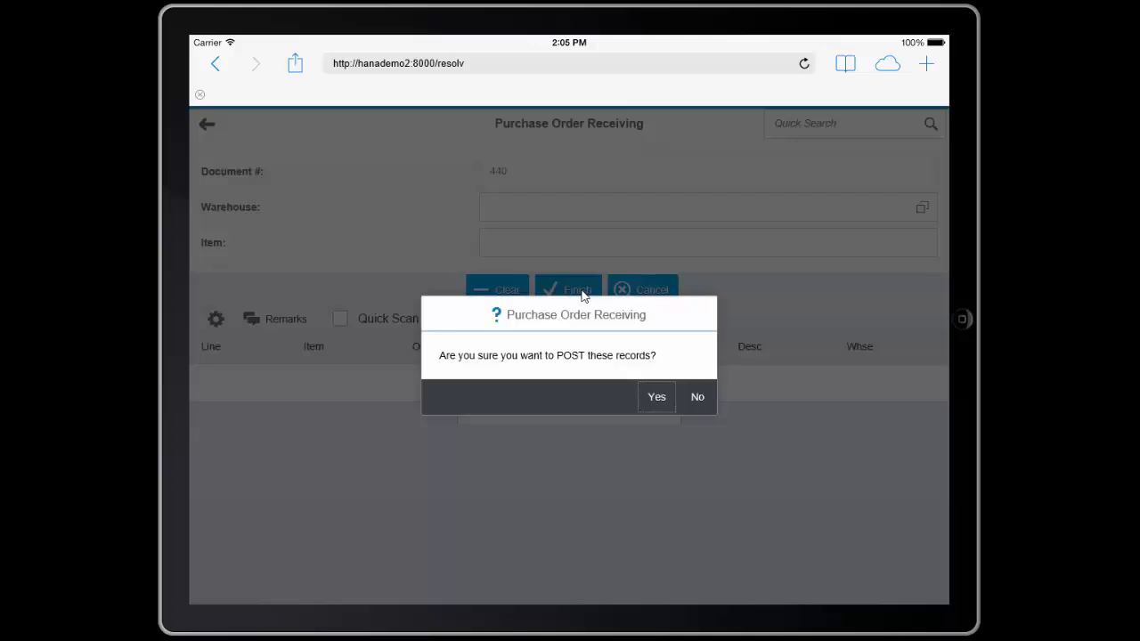
left_click(655, 396)
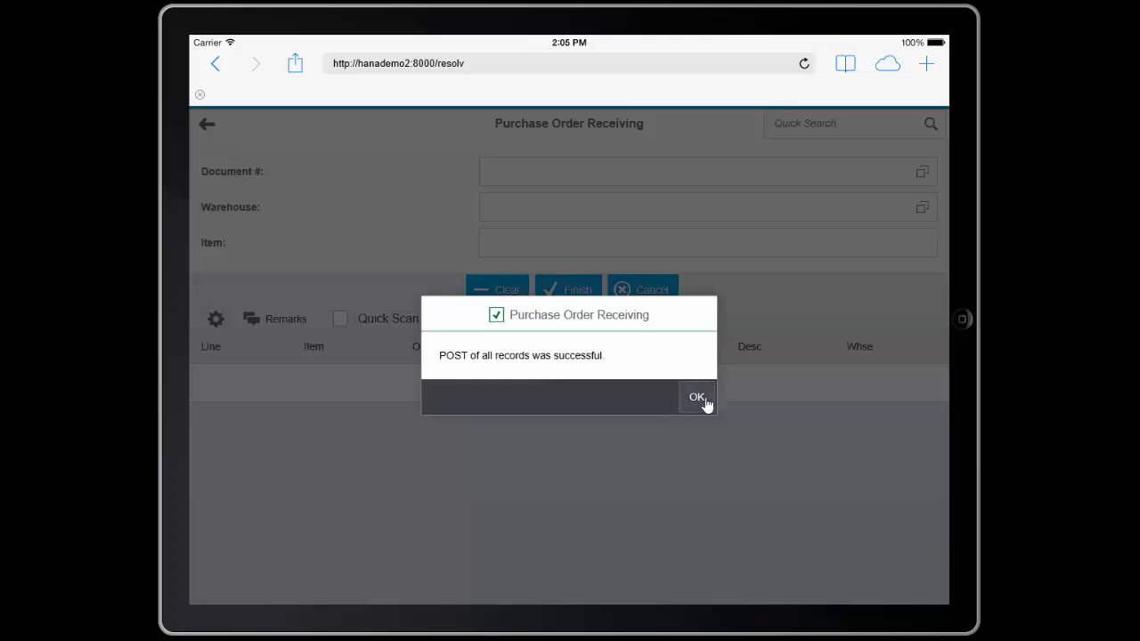
left_click(698, 397)
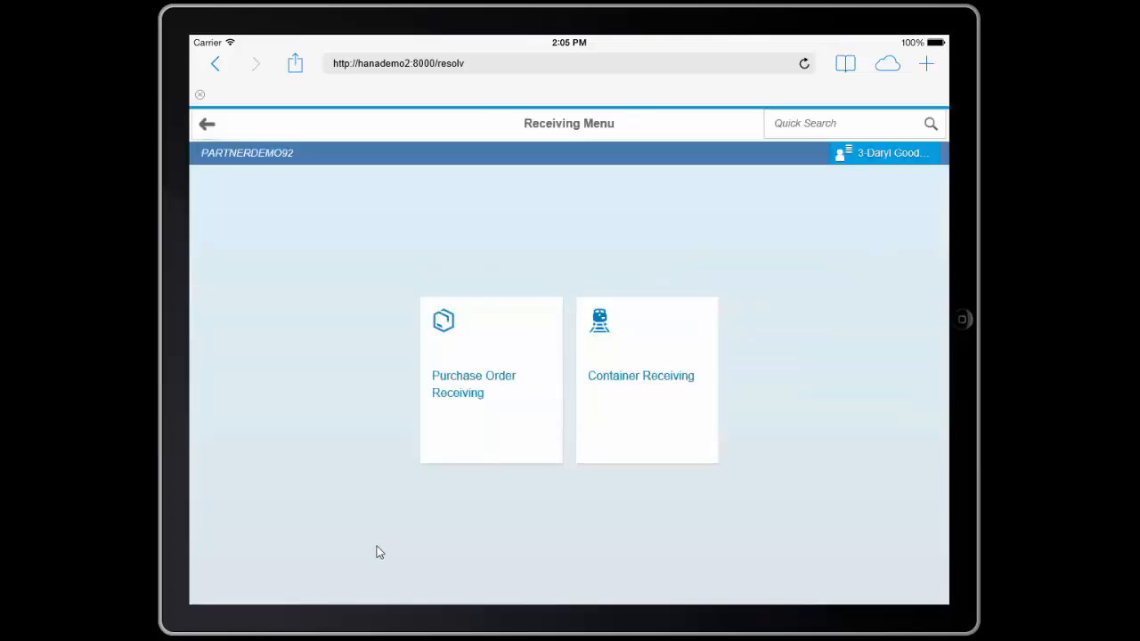
- Load Container Receiving document 8 for container 1 and select the PS0001 line
left_click(647, 380)
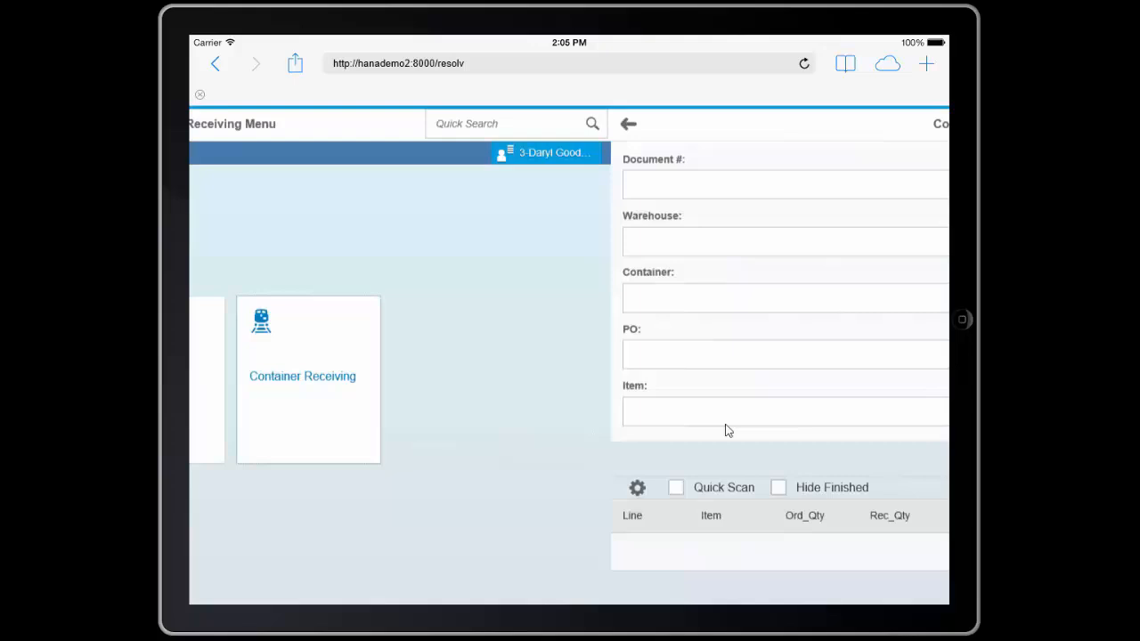
left_click(308, 378)
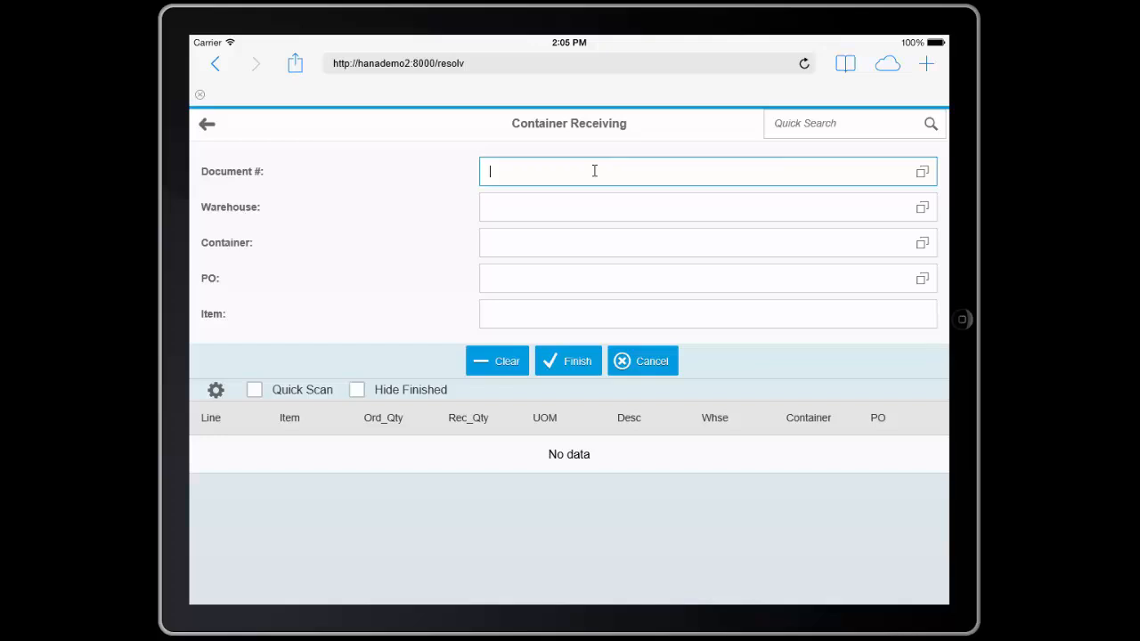
type("8")
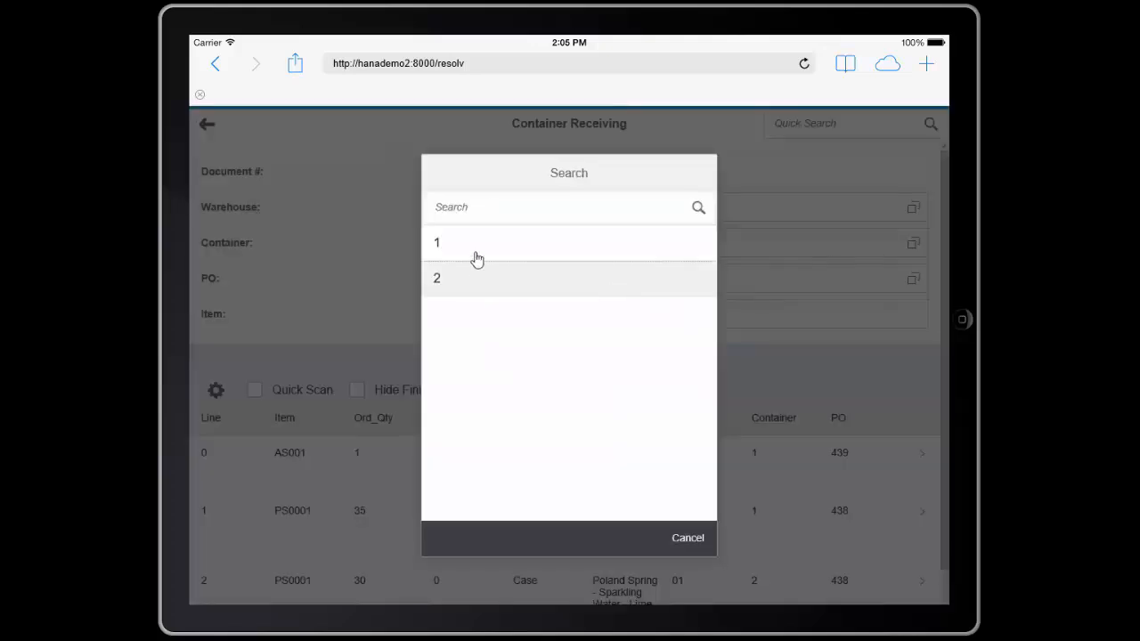
left_click(437, 242)
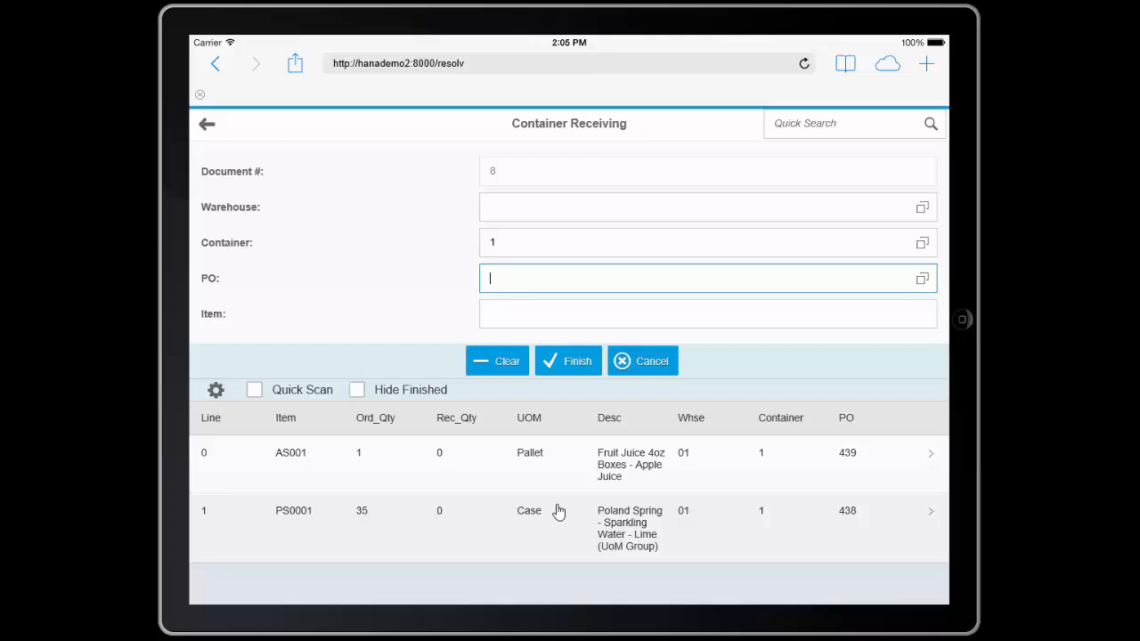
left_click(707, 314)
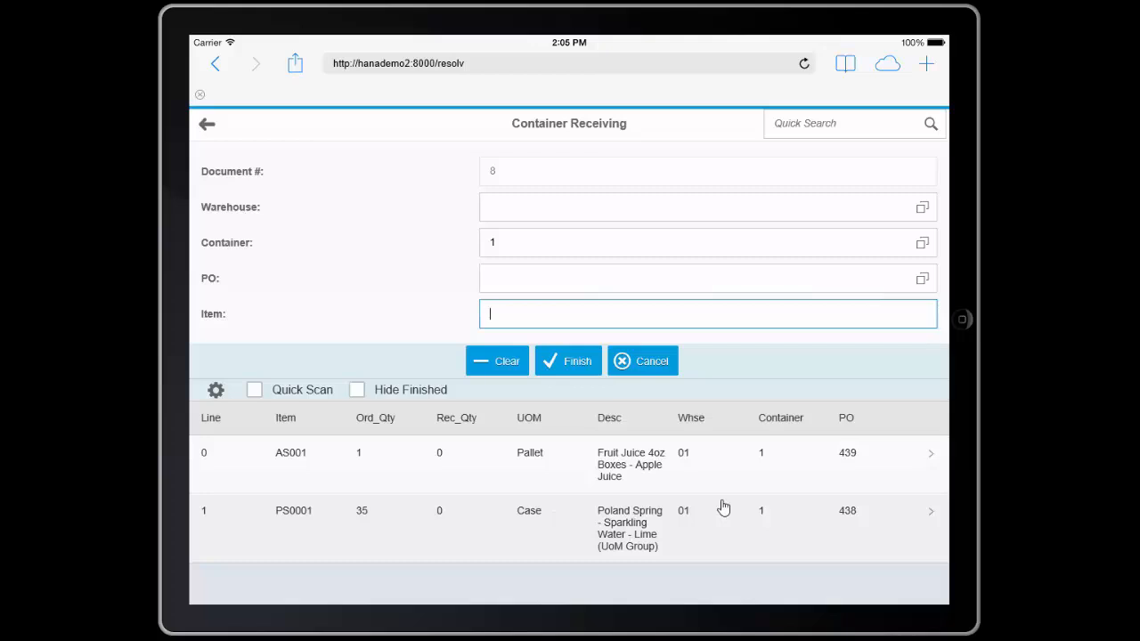
type("p")
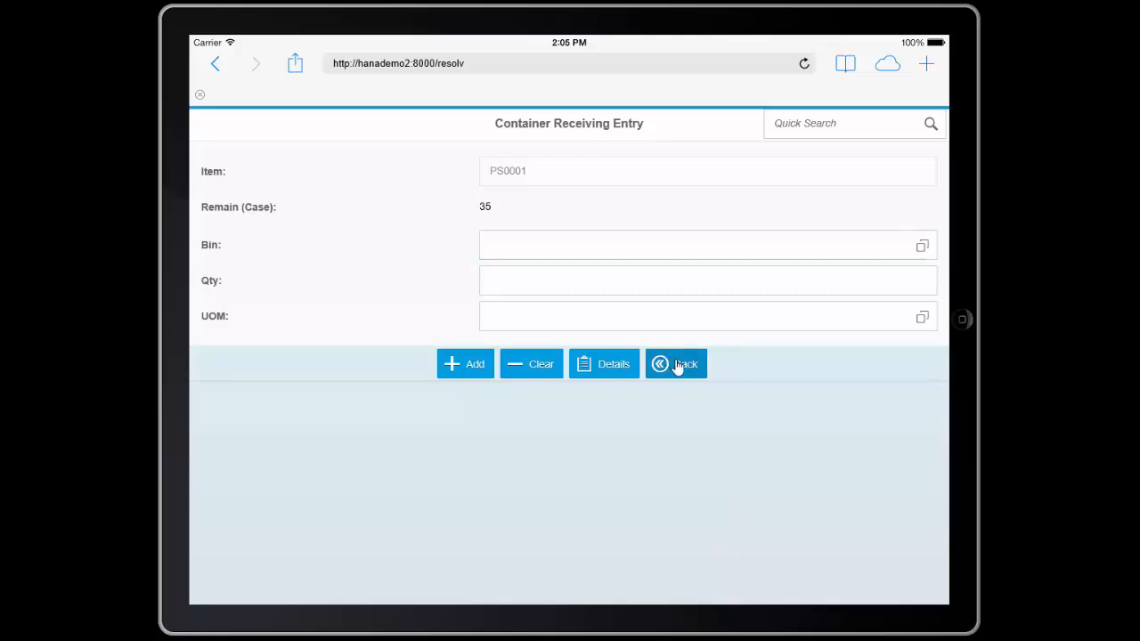
- Receive 35 cases of PS0001 into bin 01-A1-S1-L3, then select the AS001 line
left_click(675, 363)
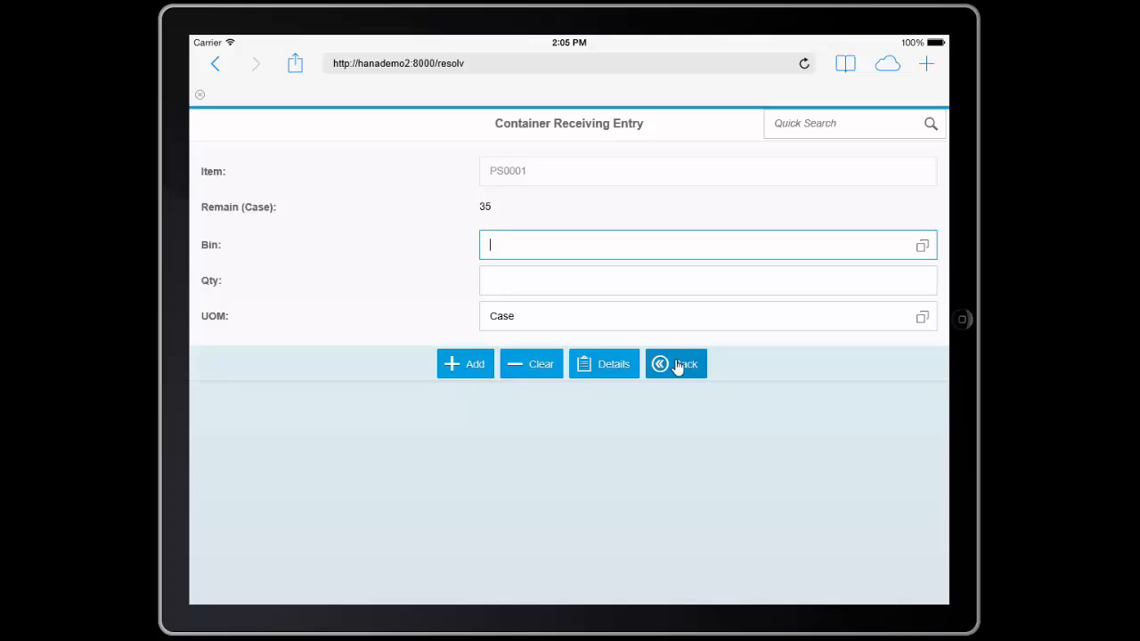
type("01-A1-S1-L3")
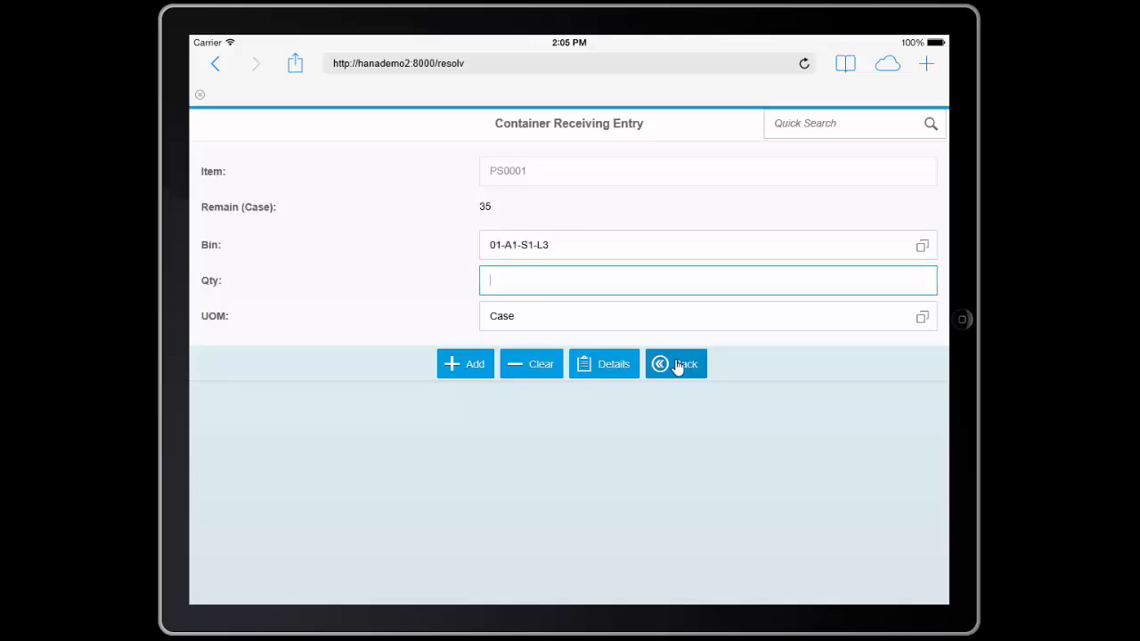
type("35")
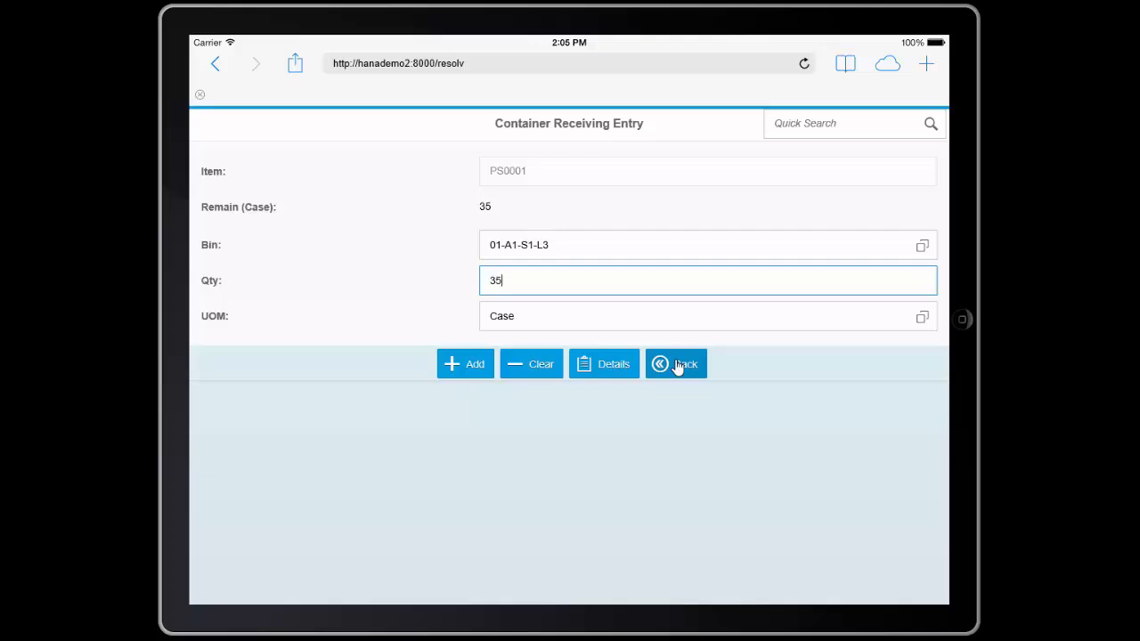
left_click(677, 363)
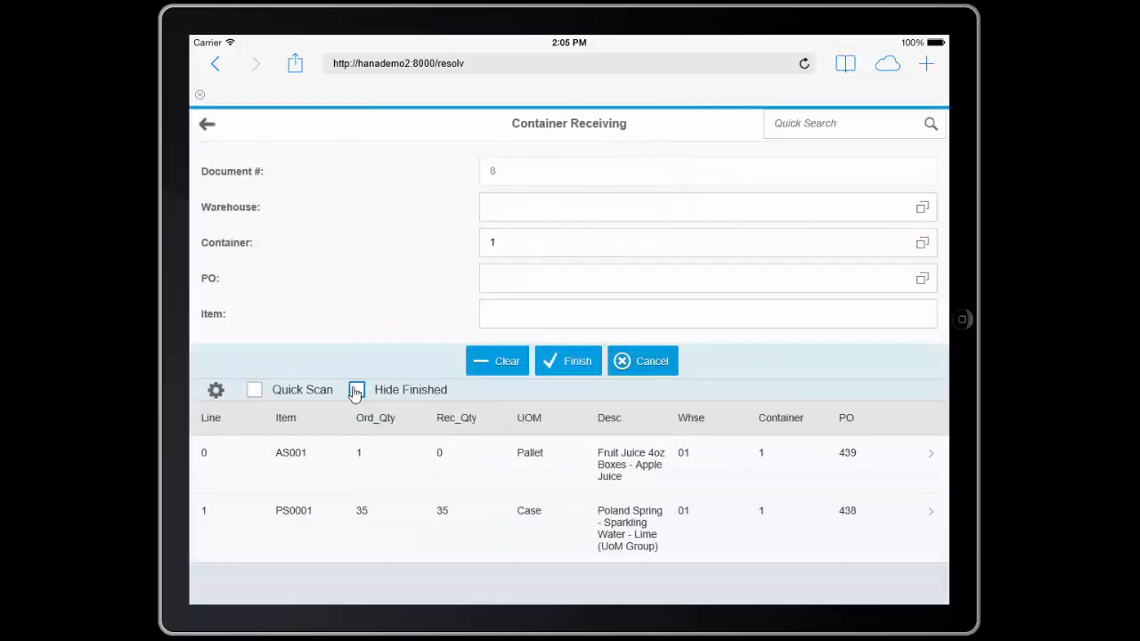
left_click(356, 389)
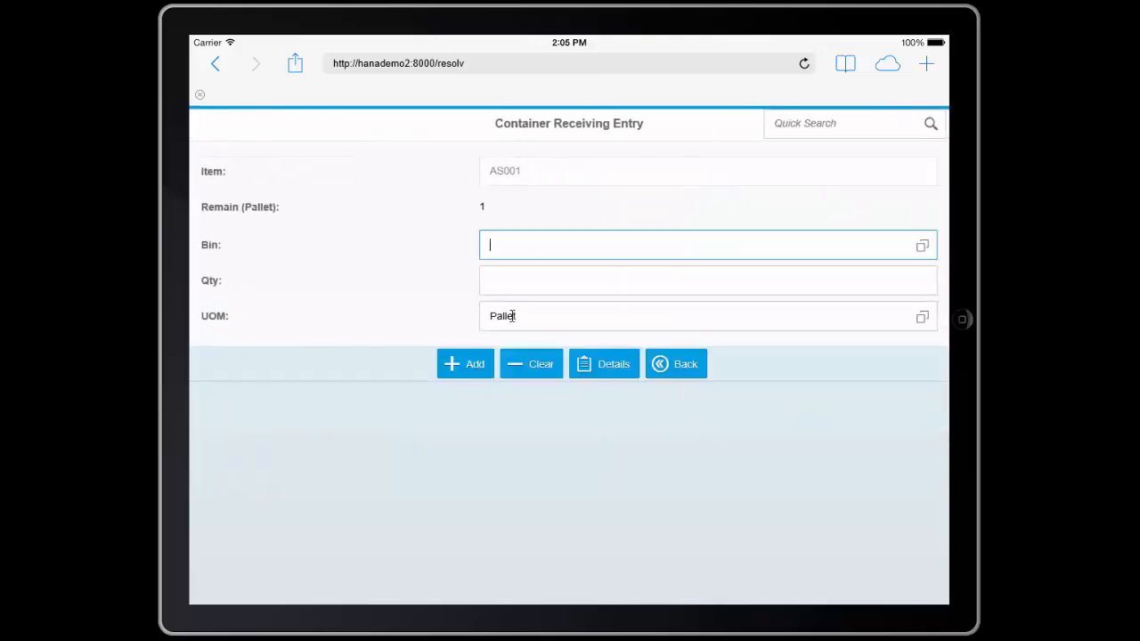
- Add AS001 to the receipt with bin 01-A1-S1-L2
type("01-A1-S1-L2")
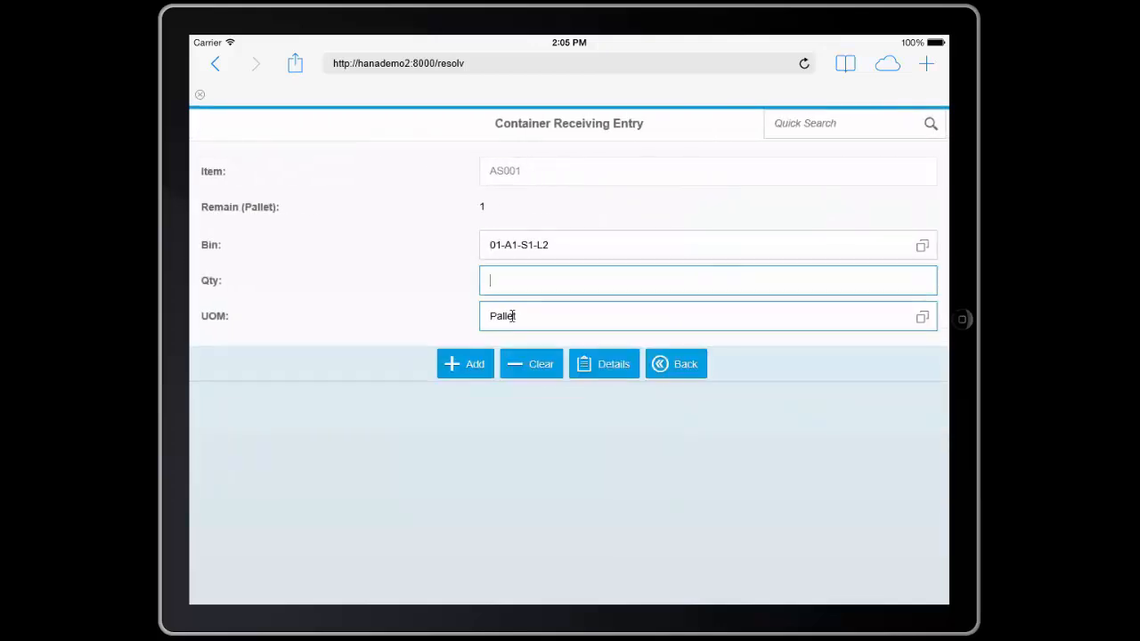
left_click(677, 364)
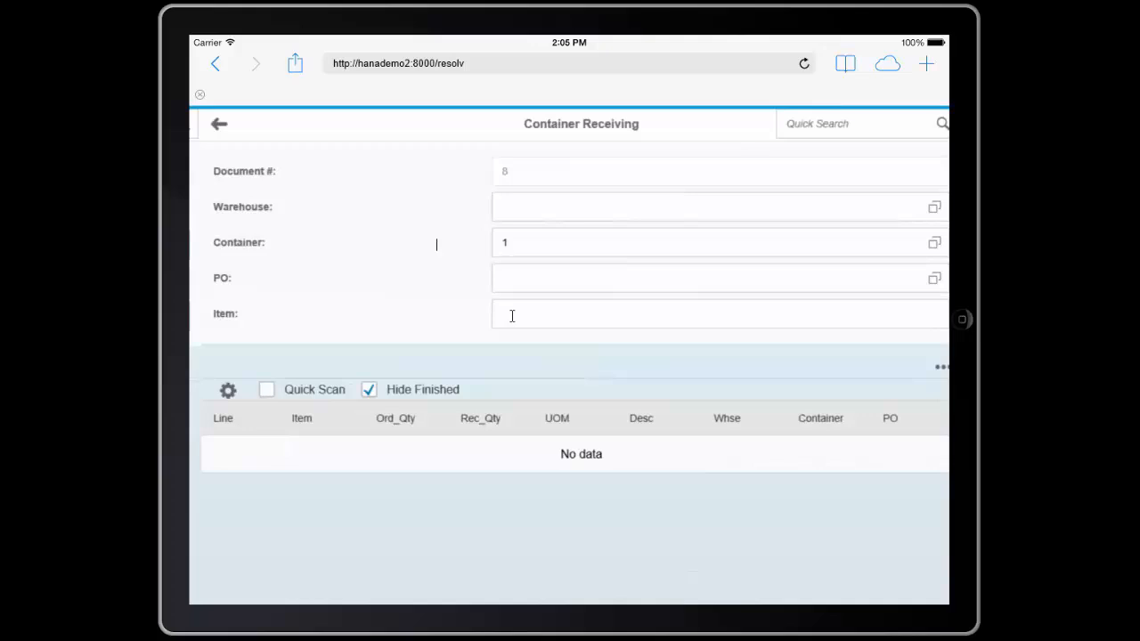
left_click(513, 314)
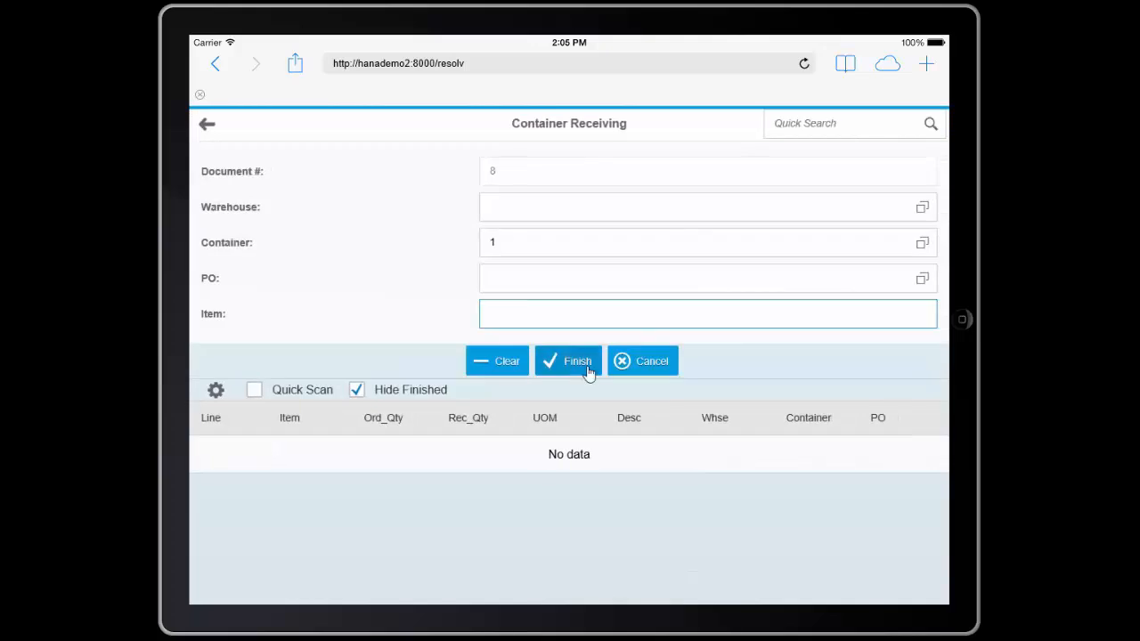
- Finish and post the container receipt, confirming Yes, and return to the Main Menu
left_click(568, 360)
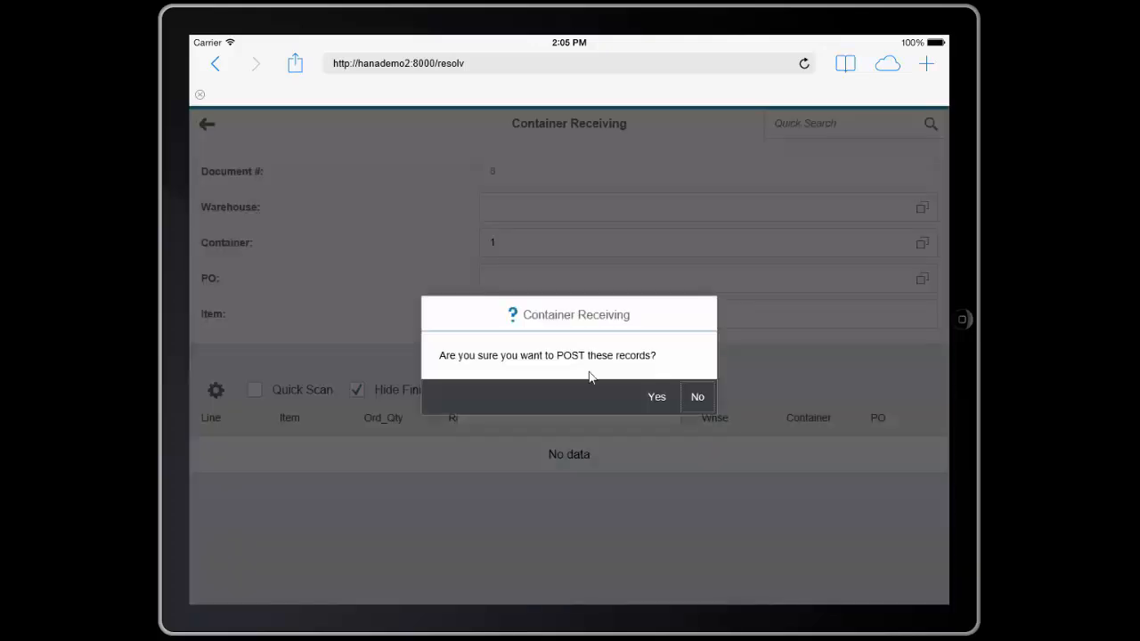
left_click(656, 396)
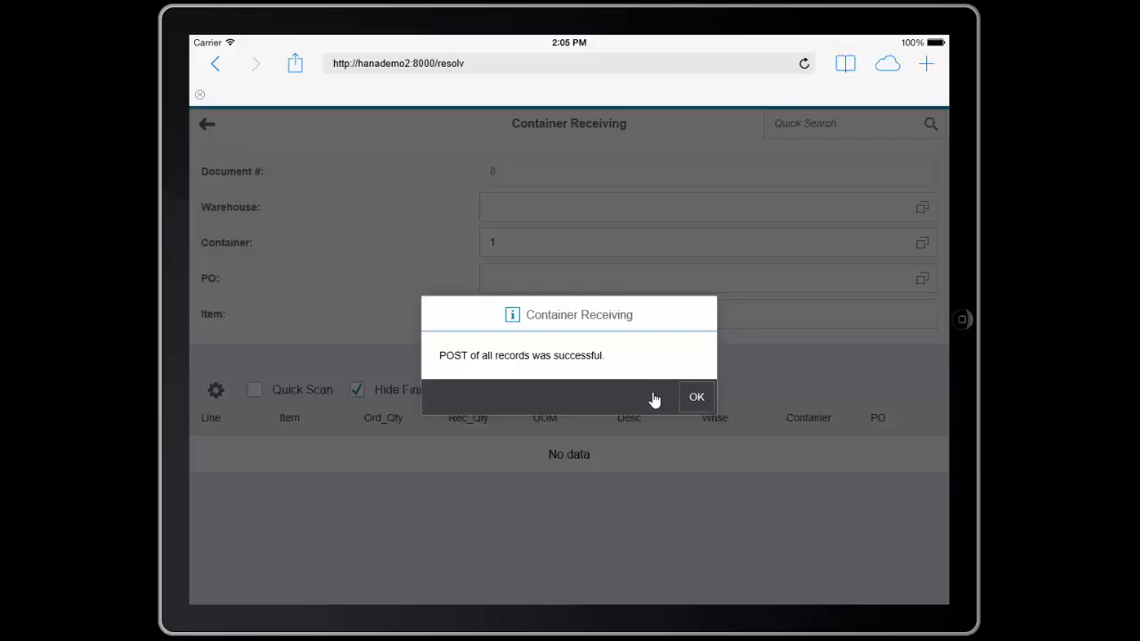
left_click(696, 395)
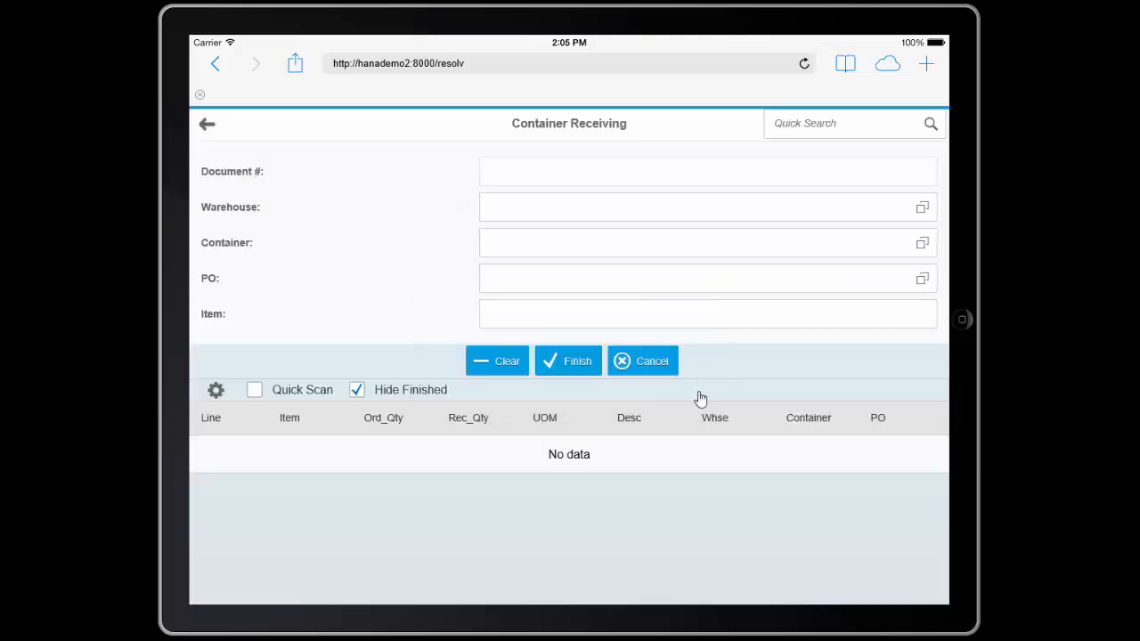
left_click(207, 123)
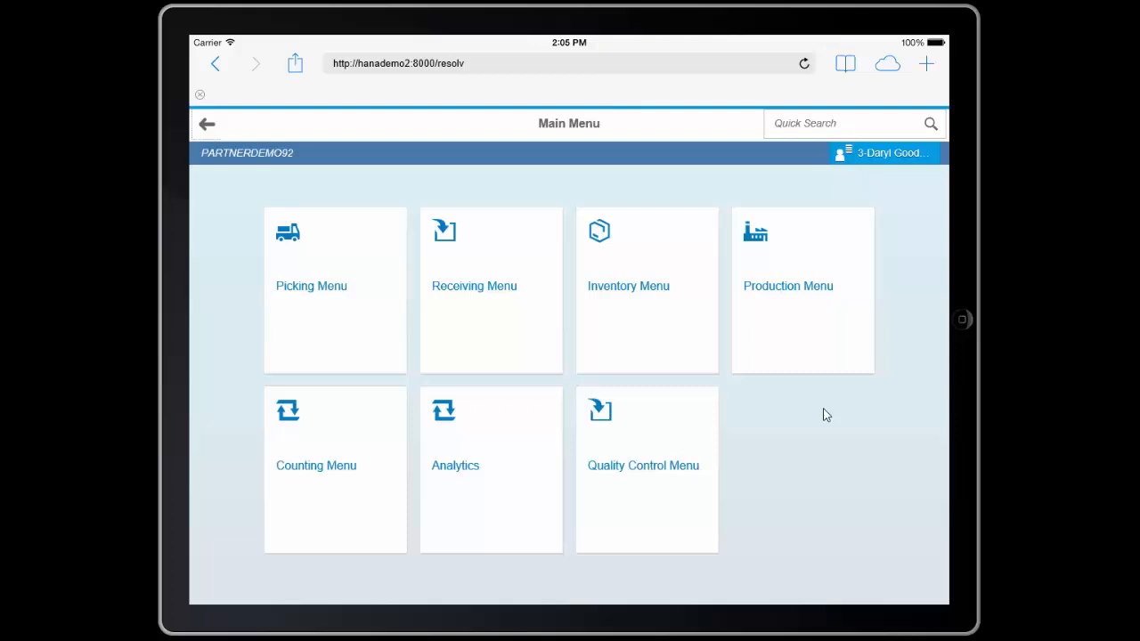
- In ITR Receiving, set SI0001 to Qty 3 into bin 01-A1-S4-L2 and begin serial entry
left_click(647, 289)
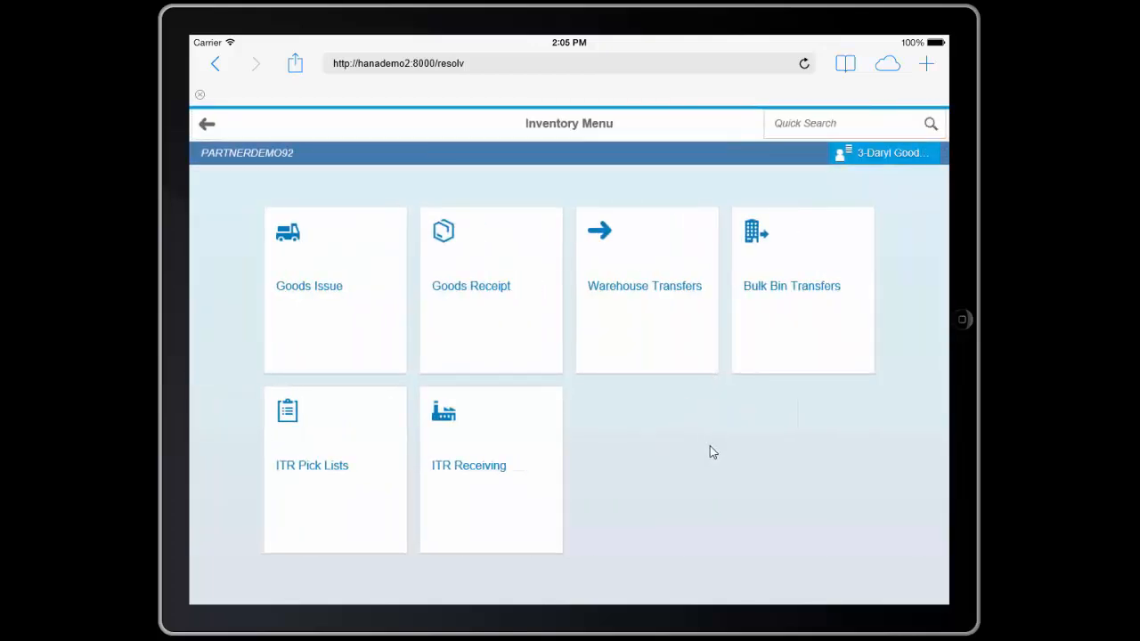
mouse_move(709, 471)
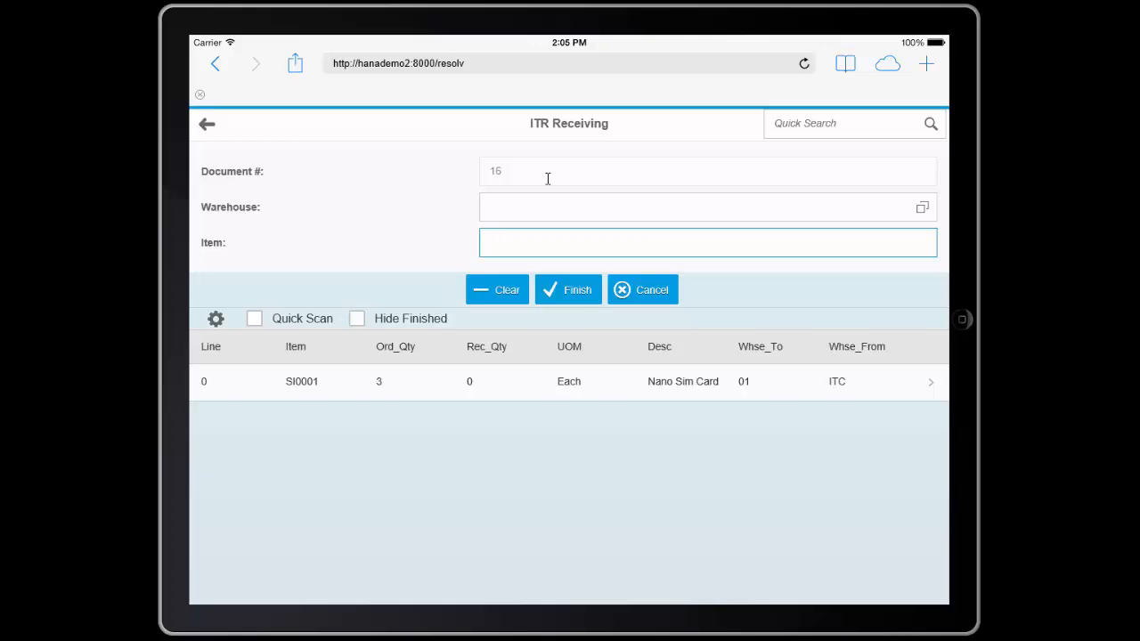
left_click(707, 242)
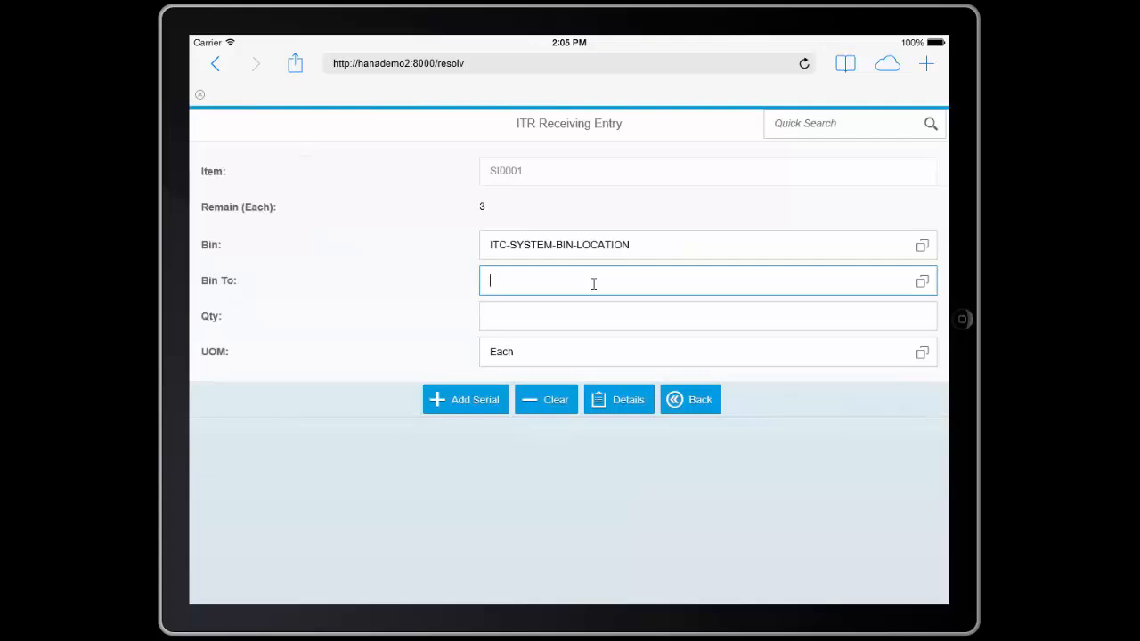
type("01-A1-S4-L2")
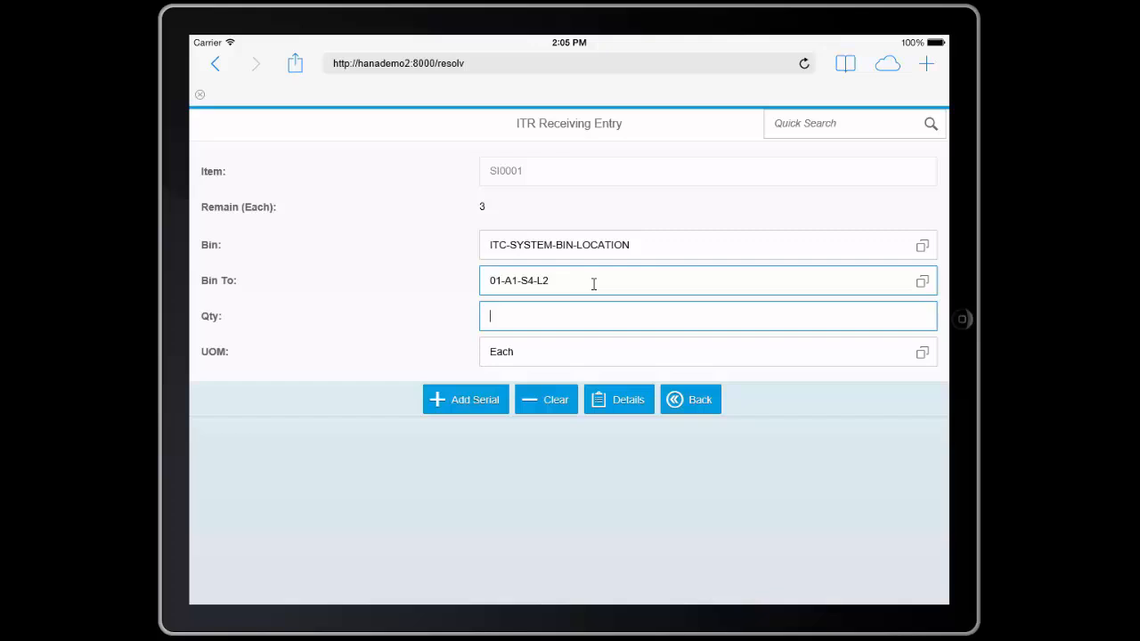
type("3")
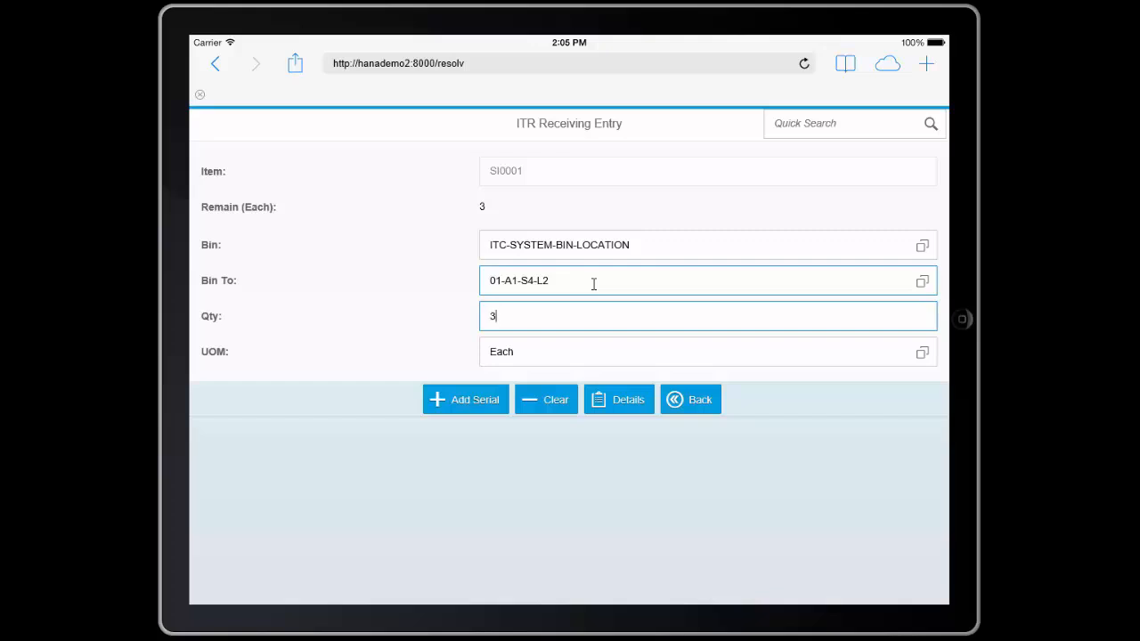
left_click(465, 399)
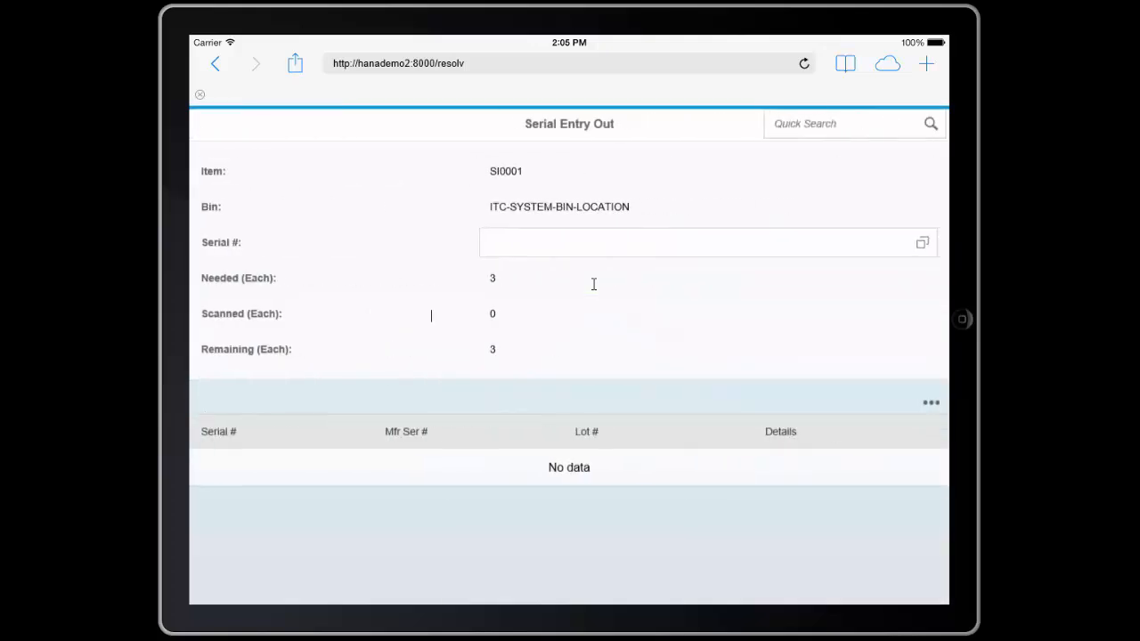
- Add serials SN-0001 and SN-0002 from the lookup list
left_click(704, 242)
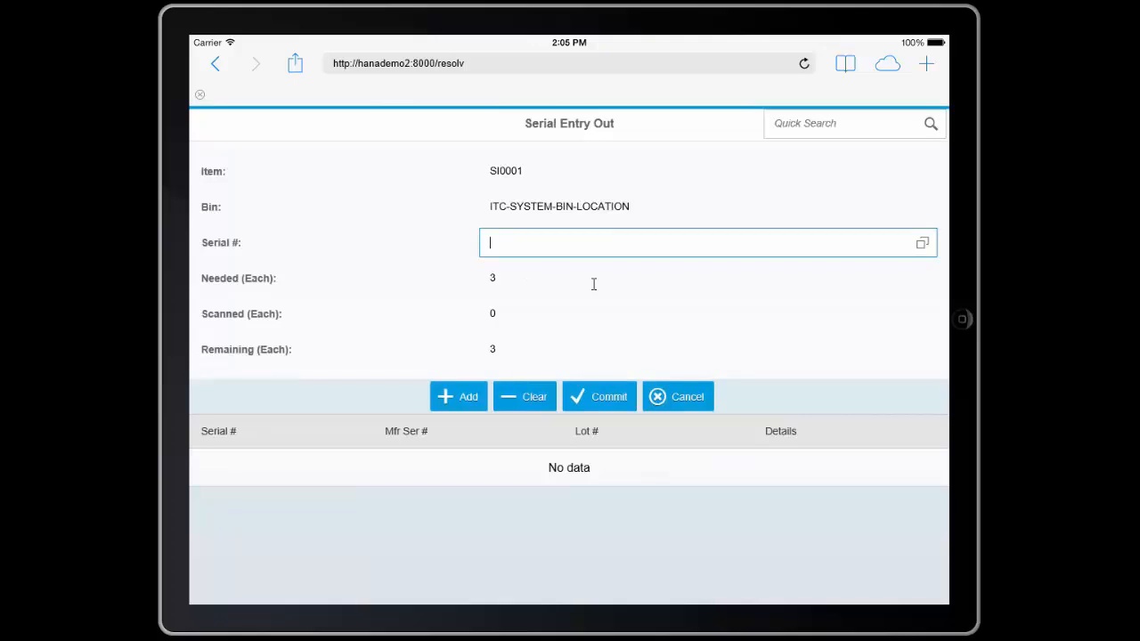
left_click(923, 242)
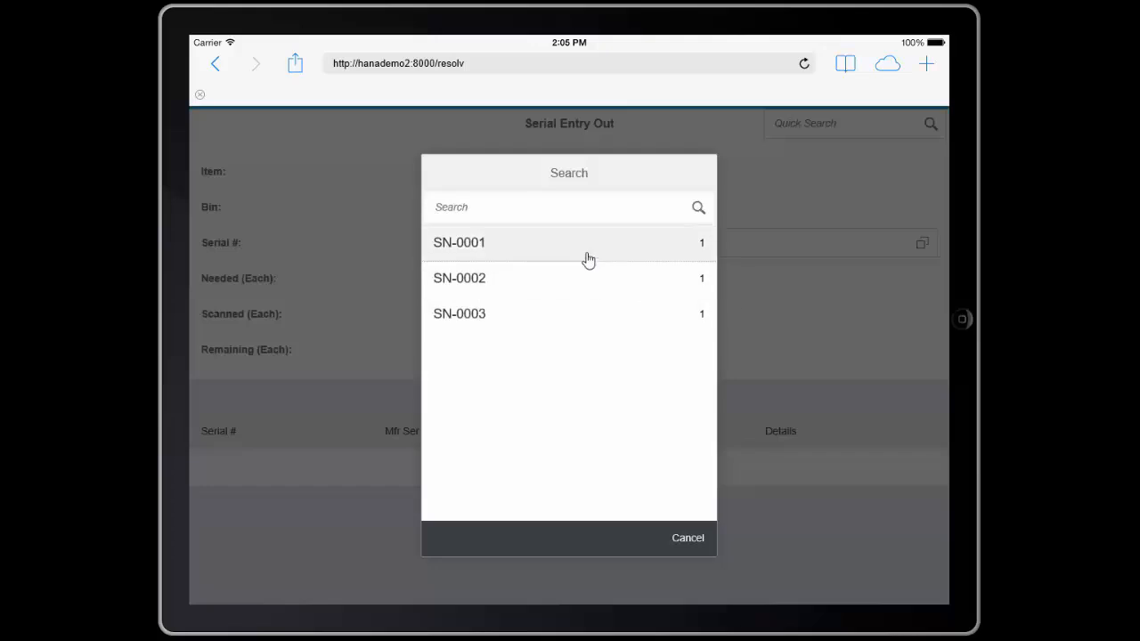
mouse_move(561, 253)
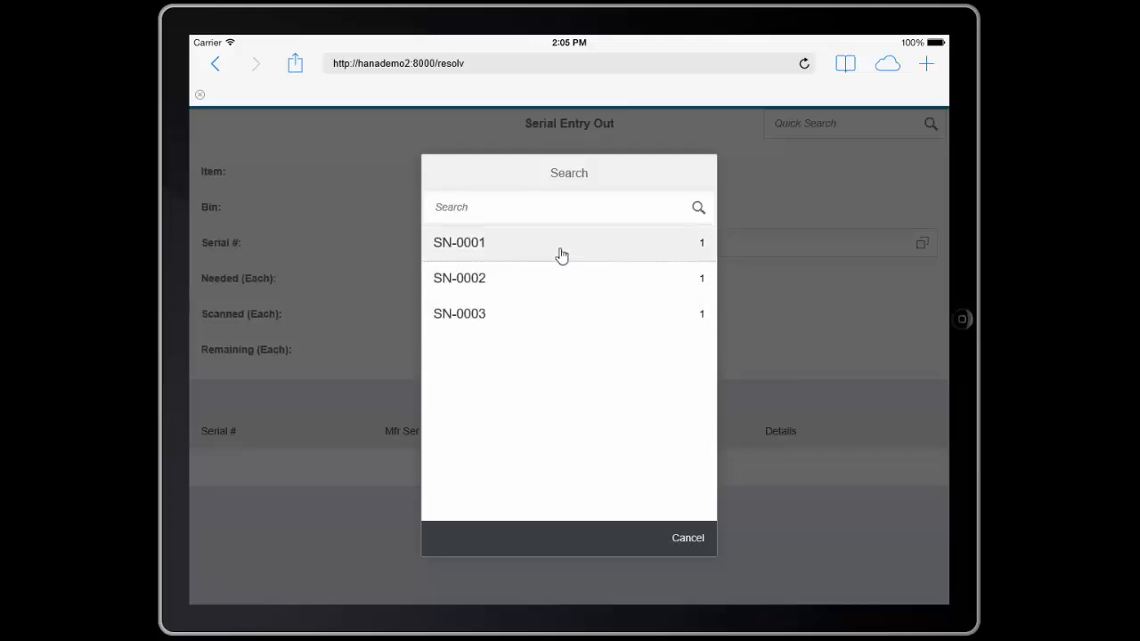
left_click(460, 242)
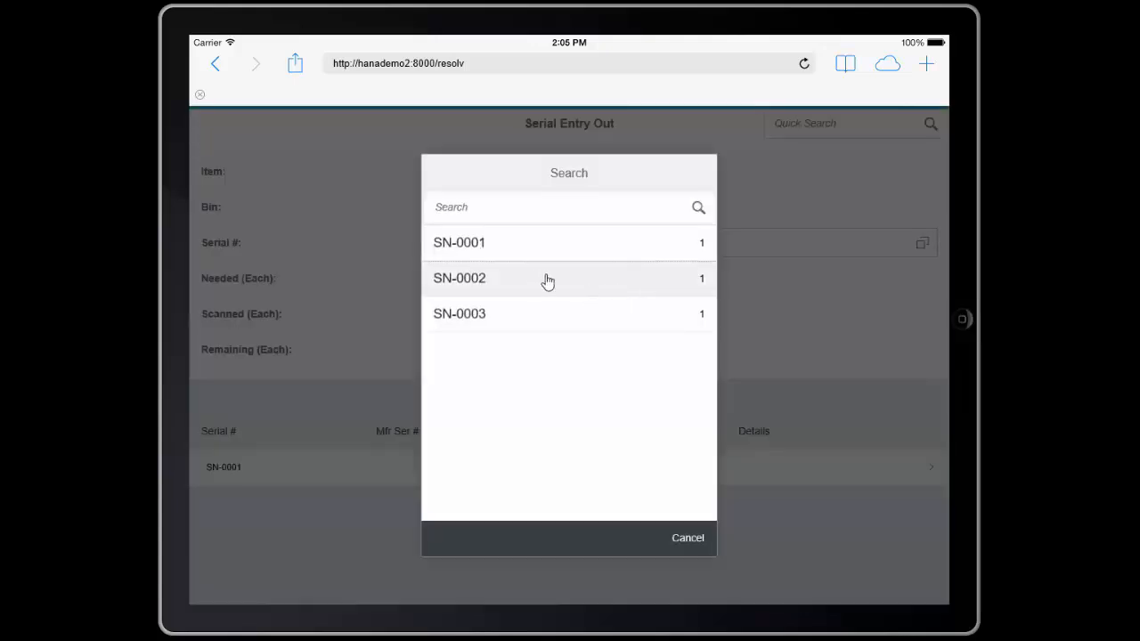
left_click(460, 278)
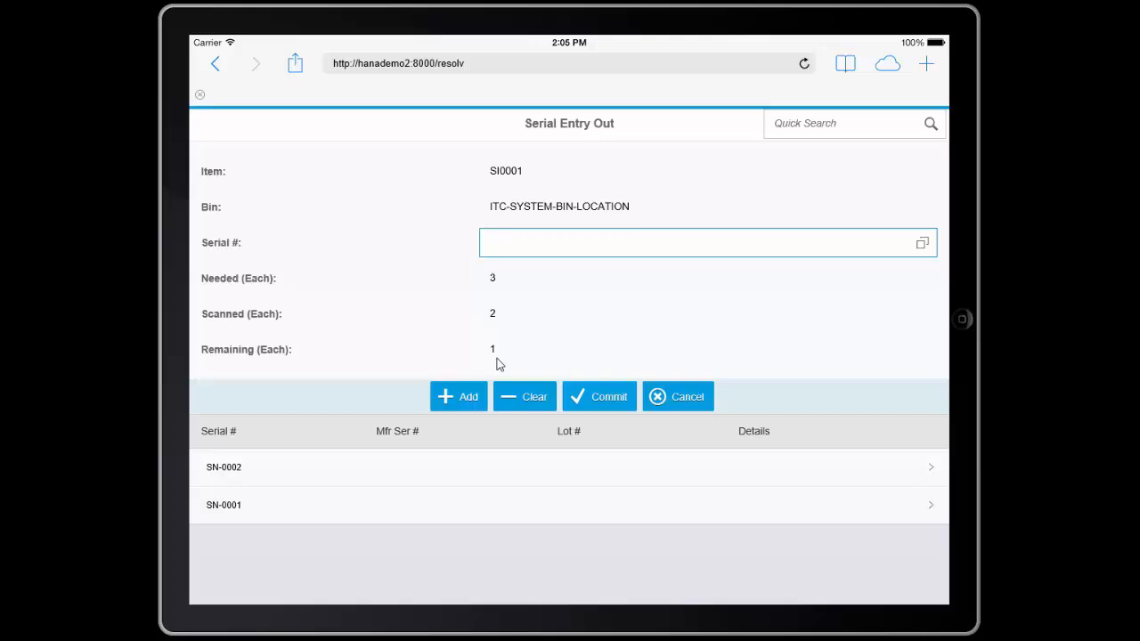
- Add serial SN-0003, then commit the three serials and confirm saving
left_click(703, 242)
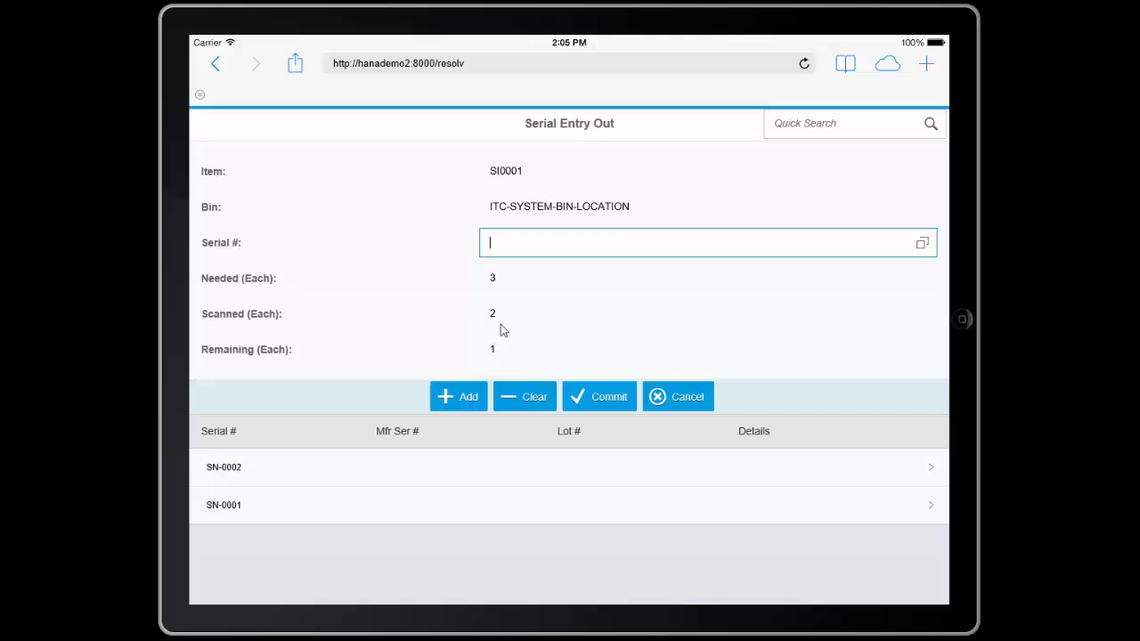
type("SN-0003")
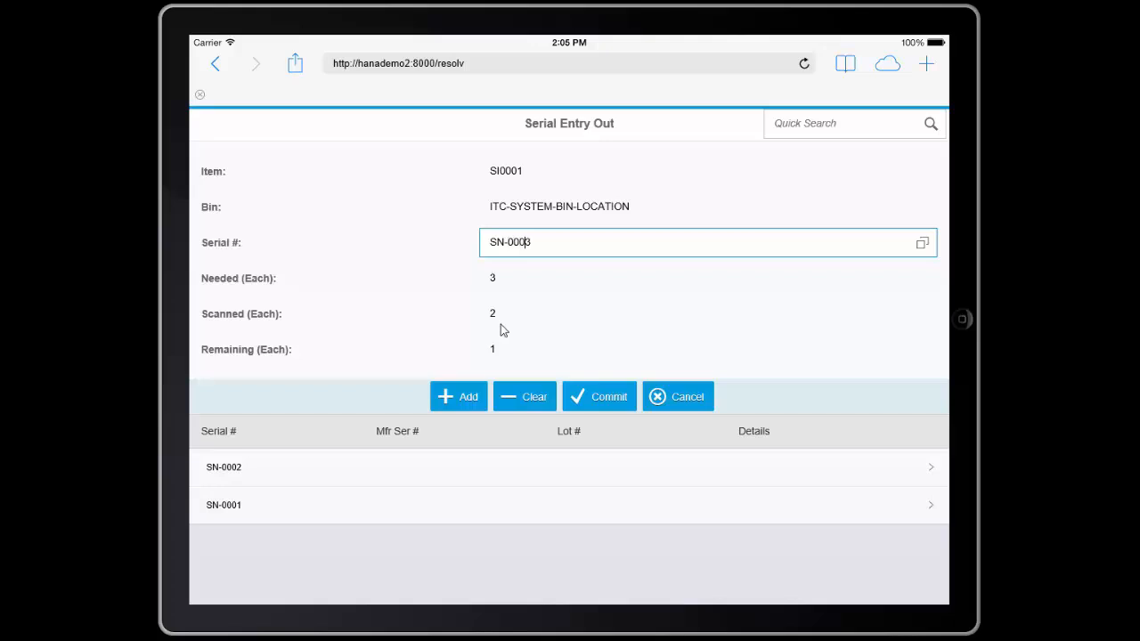
left_click(460, 396)
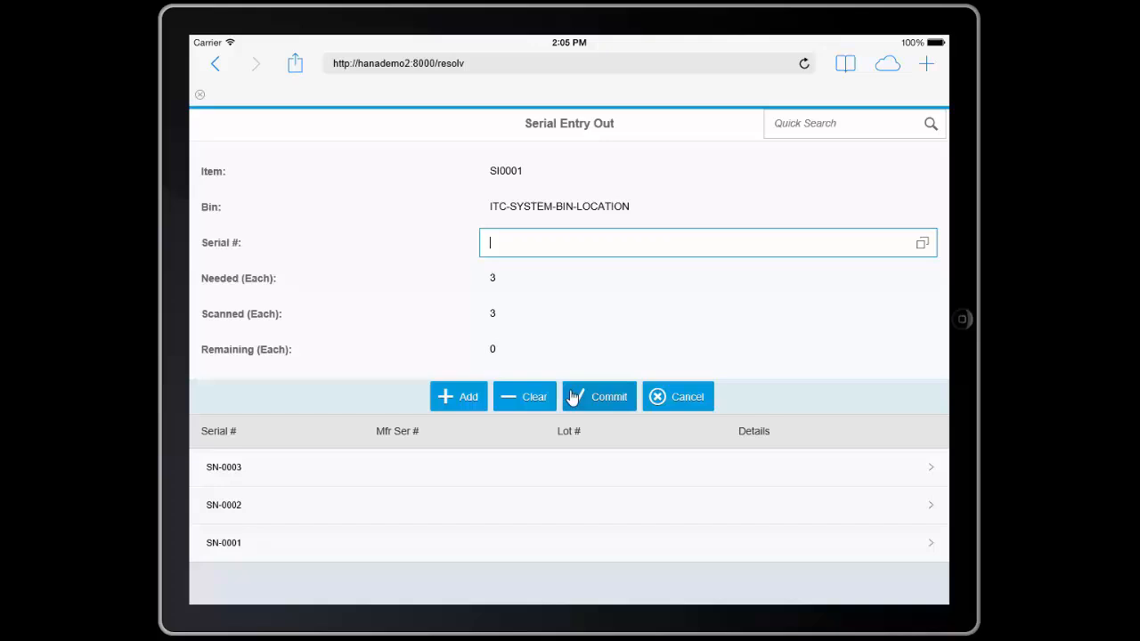
left_click(598, 395)
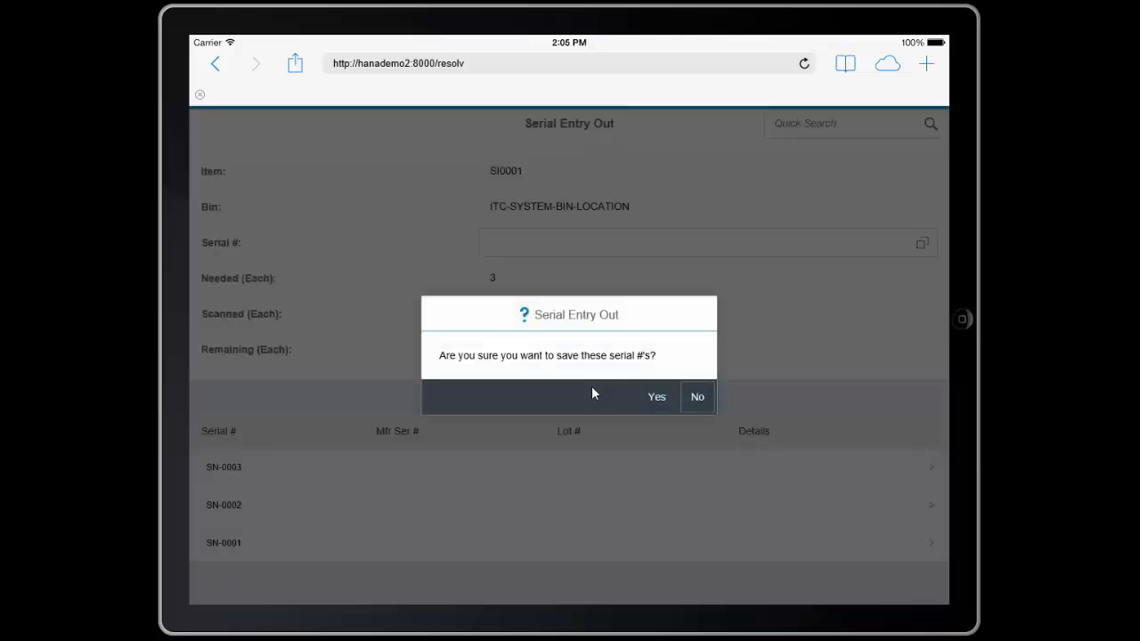
left_click(656, 396)
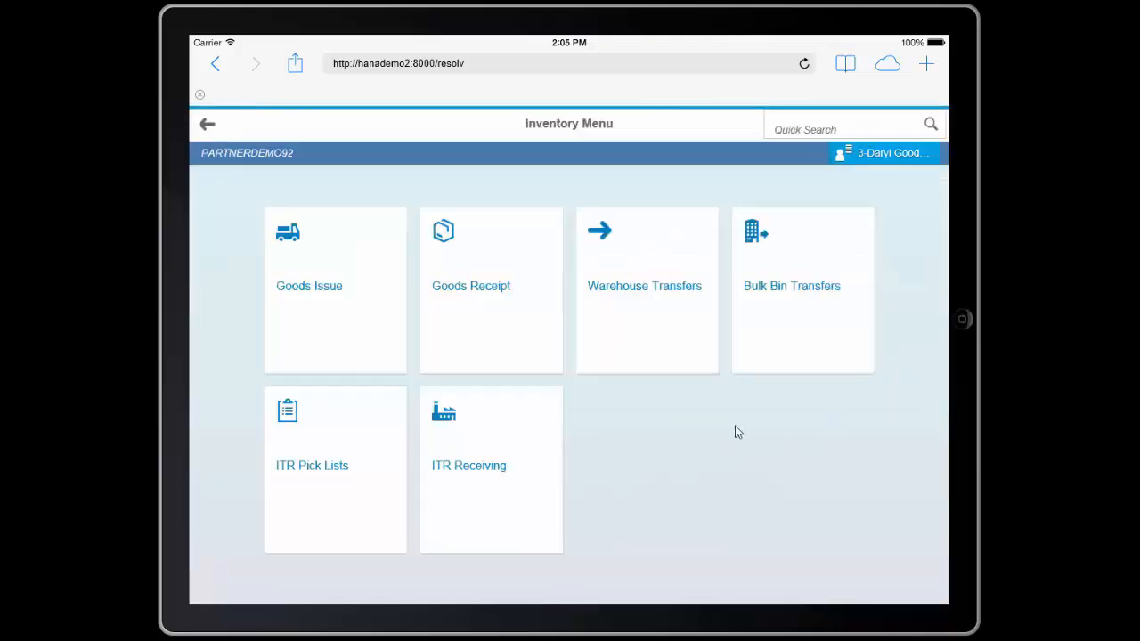
mouse_move(734, 431)
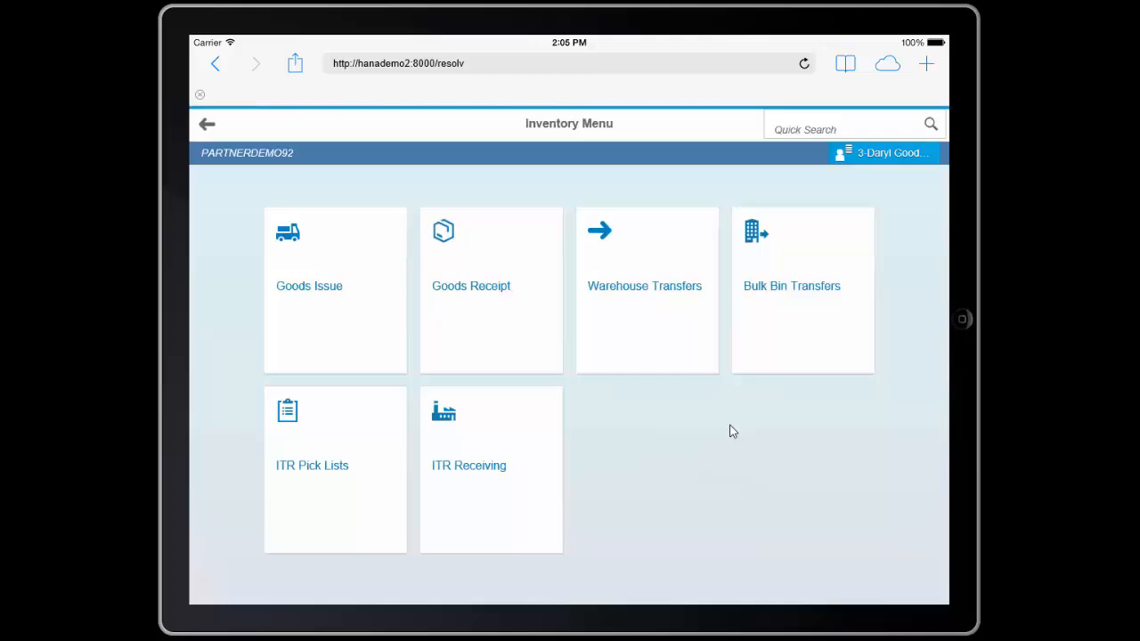
left_click(851, 125)
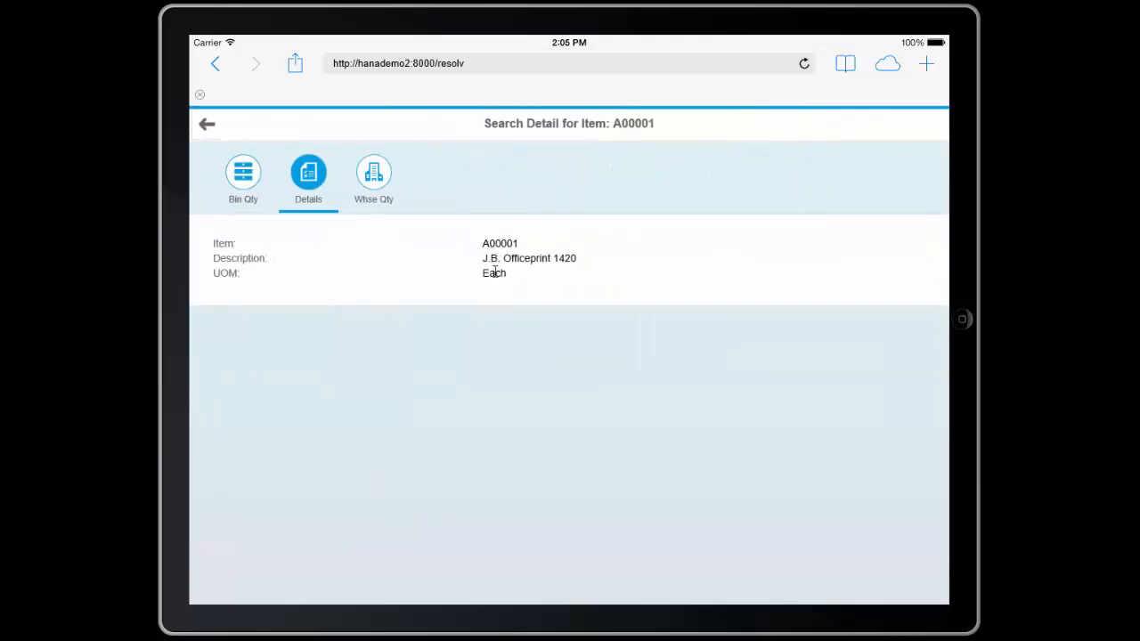
left_click(374, 175)
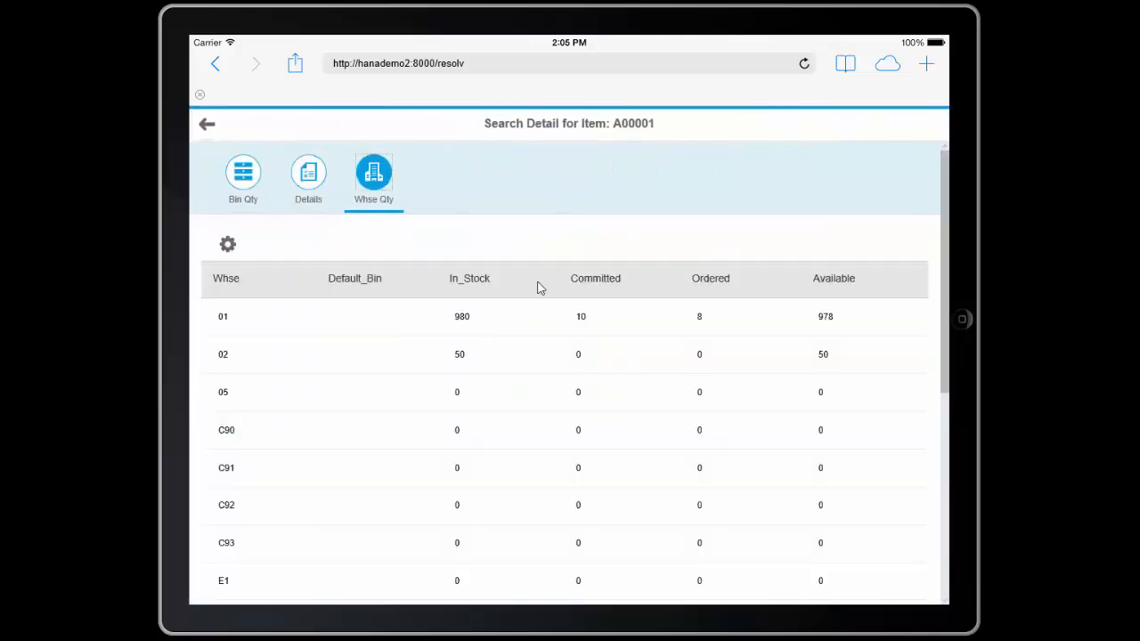
mouse_move(474, 431)
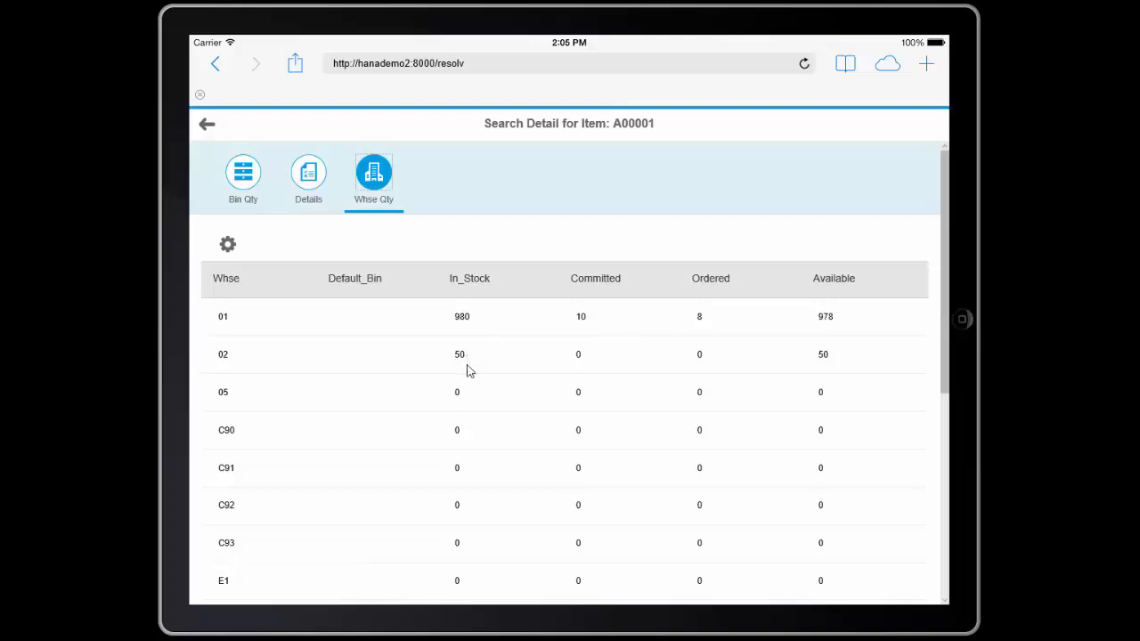
left_click(243, 174)
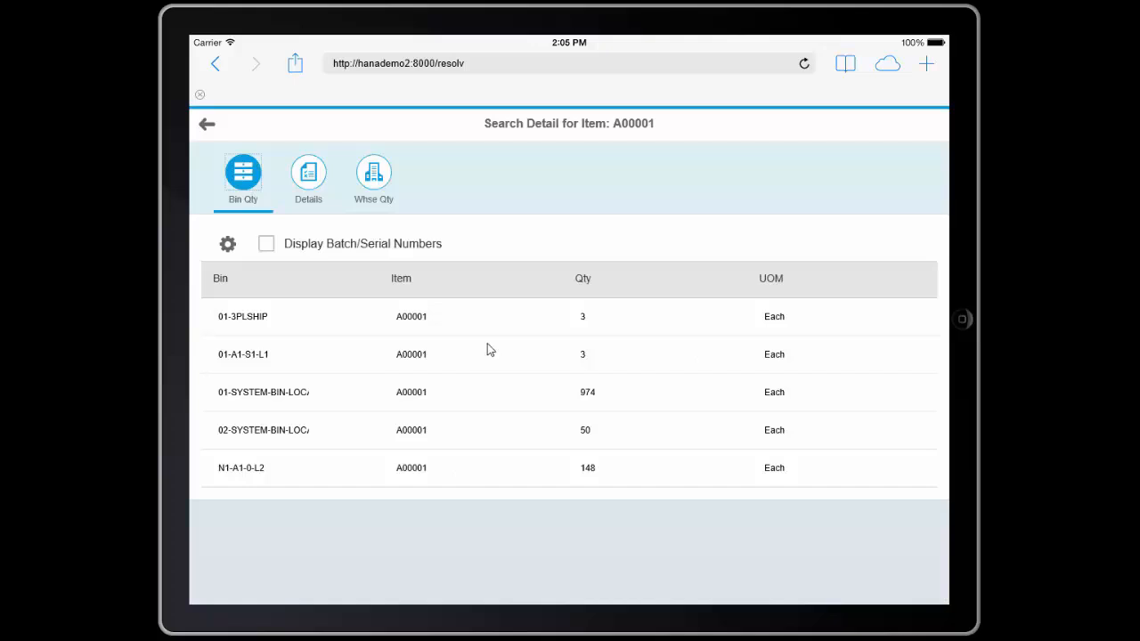
mouse_move(648, 449)
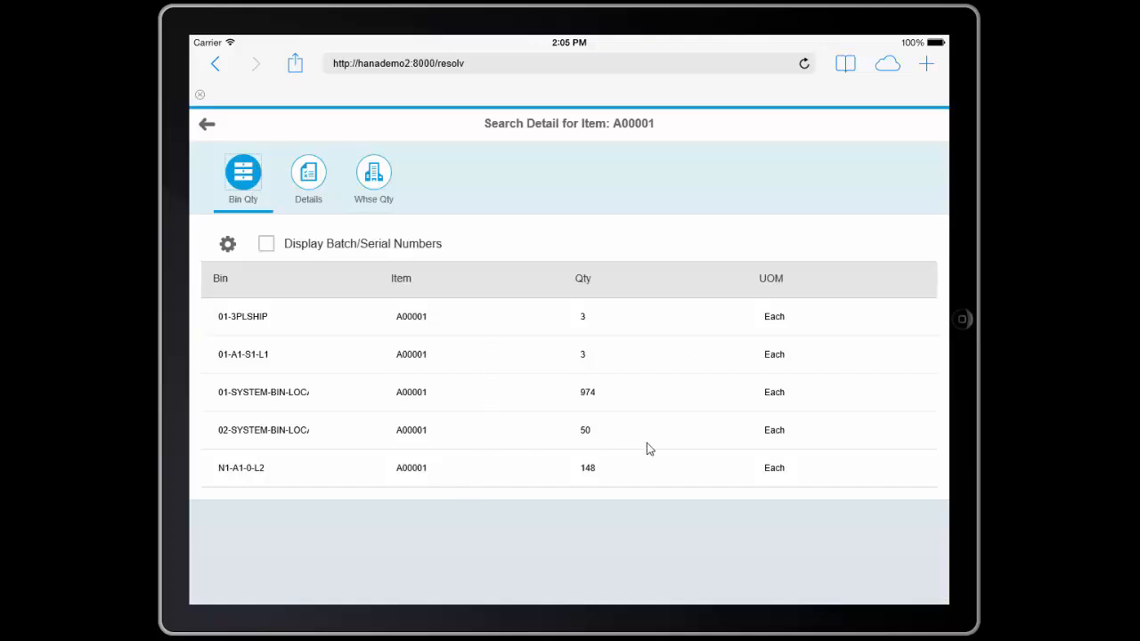
mouse_move(195, 151)
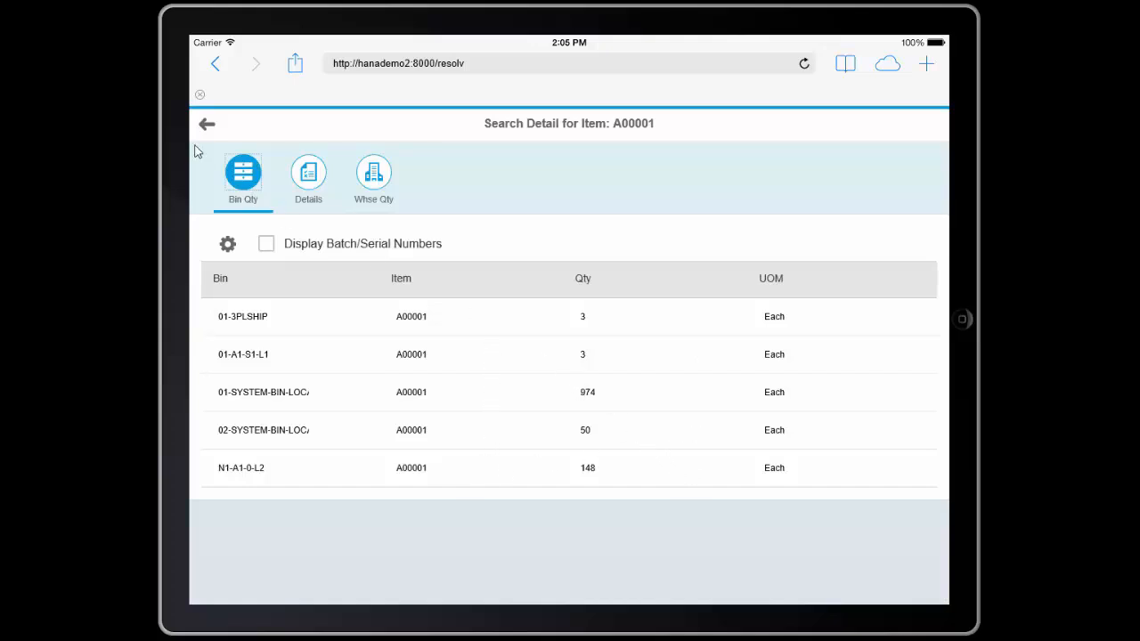
left_click(207, 123)
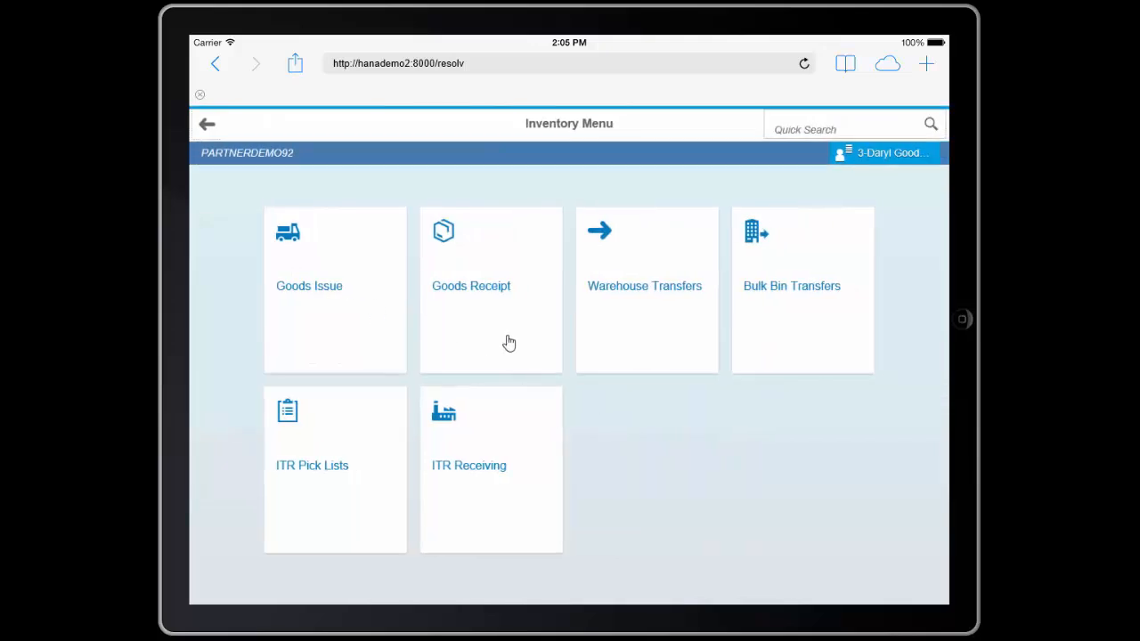
- Post a goods receipt of 1 unit of A00001 into bin 01-A1-S1-L1 and acknowledge success
left_click(491, 288)
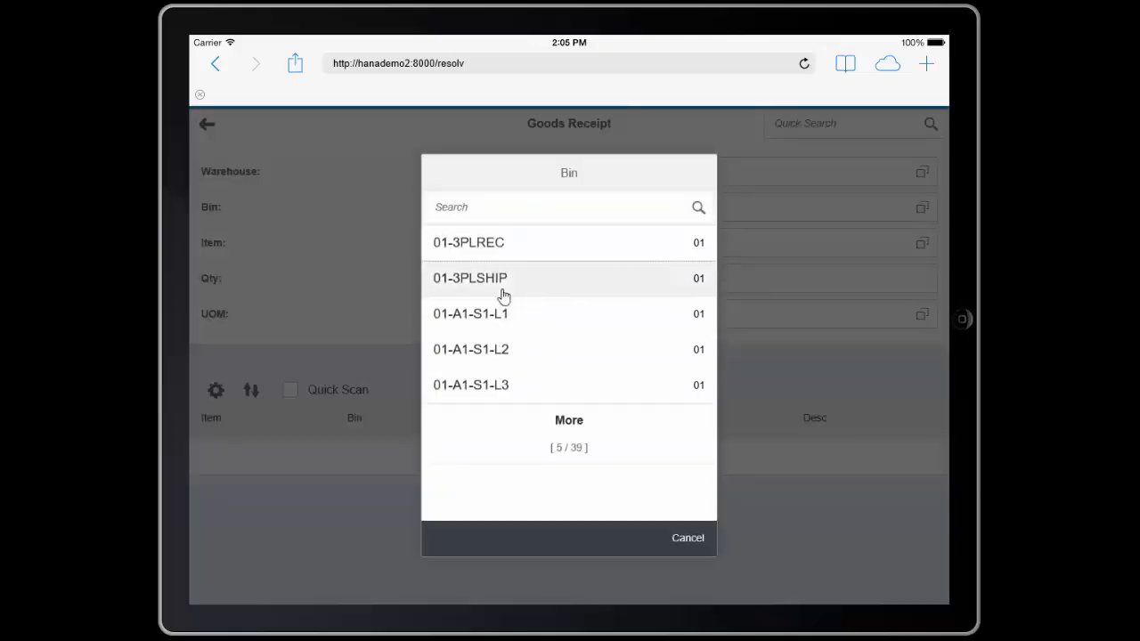
left_click(470, 314)
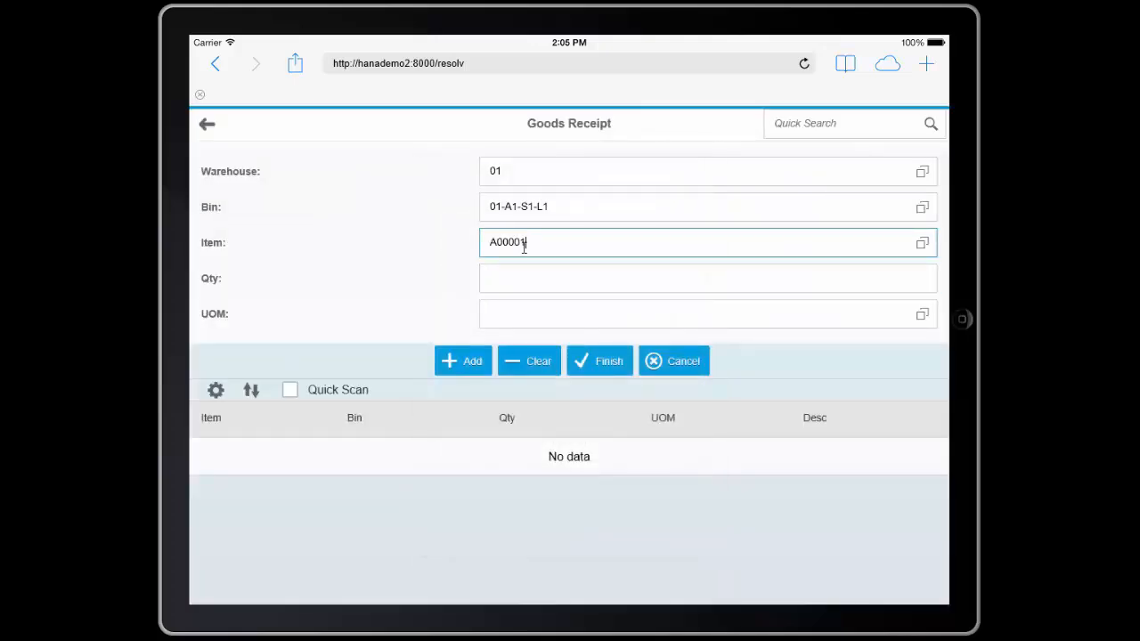
type("1")
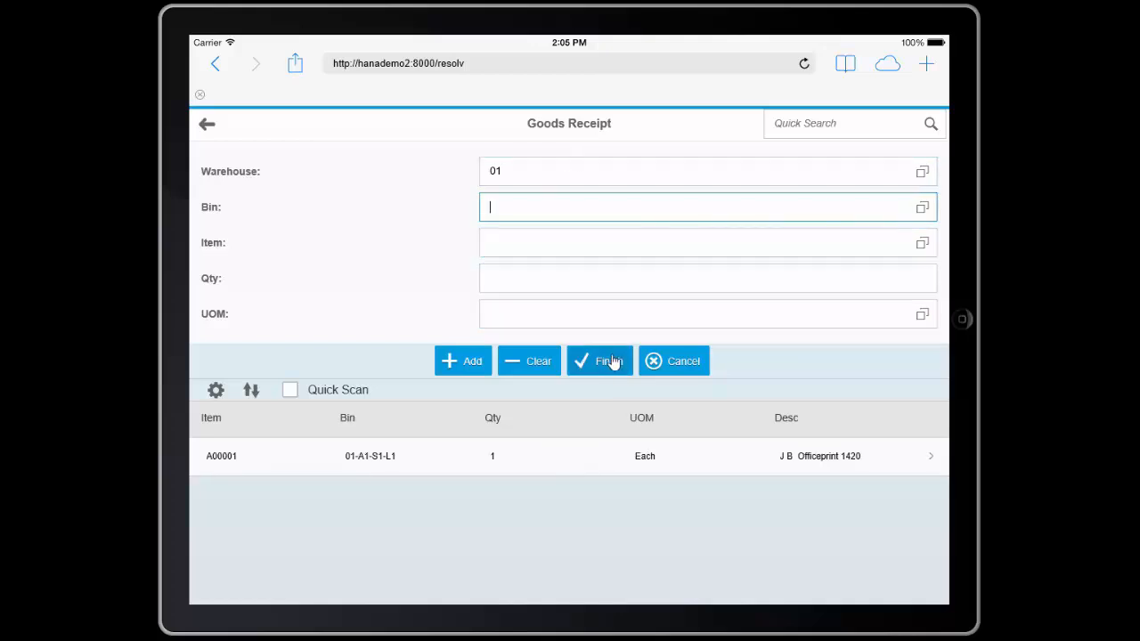
left_click(598, 360)
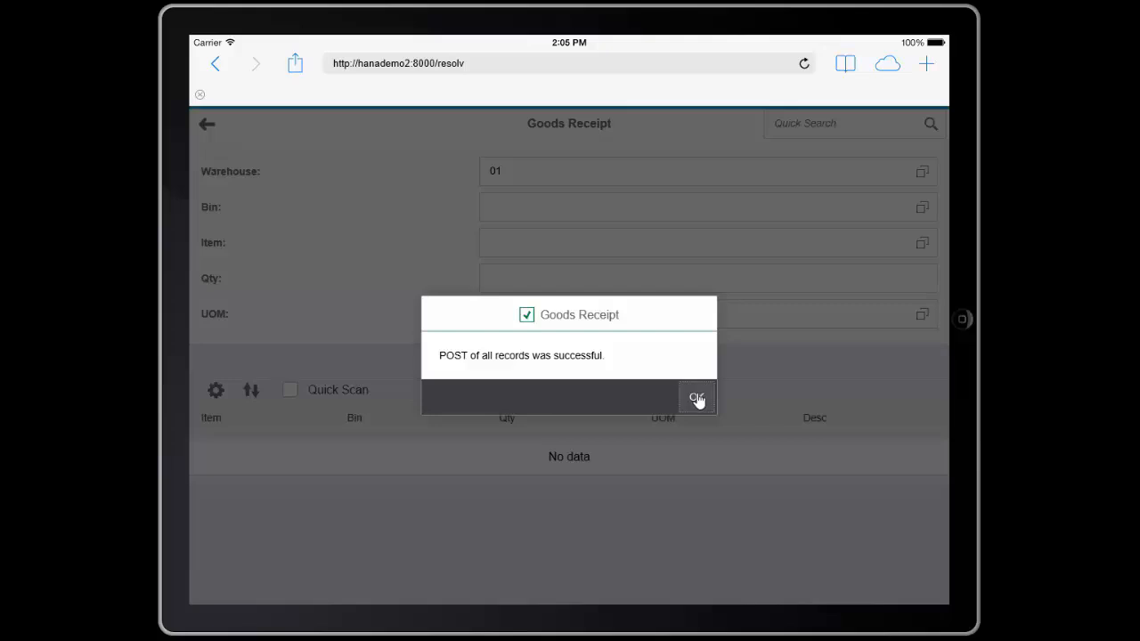
left_click(697, 397)
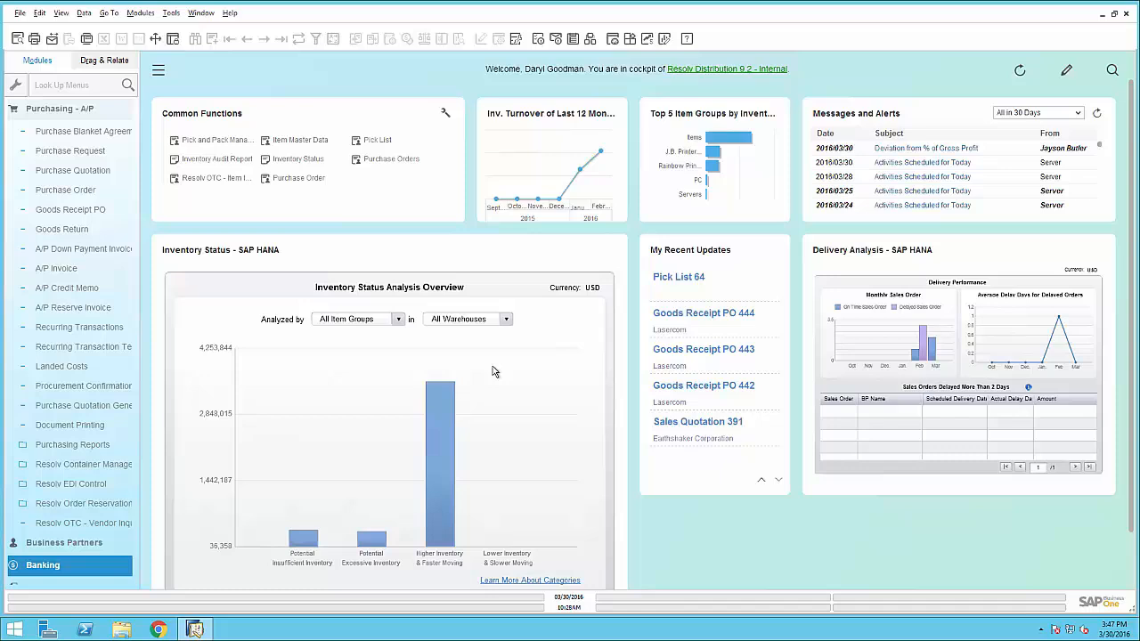
- View the recent Goods Receipt PO's opening remark about serial 2 being damaged
left_click(702, 314)
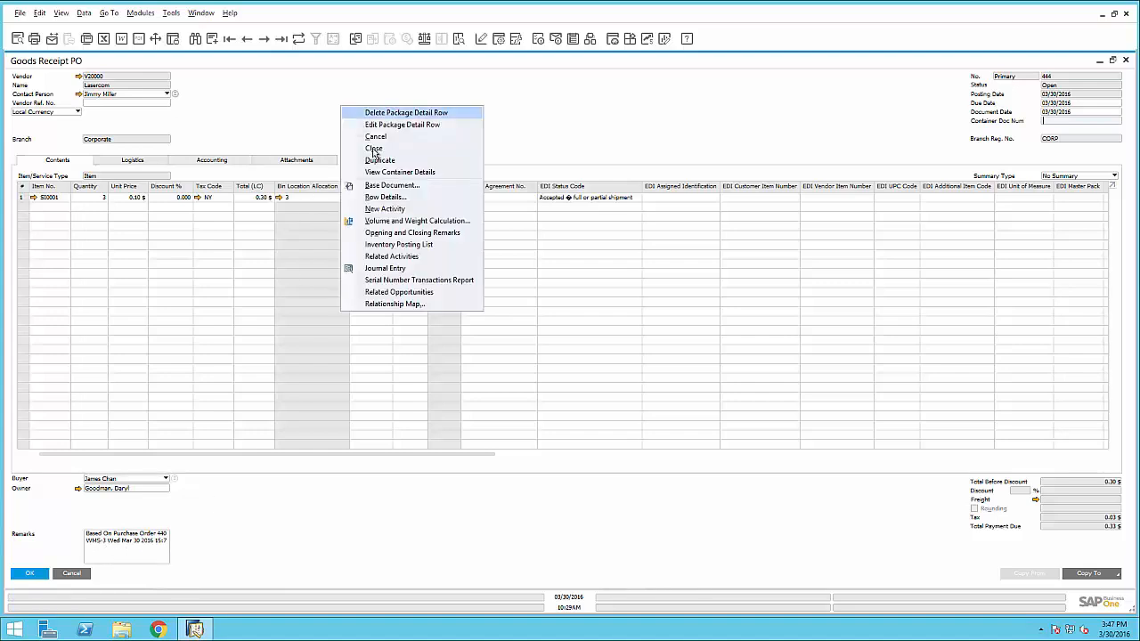
left_click(413, 231)
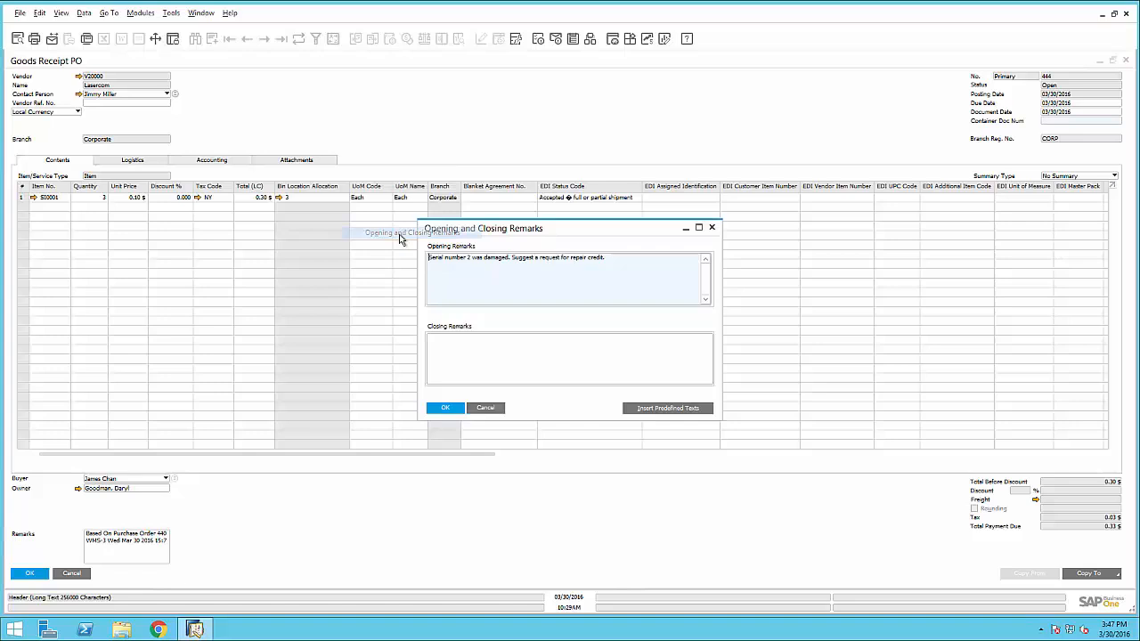